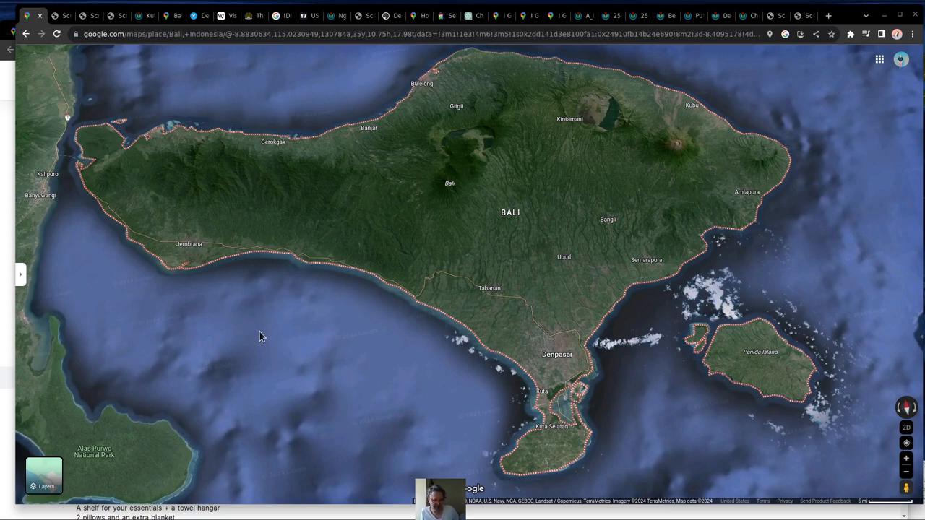
{"action": "mouse_move", "coordinate": [285, 376]}
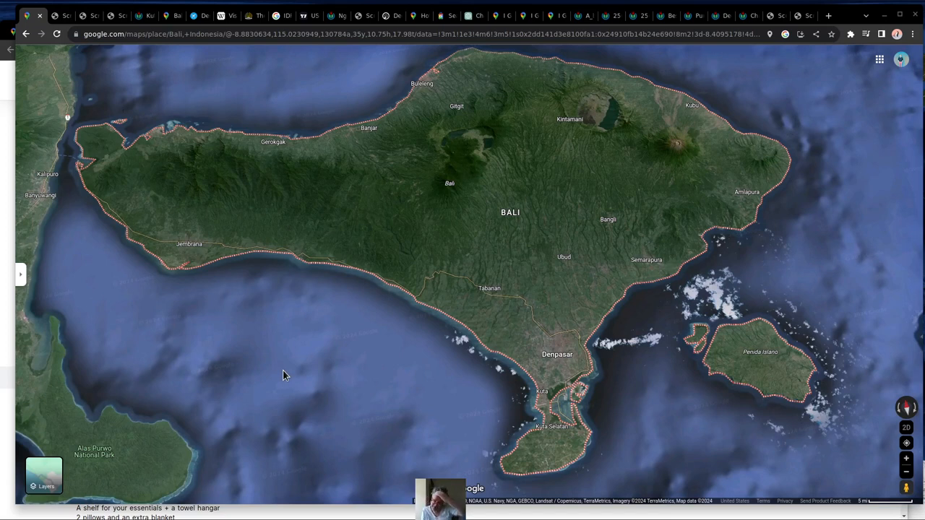
{"action": "mouse_move", "coordinate": [284, 367]}
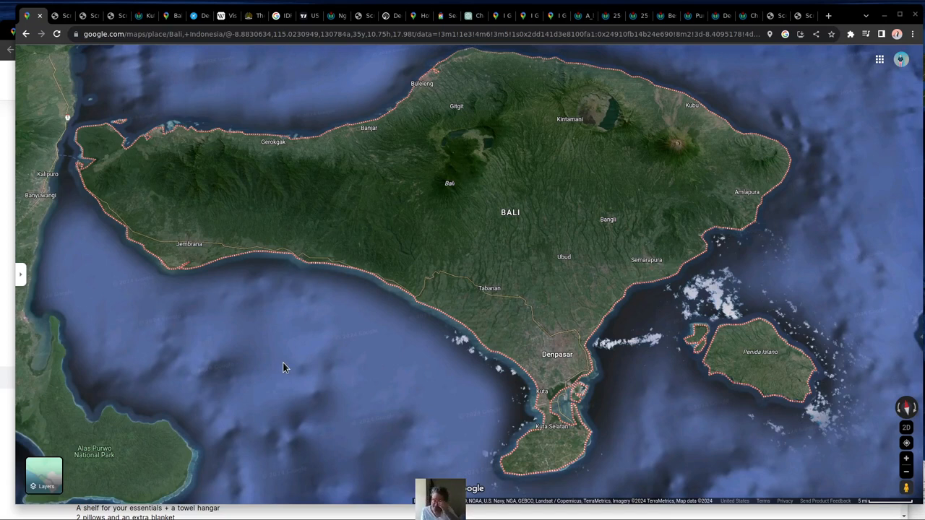
{"action": "mouse_move", "coordinate": [299, 395]}
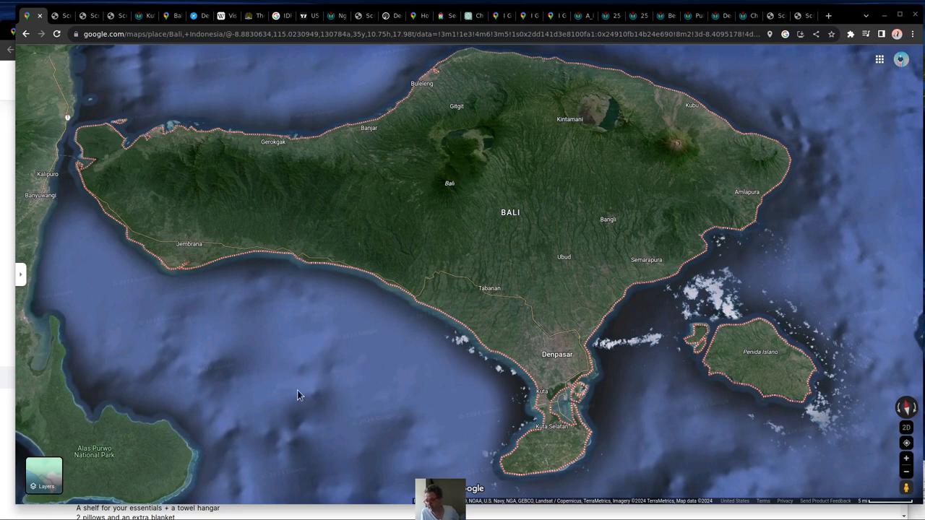
{"action": "mouse_move", "coordinate": [784, 306]}
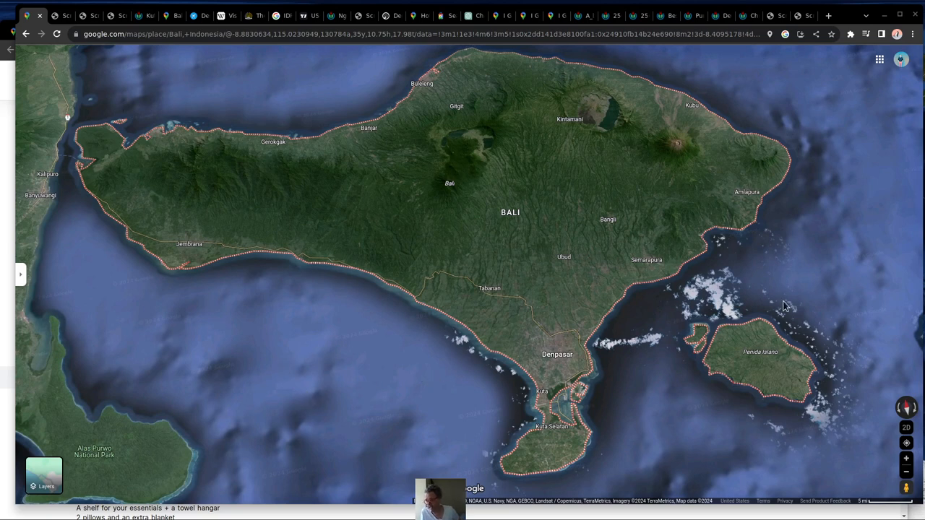
{"action": "mouse_move", "coordinate": [559, 329]}
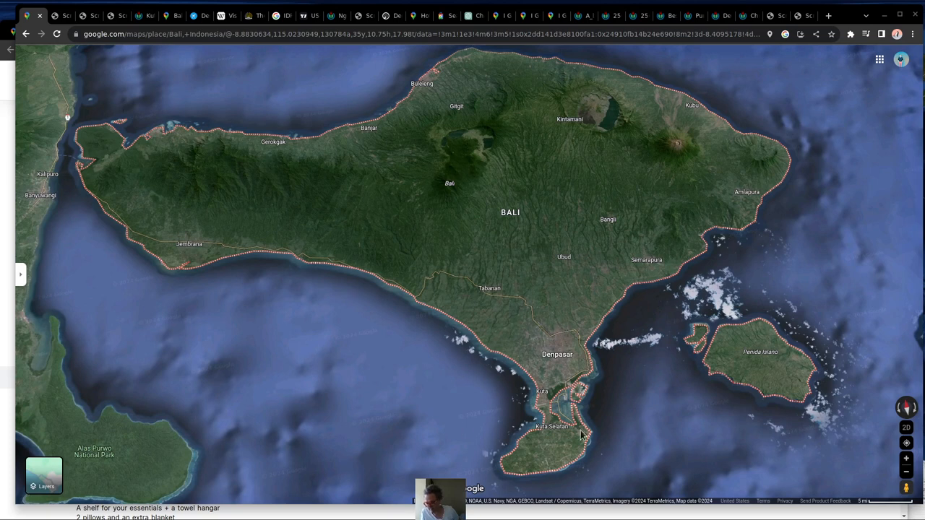
{"action": "mouse_move", "coordinate": [607, 430]}
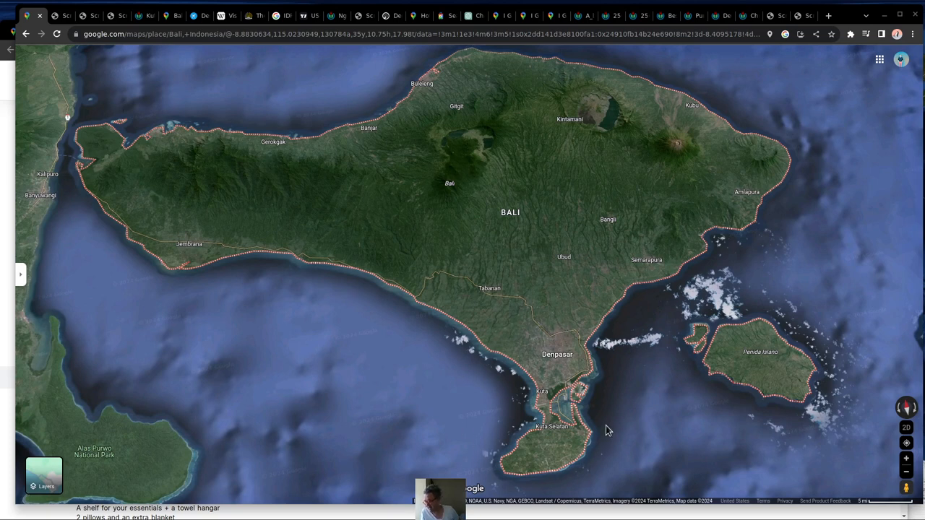
{"action": "mouse_move", "coordinate": [526, 326]}
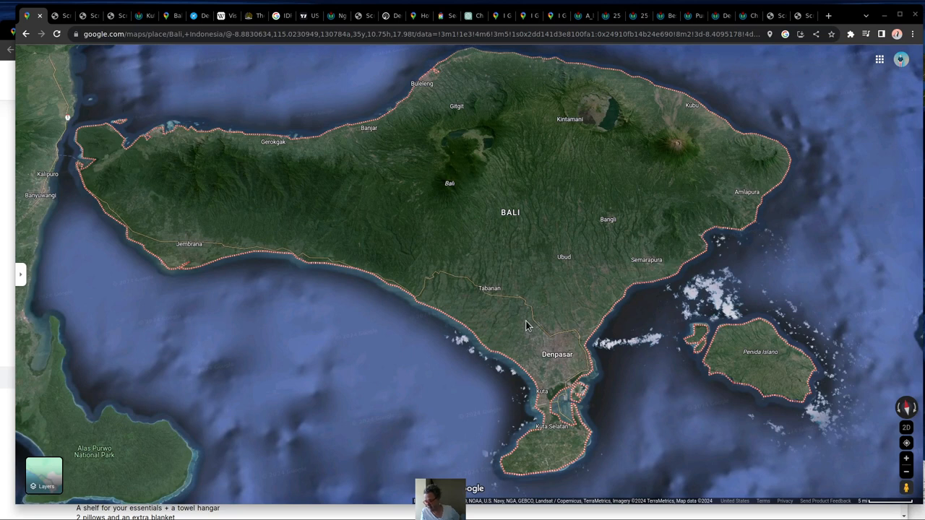
{"action": "mouse_move", "coordinate": [561, 341]}
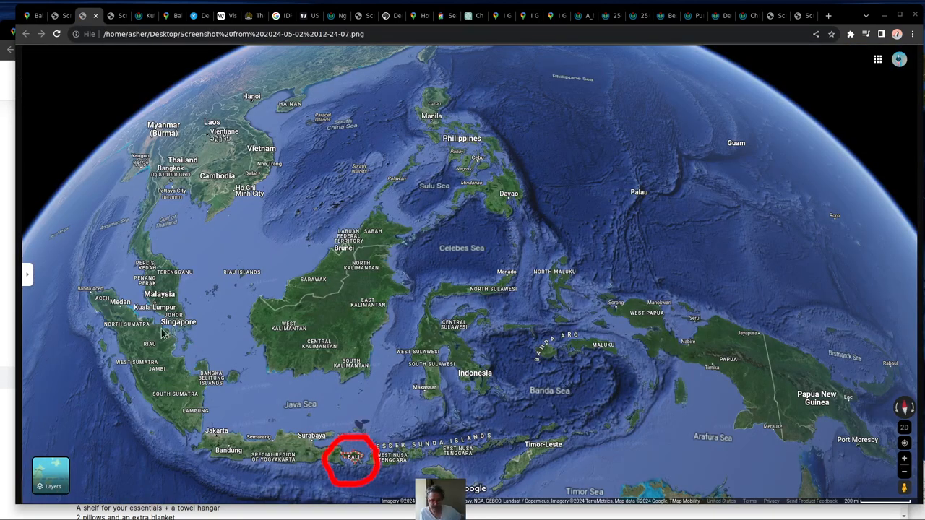
{"action": "mouse_move", "coordinate": [294, 266]}
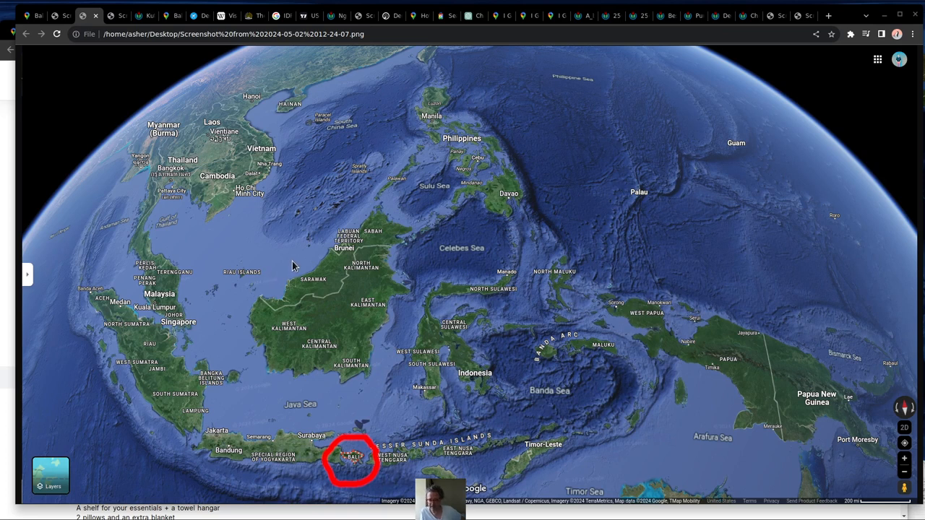
{"action": "mouse_move", "coordinate": [341, 331]}
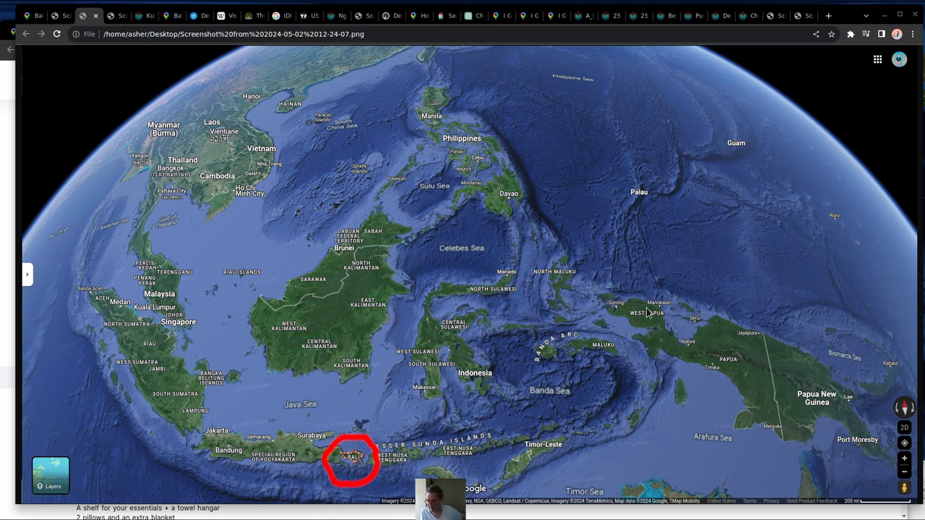
{"action": "mouse_move", "coordinate": [722, 418]}
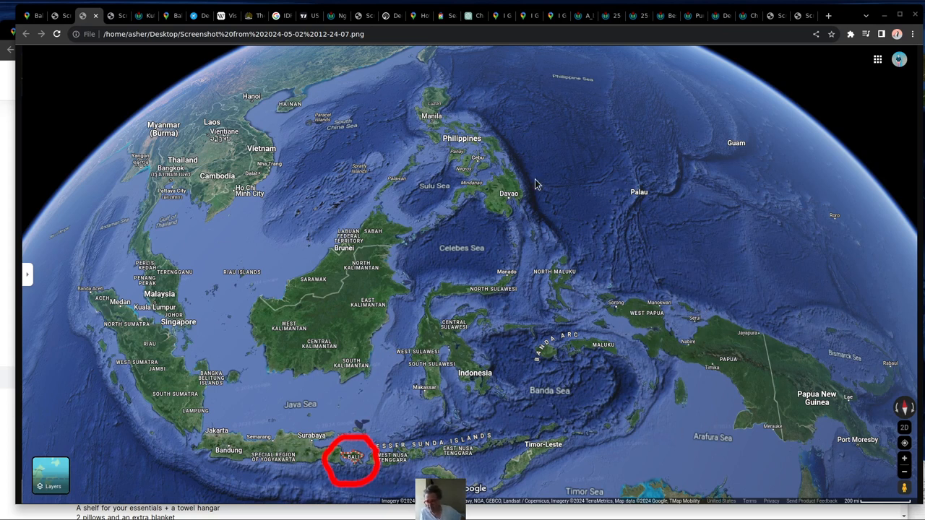
{"action": "mouse_move", "coordinate": [315, 454]}
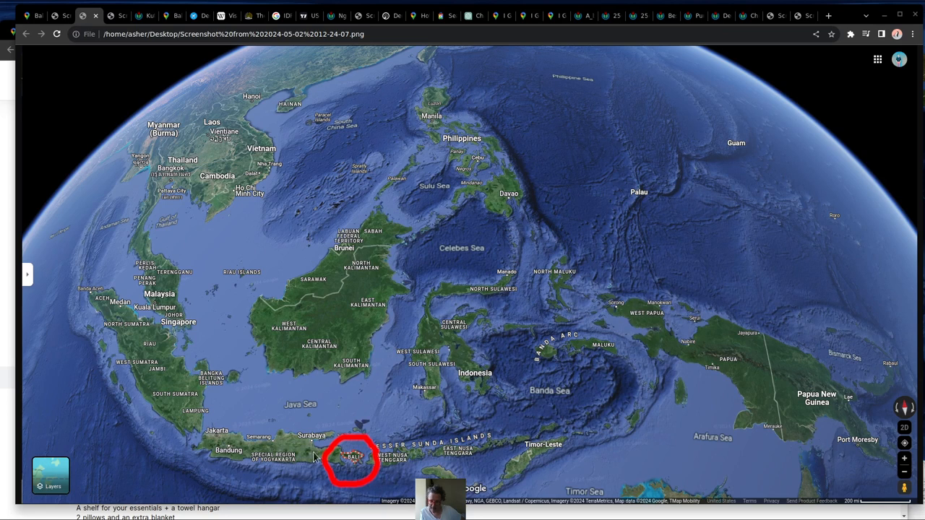
{"action": "mouse_move", "coordinate": [370, 453]}
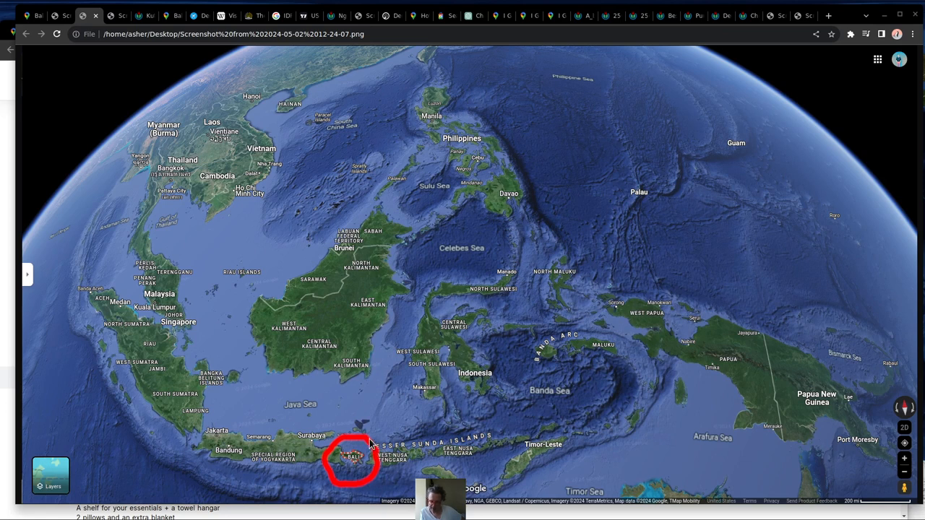
{"action": "mouse_move", "coordinate": [369, 427]}
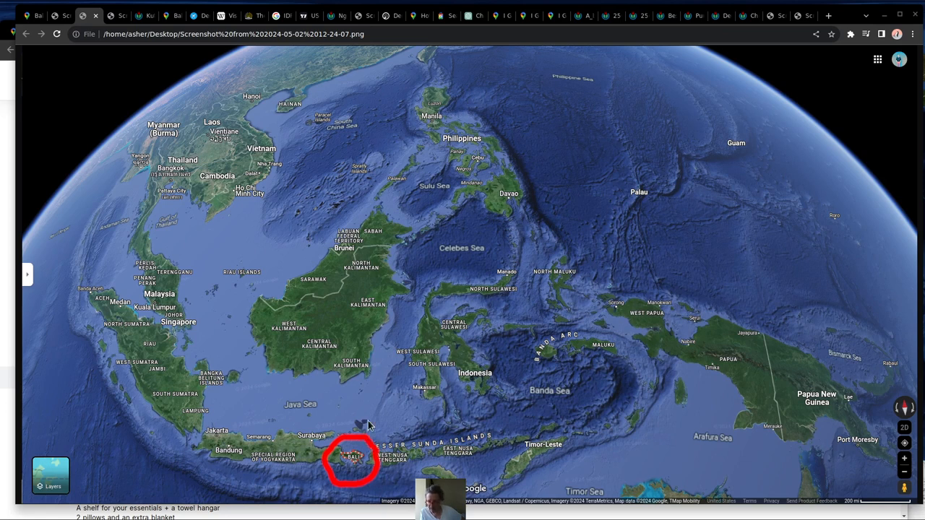
{"action": "mouse_move", "coordinate": [368, 419]}
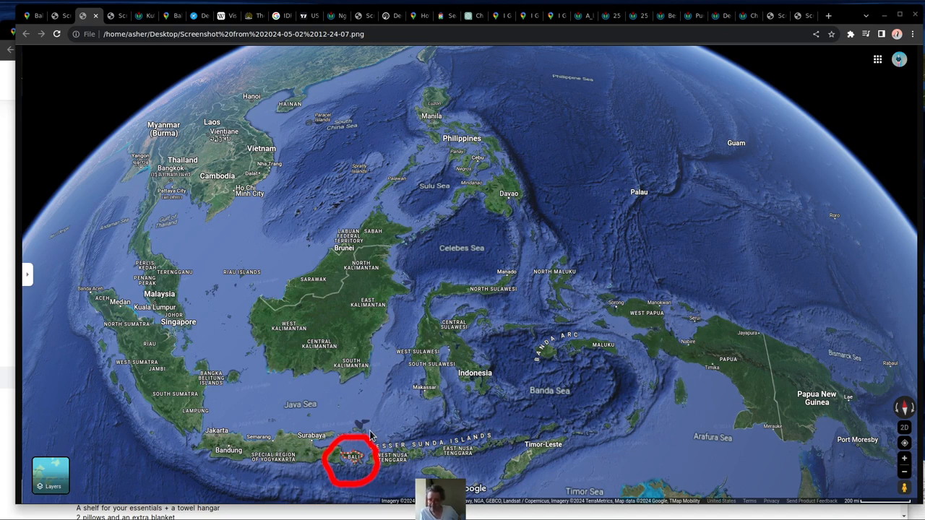
{"action": "mouse_move", "coordinate": [280, 404]}
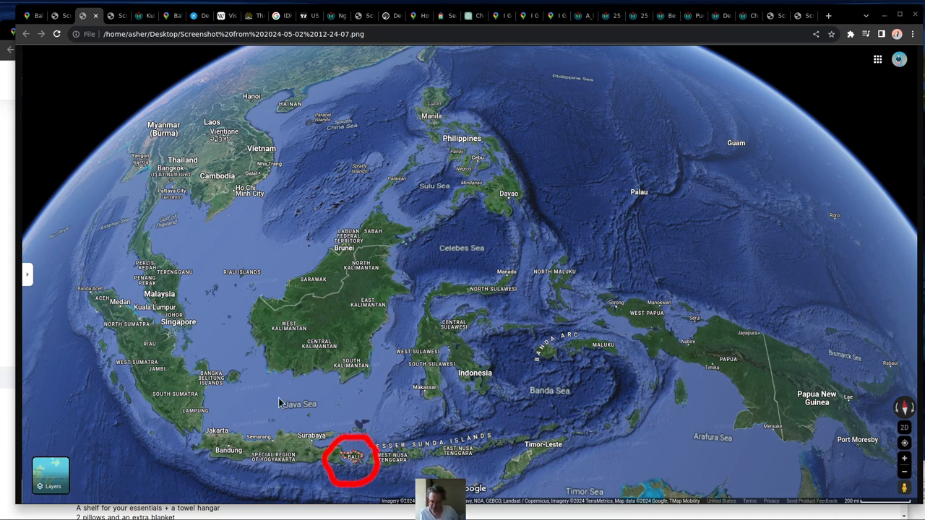
{"action": "mouse_move", "coordinate": [265, 150]}
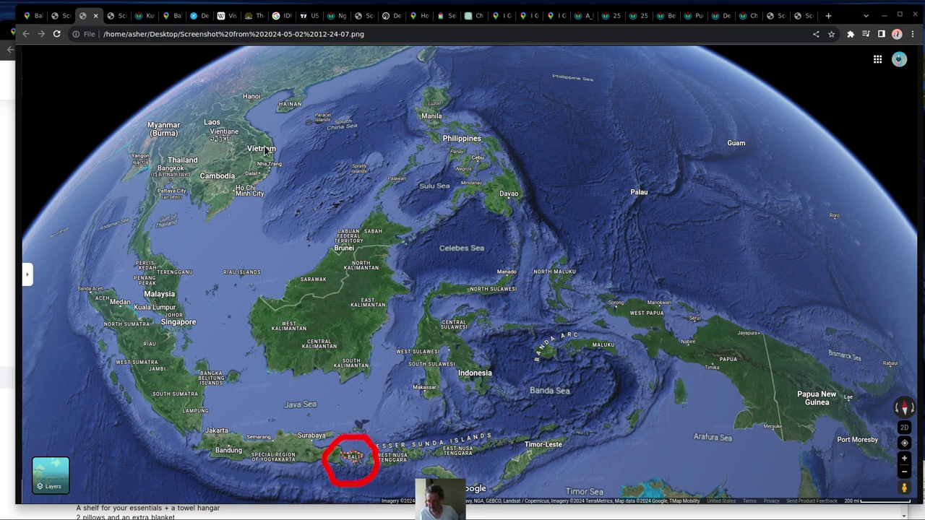
{"action": "mouse_move", "coordinate": [279, 154]}
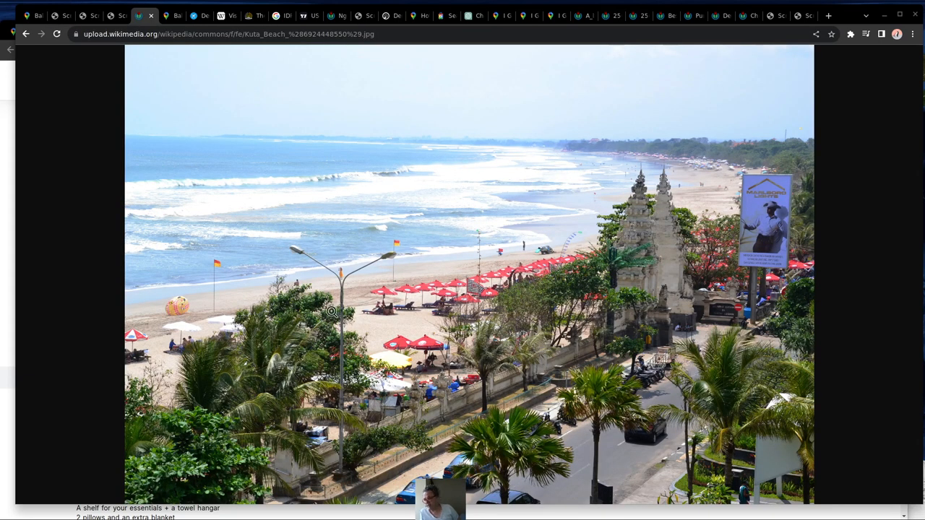
{"action": "mouse_move", "coordinate": [194, 308]}
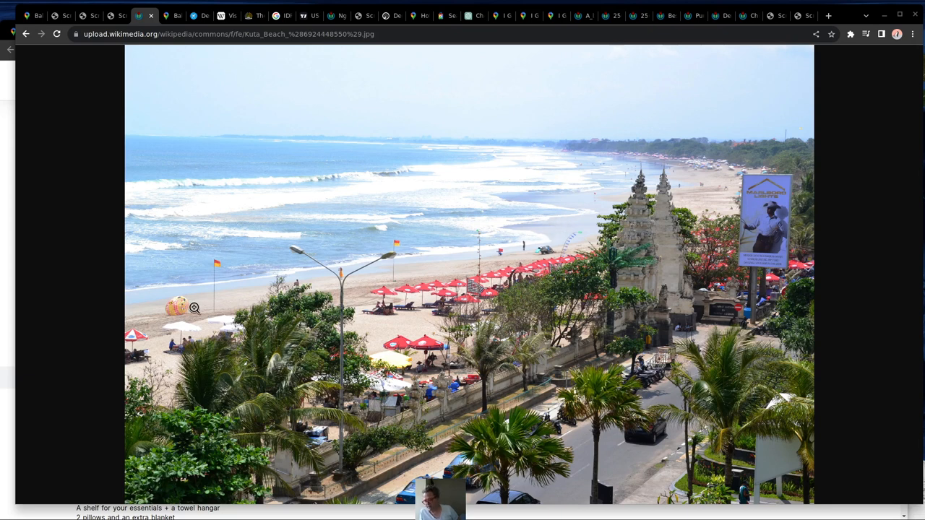
{"action": "mouse_move", "coordinate": [705, 188]}
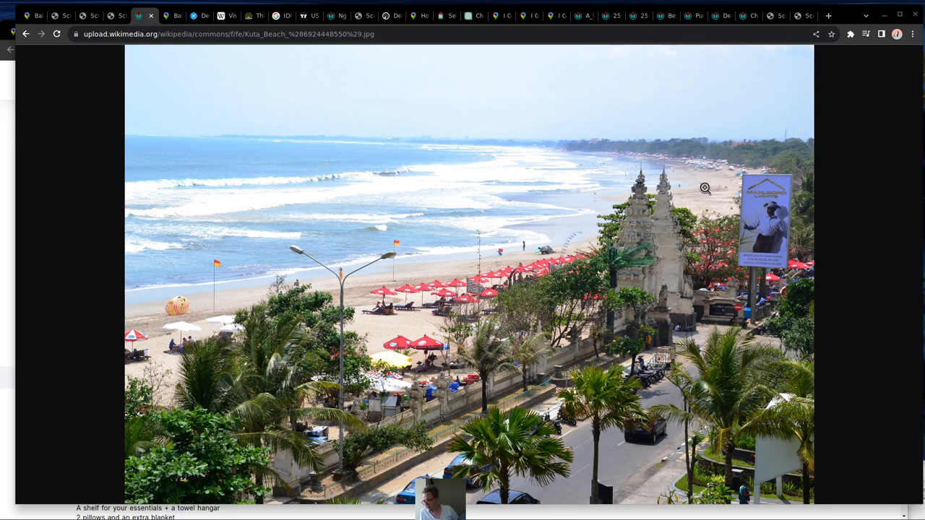
{"action": "mouse_move", "coordinate": [237, 293]}
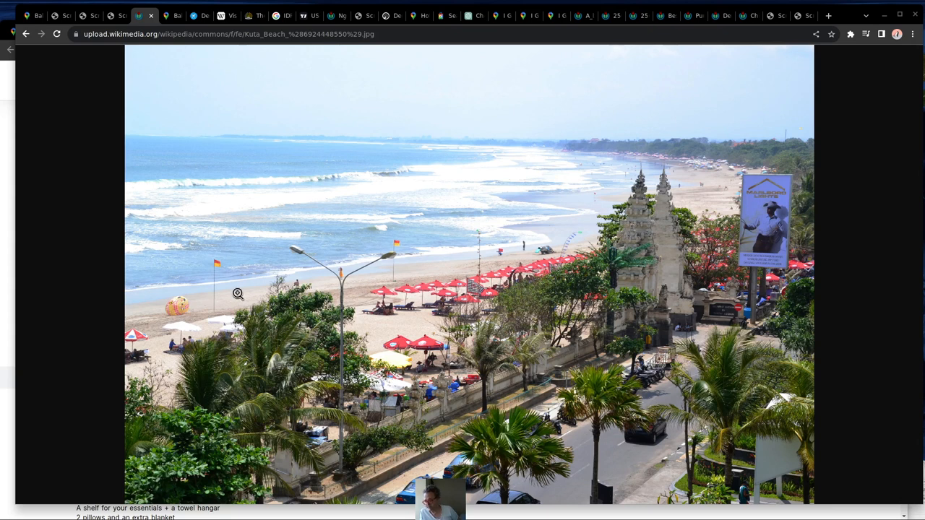
{"action": "mouse_move", "coordinate": [634, 212]}
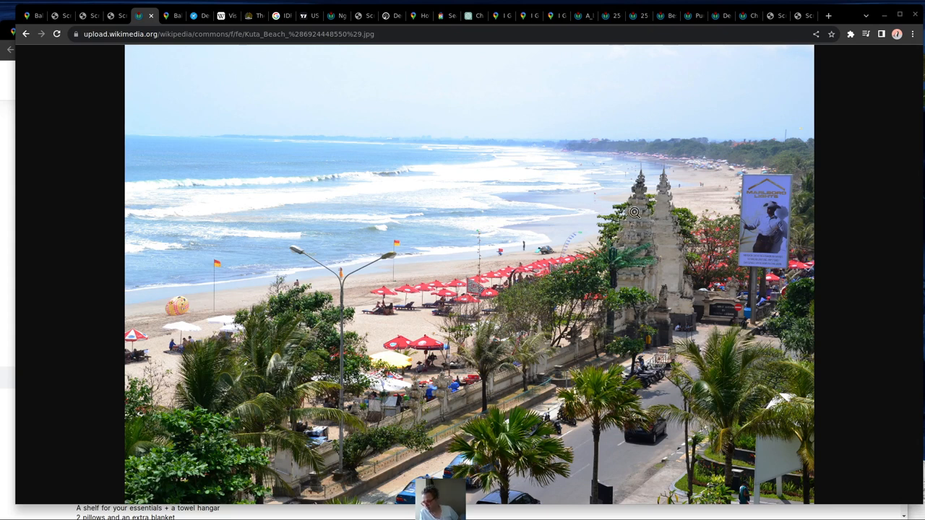
{"action": "mouse_move", "coordinate": [590, 283]}
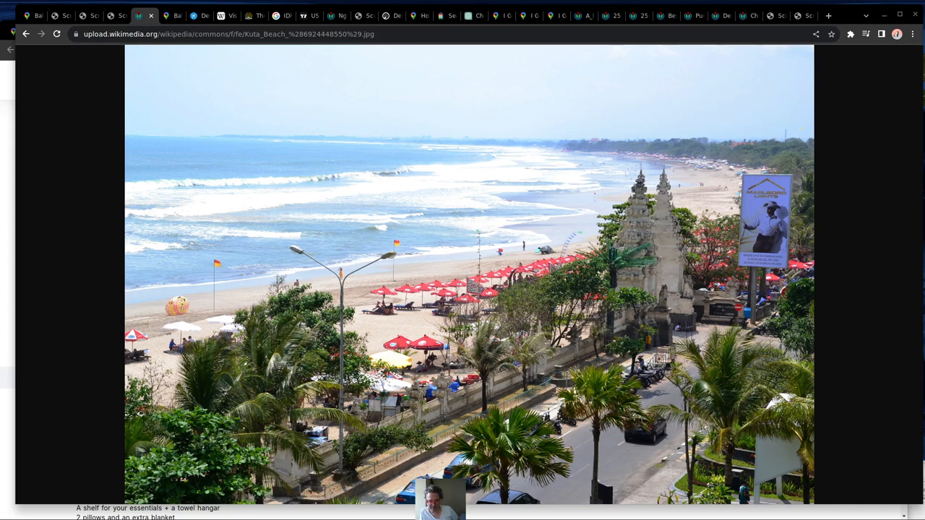
Switch to the Google Flights Explore tab showing one-way fares from Denpasar
{"action": "left_click", "coordinate": [193, 15]}
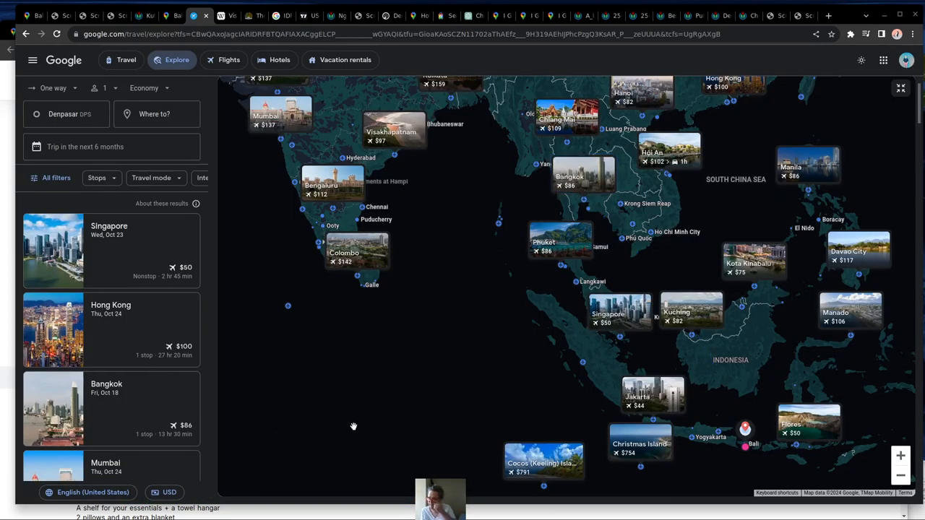
{"action": "mouse_move", "coordinate": [361, 415]}
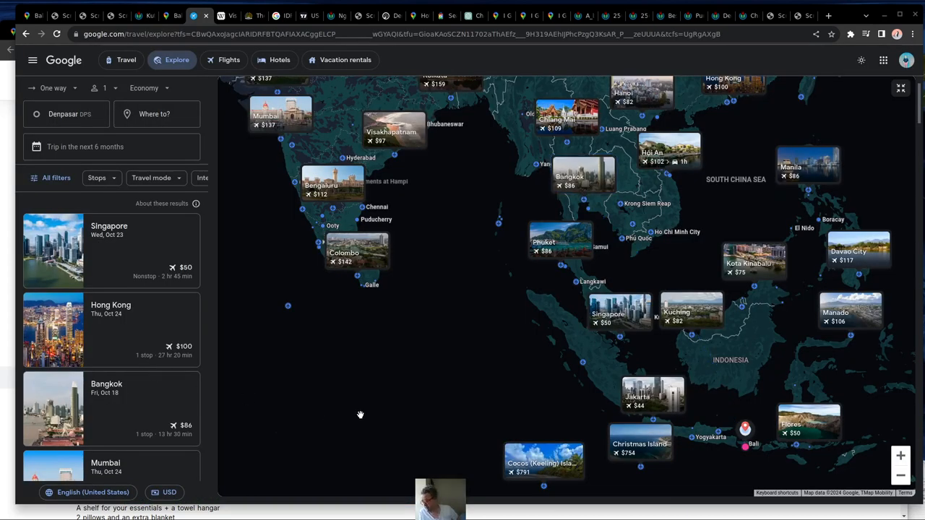
{"action": "mouse_move", "coordinate": [451, 396]}
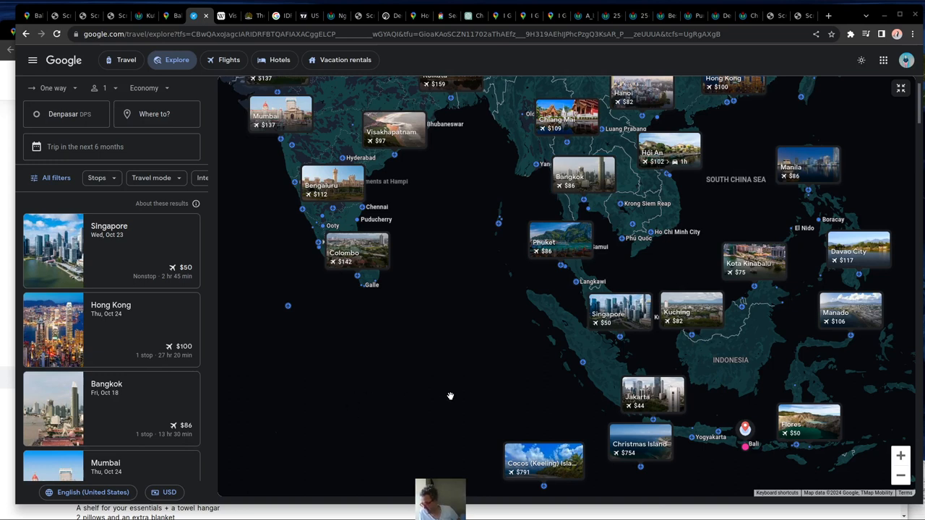
{"action": "mouse_move", "coordinate": [705, 455]}
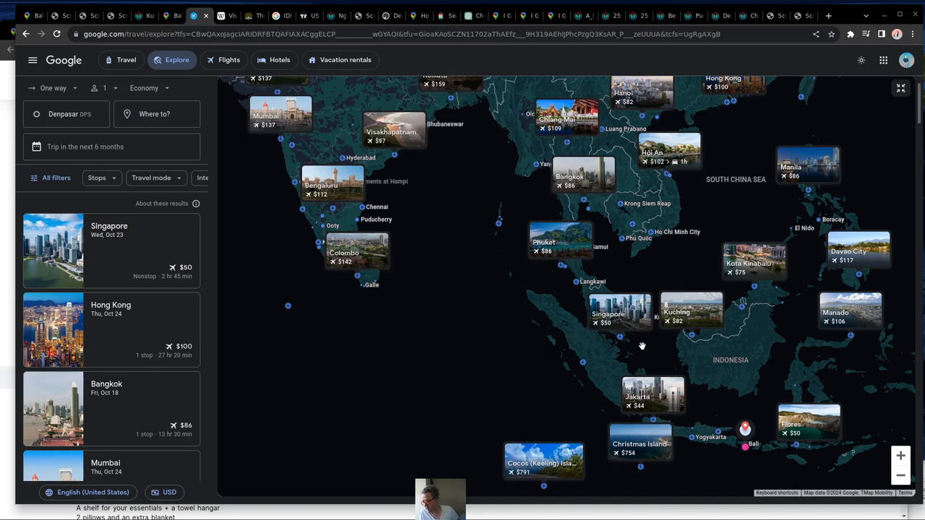
{"action": "mouse_move", "coordinate": [623, 343]}
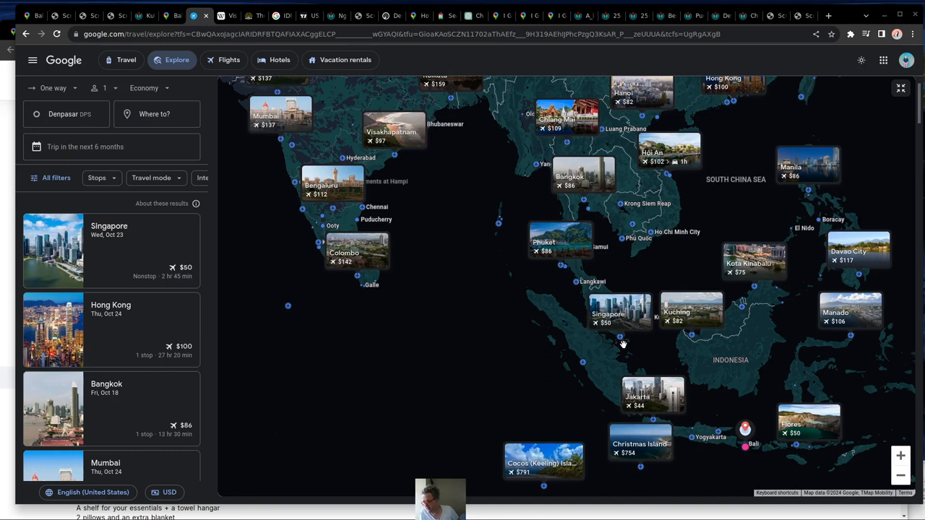
{"action": "mouse_move", "coordinate": [634, 342]}
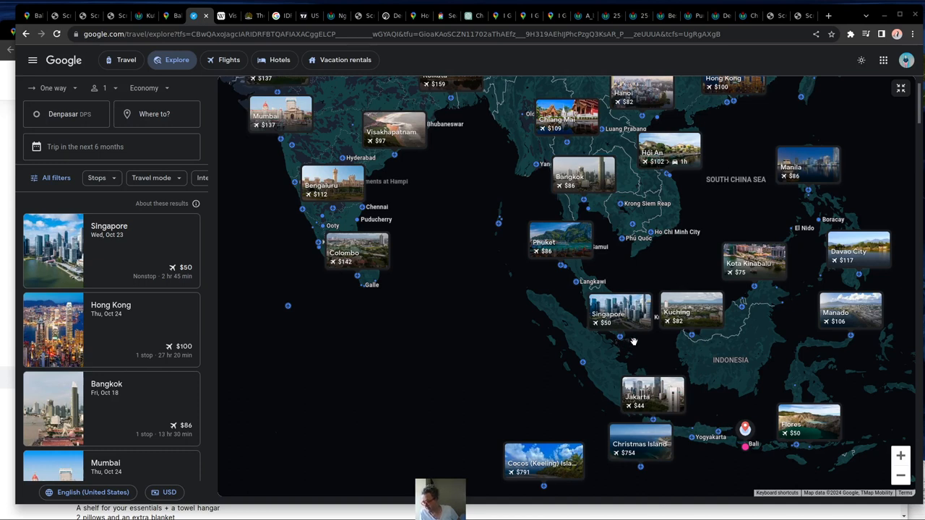
{"action": "mouse_move", "coordinate": [727, 411]}
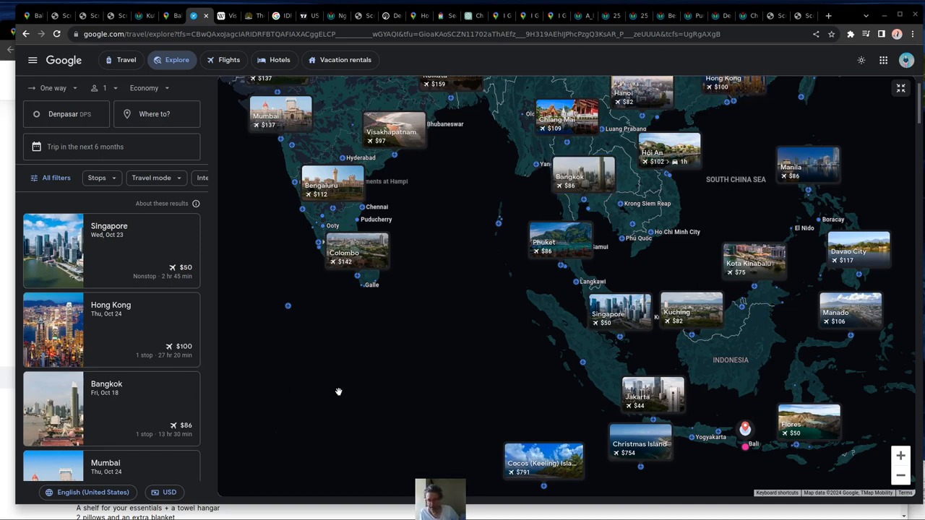
{"action": "mouse_move", "coordinate": [447, 383]}
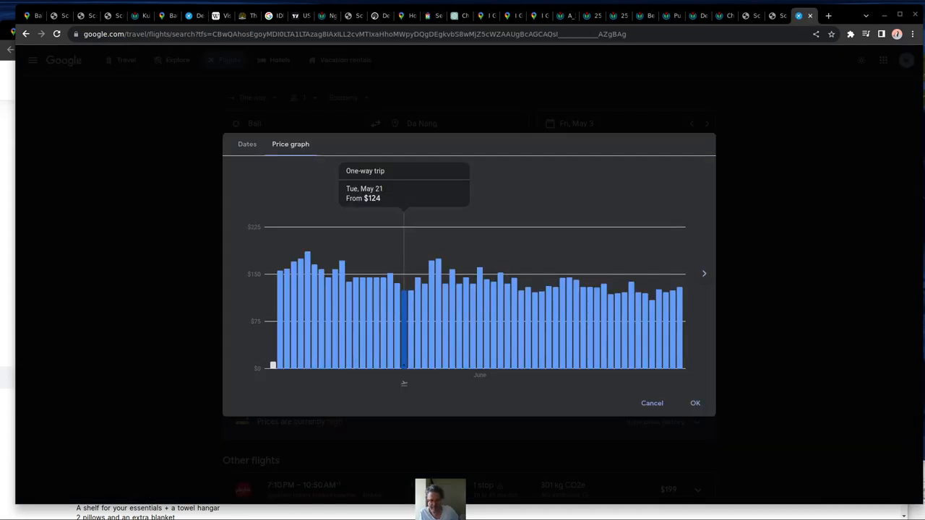
{"action": "mouse_move", "coordinate": [306, 287]}
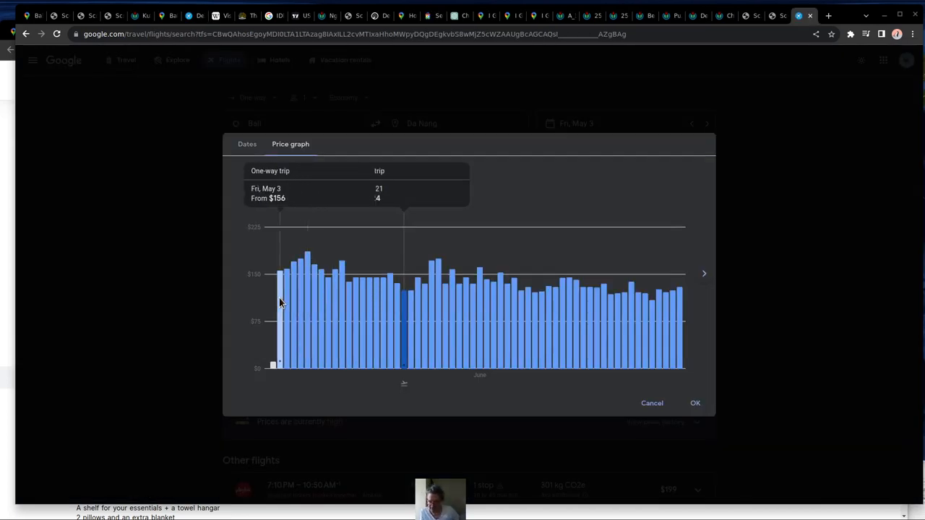
{"action": "mouse_move", "coordinate": [288, 302]}
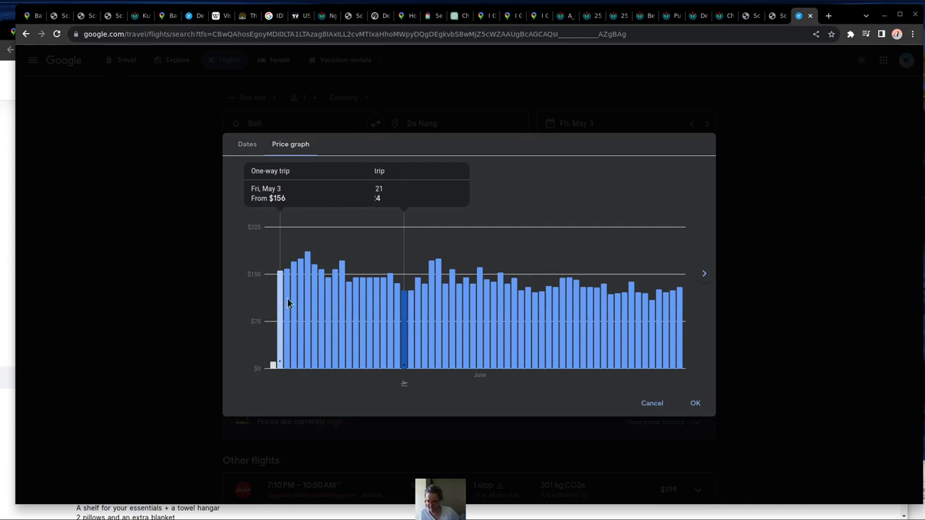
{"action": "mouse_move", "coordinate": [404, 309]}
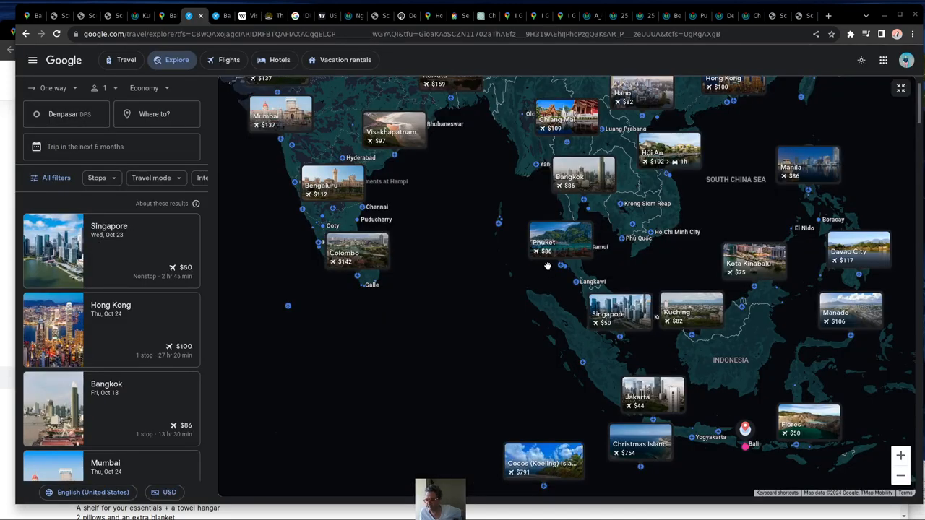
{"action": "mouse_move", "coordinate": [550, 277]}
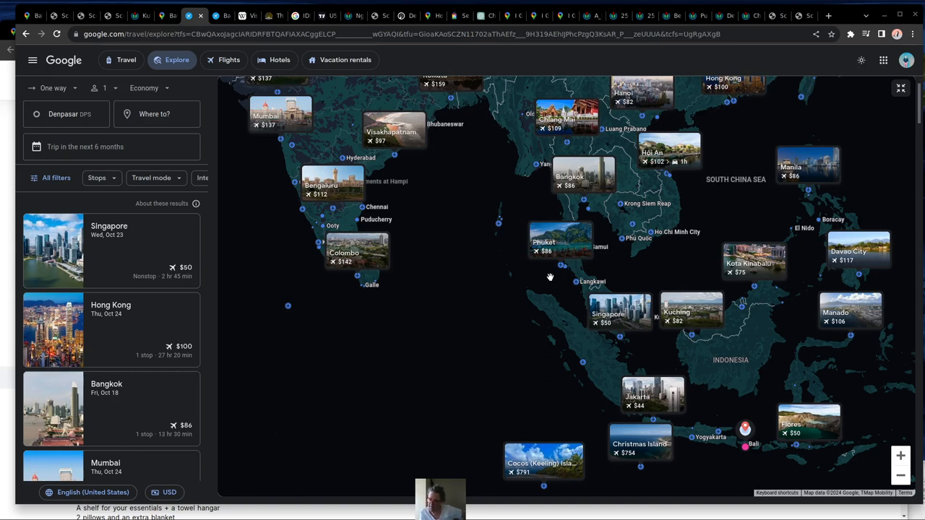
{"action": "mouse_move", "coordinate": [550, 276]}
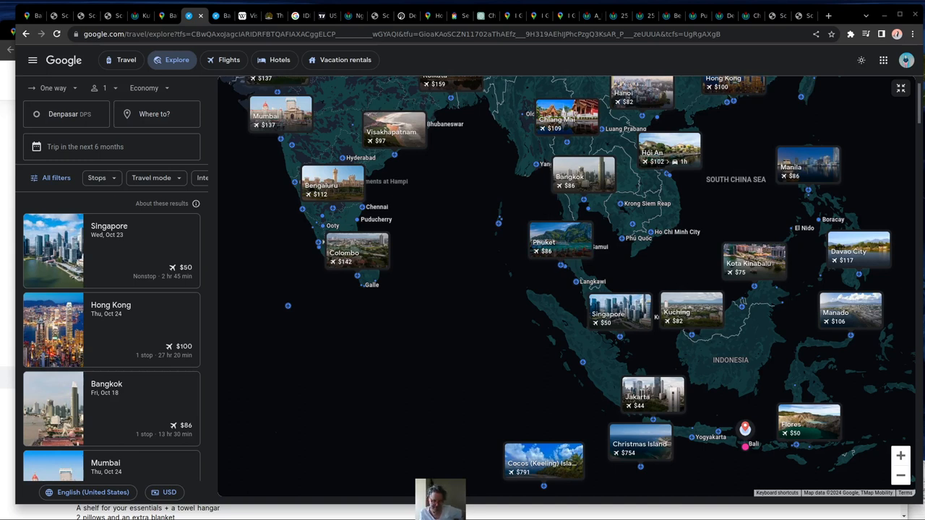
Switch to the tab with Wikipedia's colour-coded Indonesia visa policy map
{"action": "left_click", "coordinate": [240, 16]}
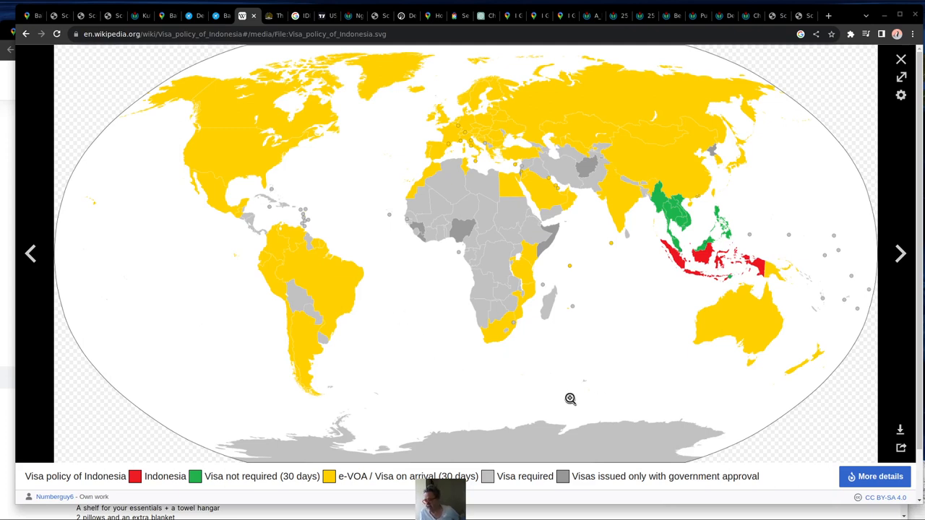
{"action": "mouse_move", "coordinate": [565, 399]}
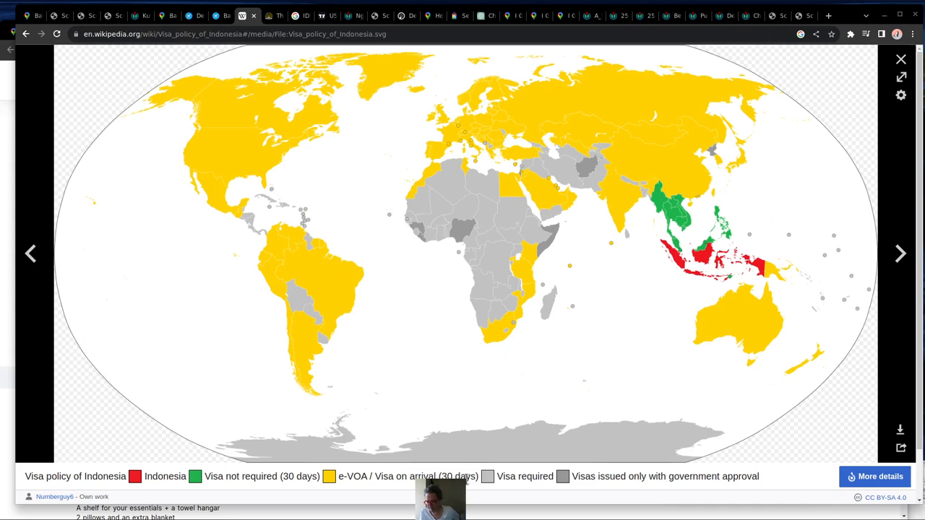
Switch to the Indonesian Immigration page for the D1 one-year tourism visa
{"action": "left_click", "coordinate": [267, 15]}
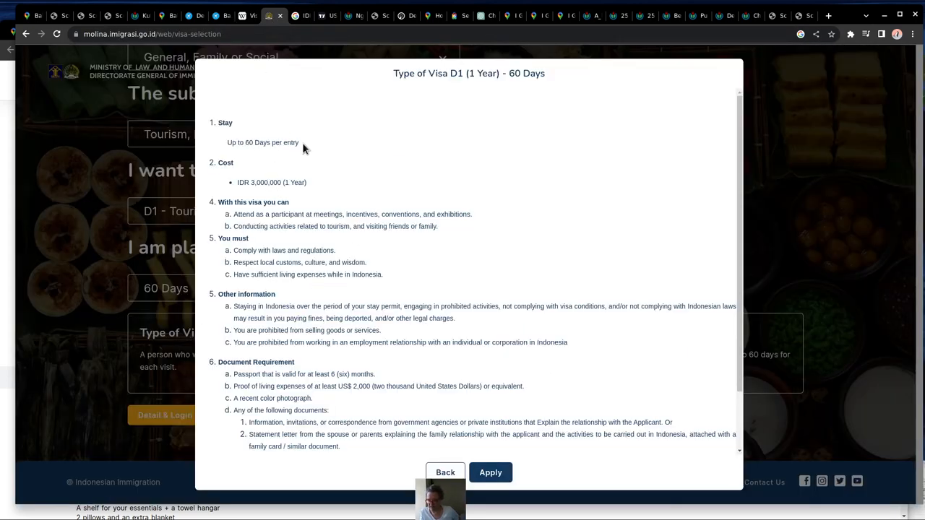
{"action": "mouse_move", "coordinate": [515, 74]}
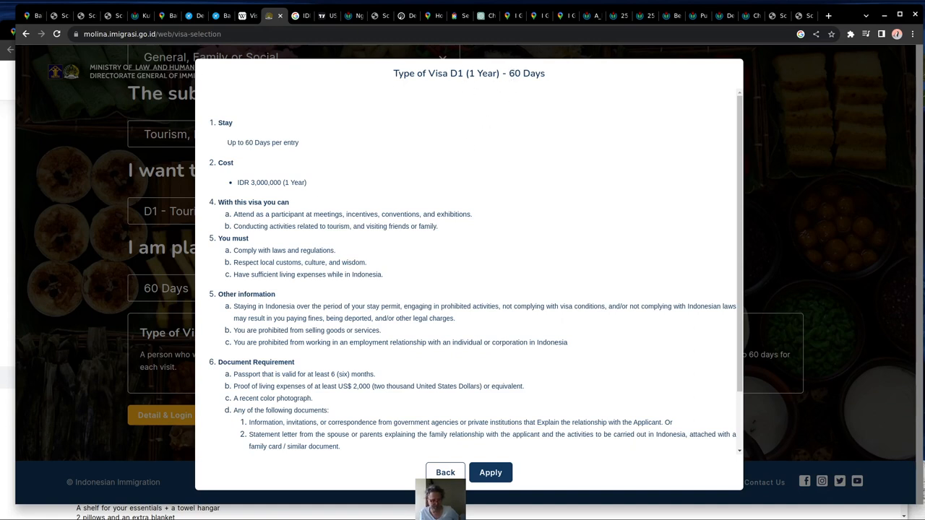
{"action": "mouse_move", "coordinate": [375, 403]}
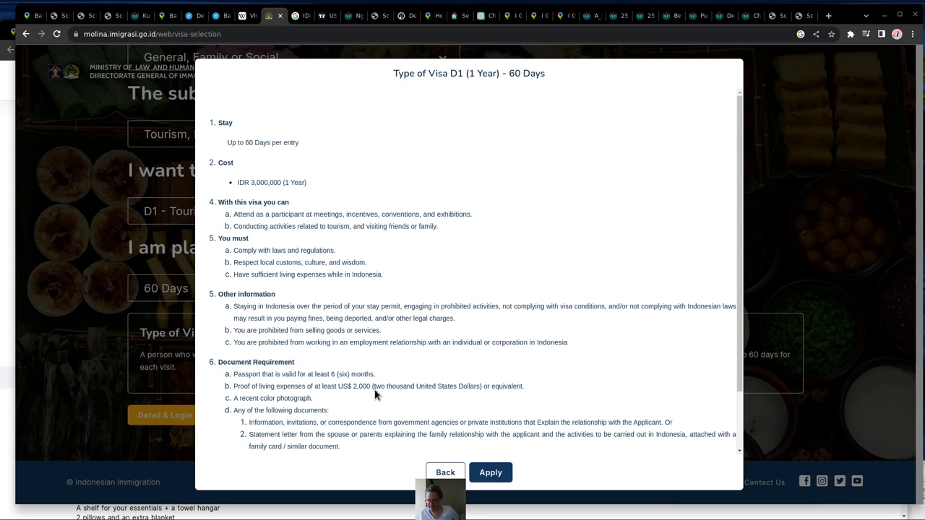
{"action": "mouse_move", "coordinate": [304, 387]}
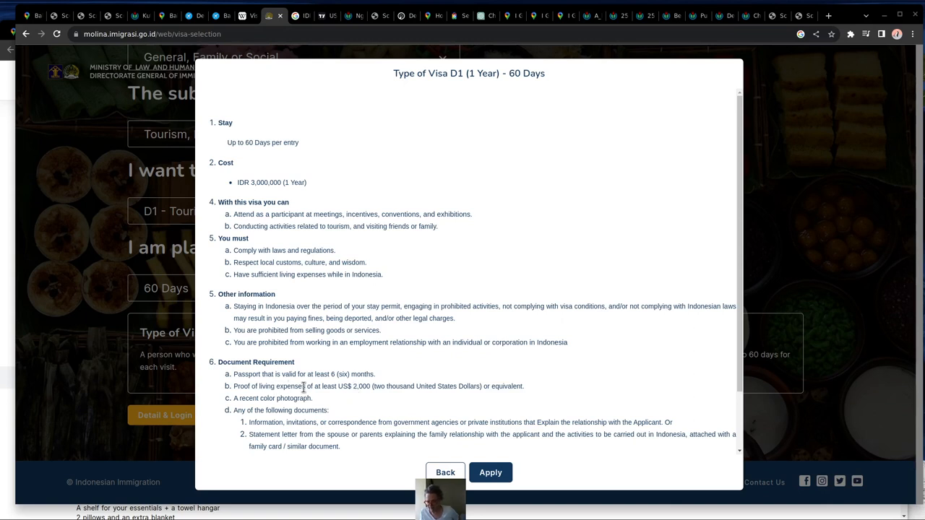
{"action": "mouse_move", "coordinate": [292, 191]}
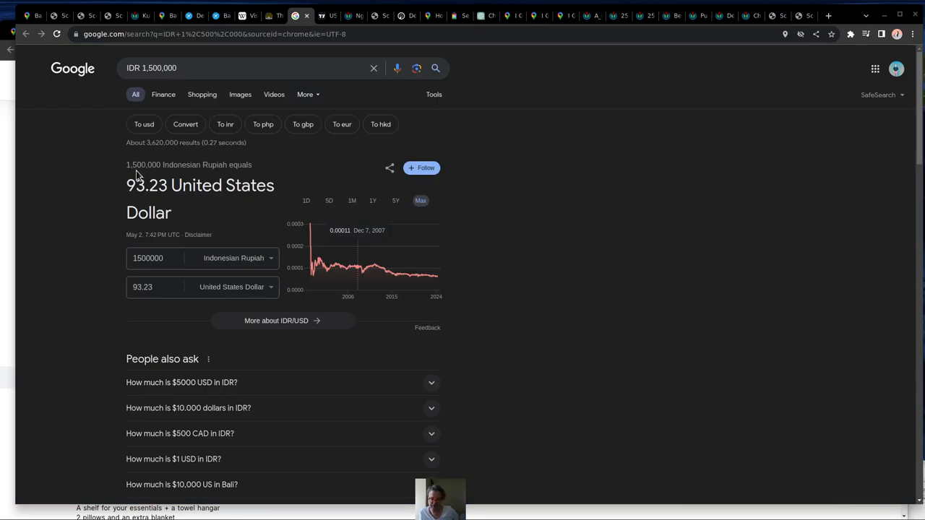
{"action": "mouse_move", "coordinate": [158, 164]}
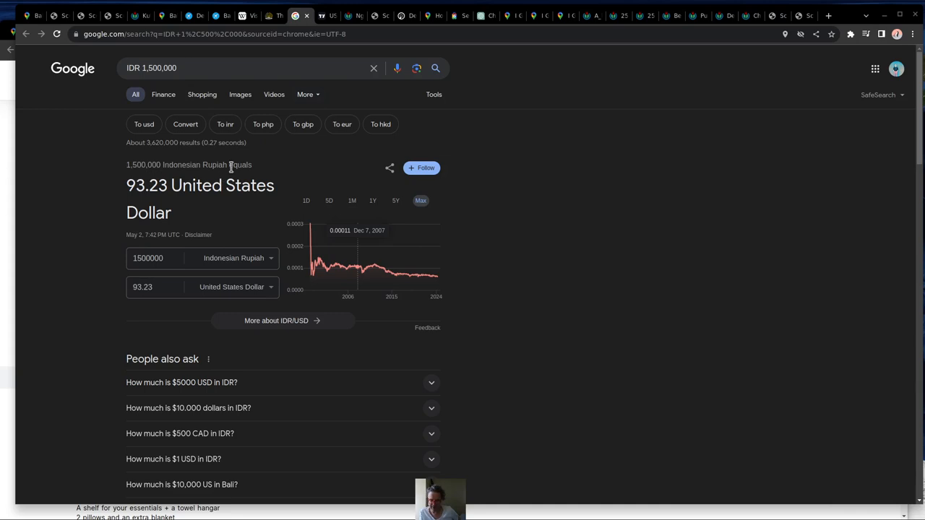
{"action": "mouse_move", "coordinate": [175, 189]}
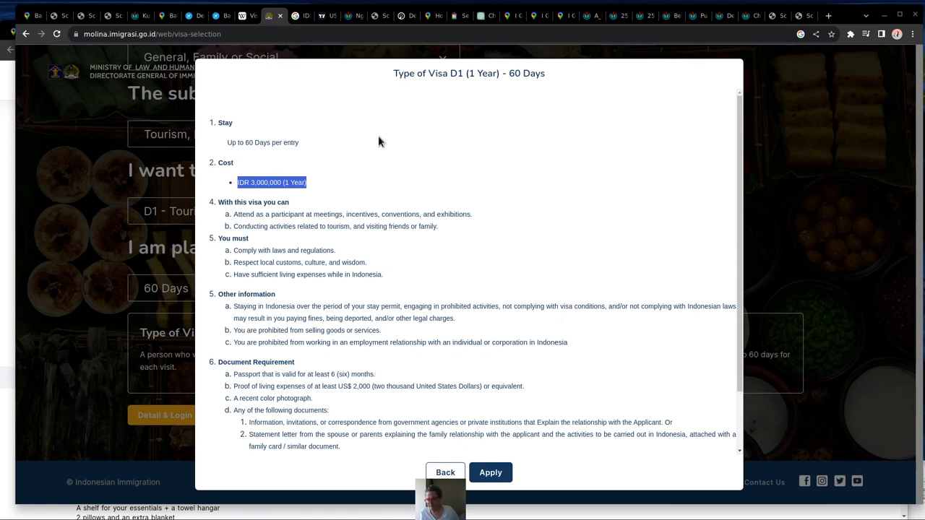
{"action": "mouse_move", "coordinate": [240, 152]}
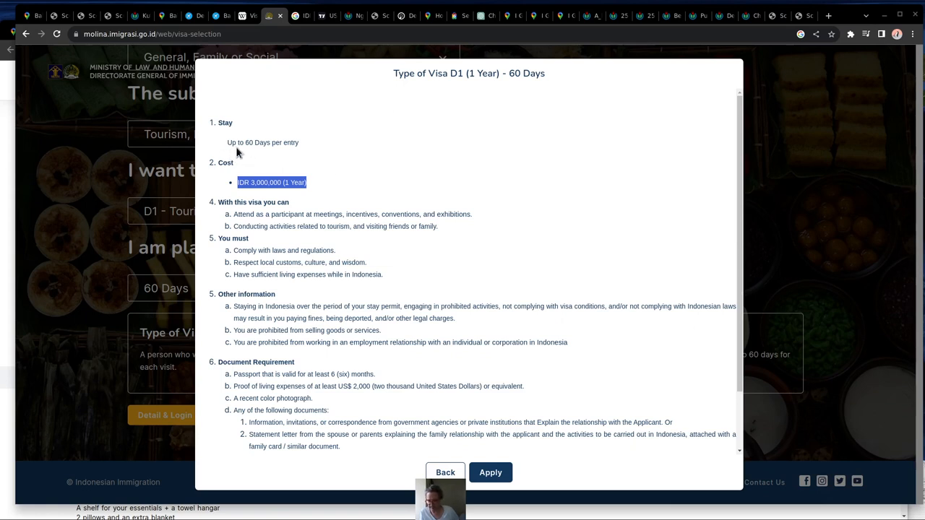
{"action": "mouse_move", "coordinate": [254, 159]}
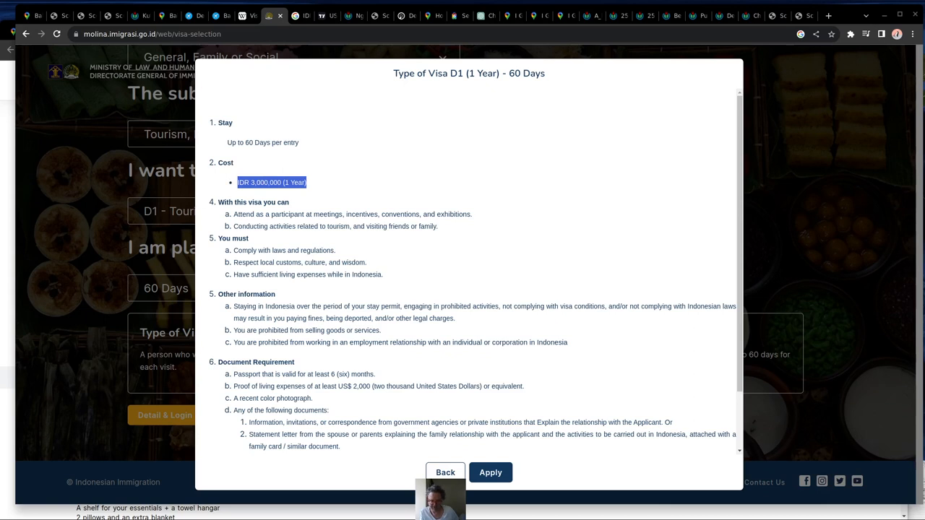
Switch to the saved screenshot of Bali's top ten tourist nationalities
{"action": "left_click", "coordinate": [321, 15]}
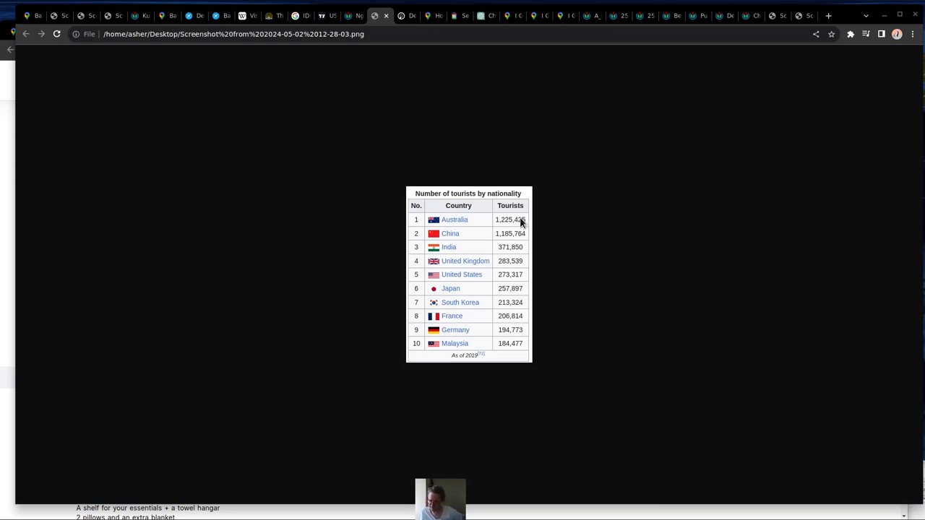
{"action": "mouse_move", "coordinate": [515, 269]}
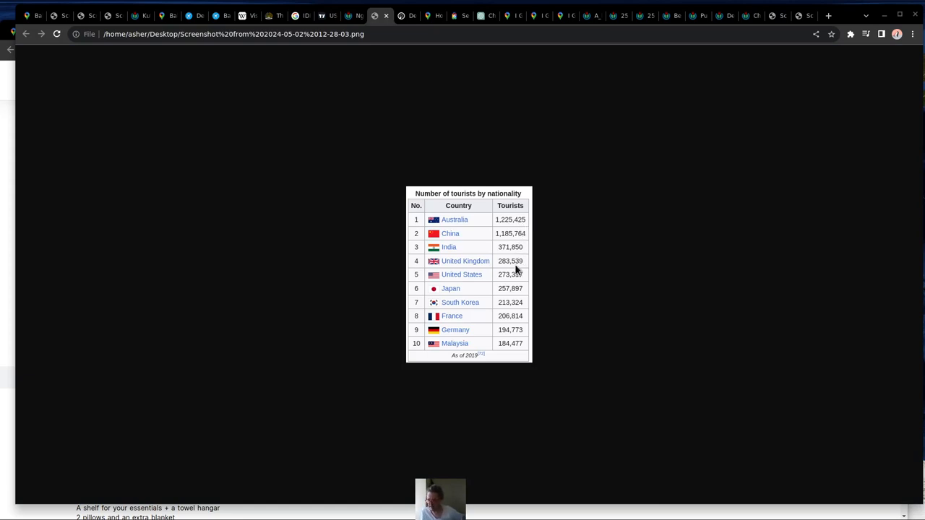
{"action": "mouse_move", "coordinate": [522, 289]}
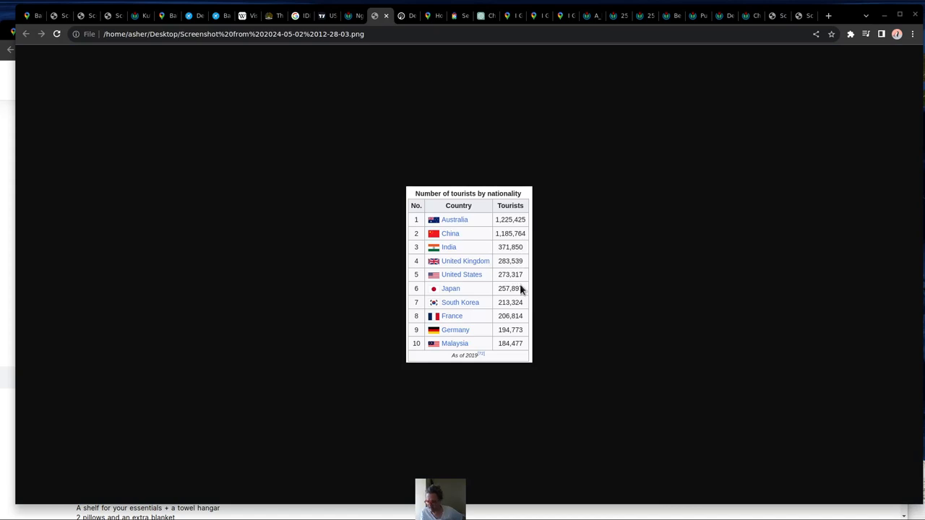
{"action": "mouse_move", "coordinate": [518, 350]}
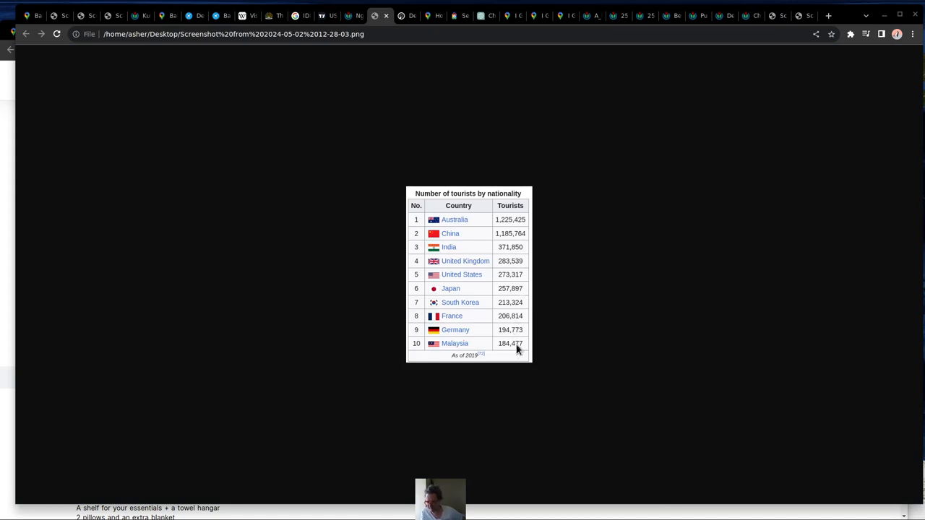
Switch to Flightradar24's page for Denpasar Ngurah Rai International Airport
{"action": "left_click", "coordinate": [396, 16]}
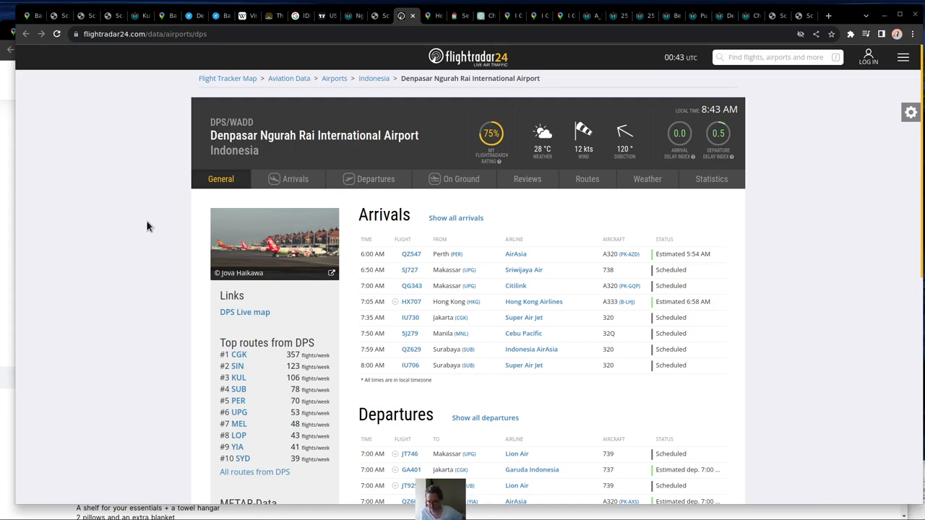
{"action": "mouse_move", "coordinate": [238, 358]}
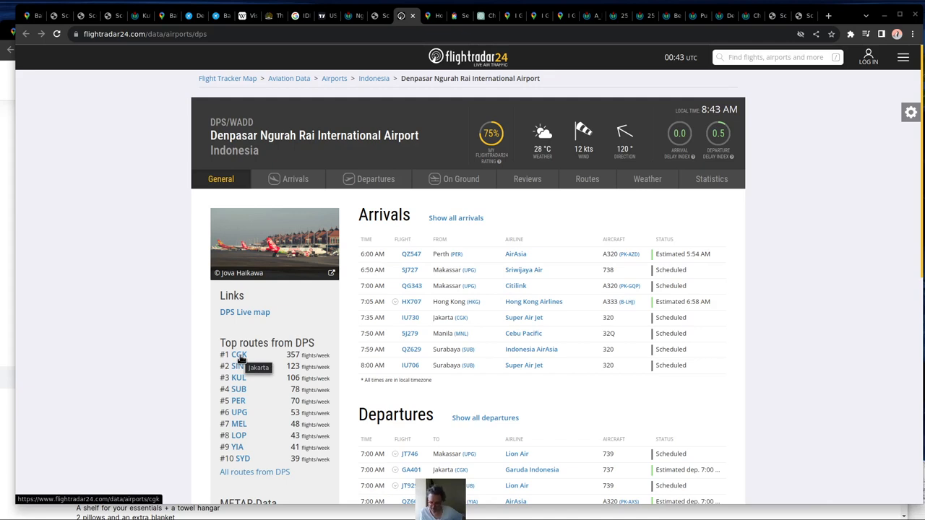
{"action": "mouse_move", "coordinate": [240, 367]}
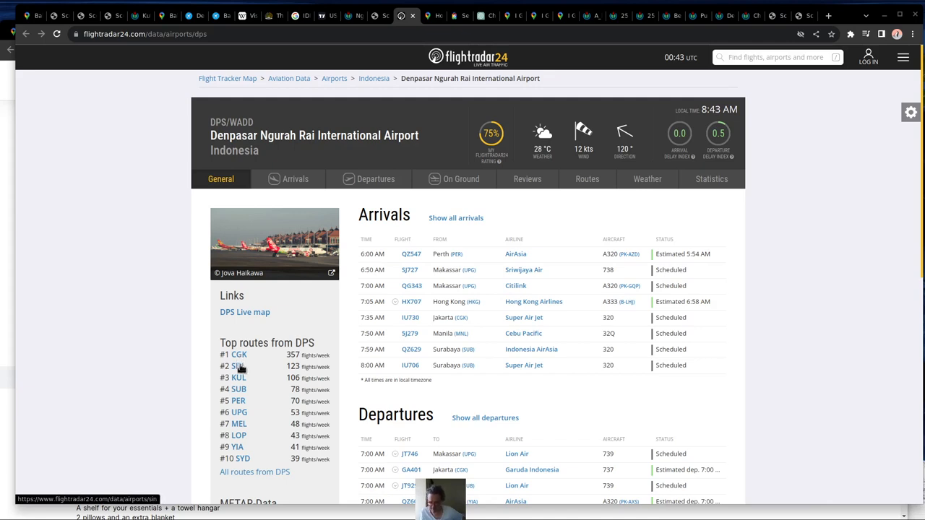
{"action": "mouse_move", "coordinate": [240, 366]}
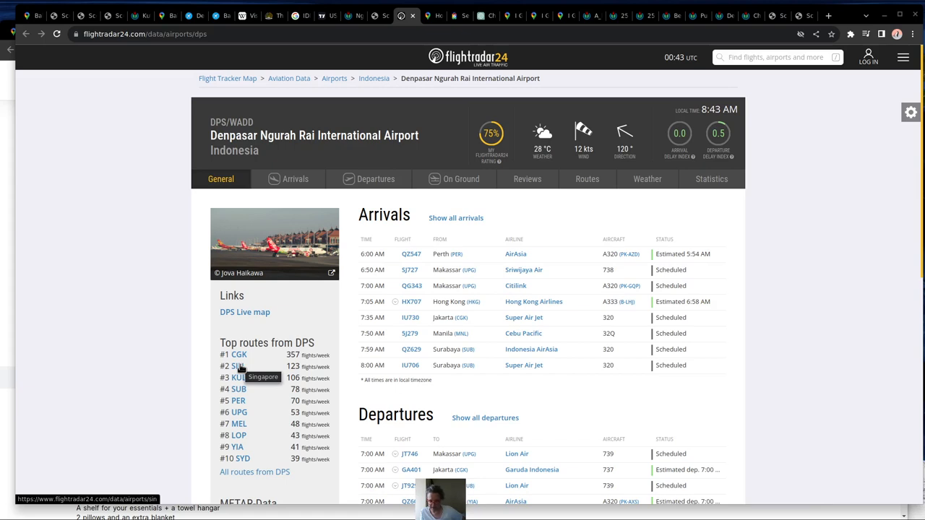
{"action": "mouse_move", "coordinate": [237, 378]}
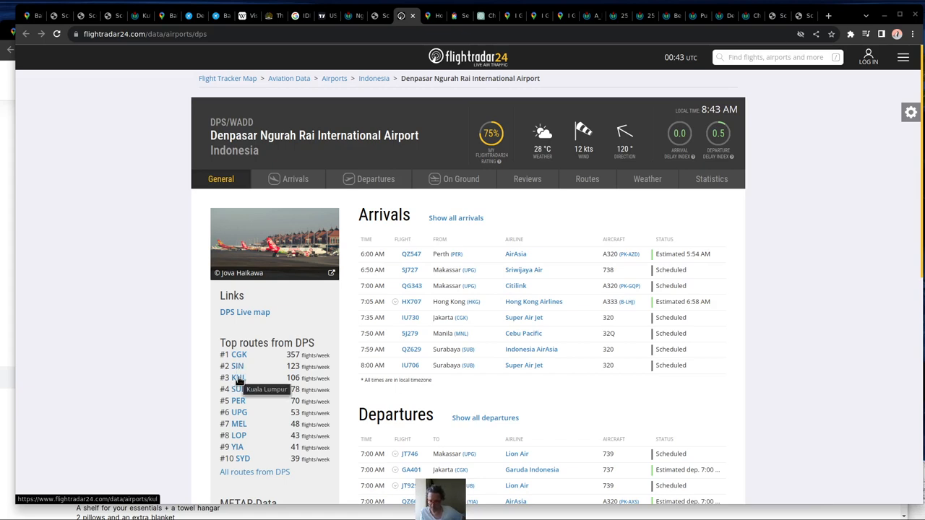
{"action": "mouse_move", "coordinate": [237, 390]}
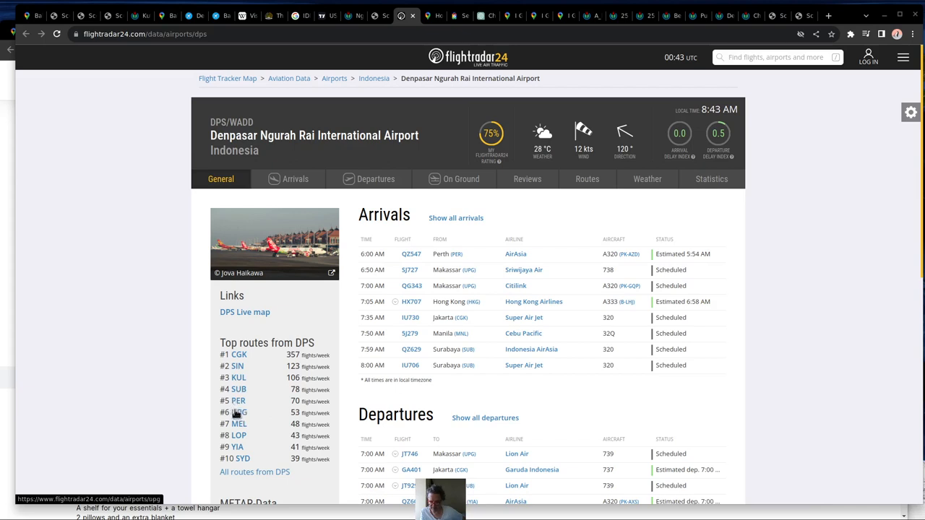
{"action": "mouse_move", "coordinate": [238, 417]}
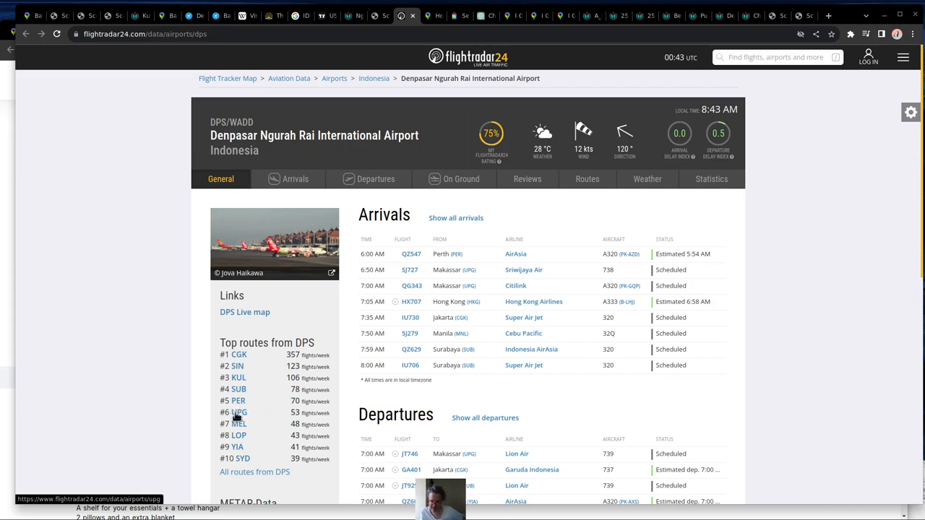
{"action": "mouse_move", "coordinate": [235, 415]}
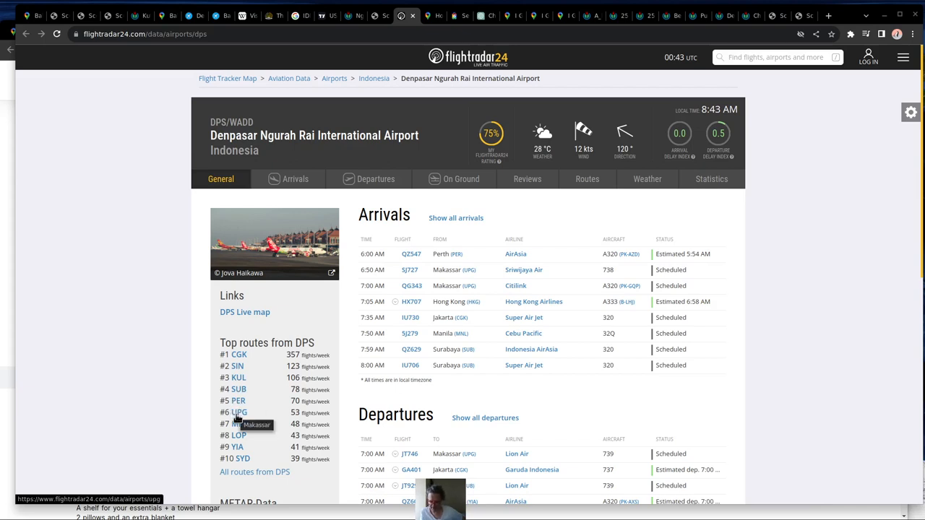
{"action": "mouse_move", "coordinate": [238, 424]}
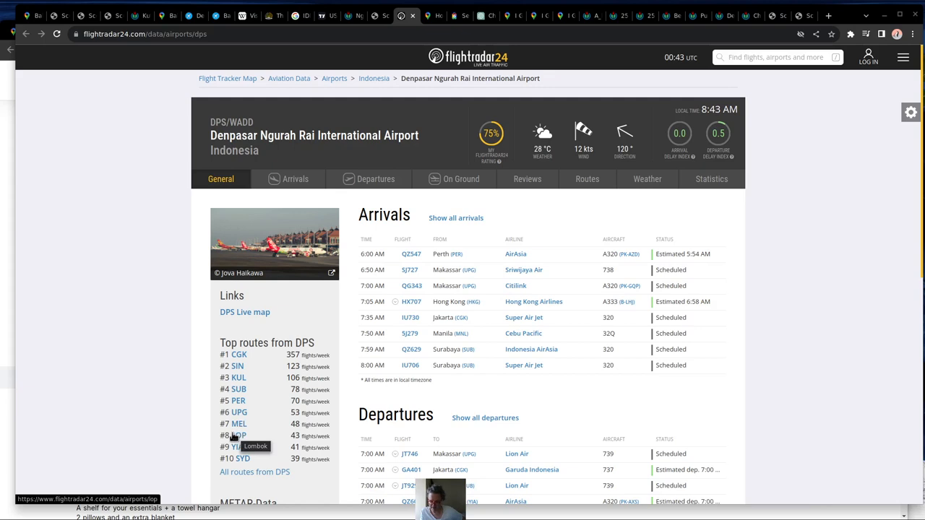
{"action": "mouse_move", "coordinate": [236, 438]}
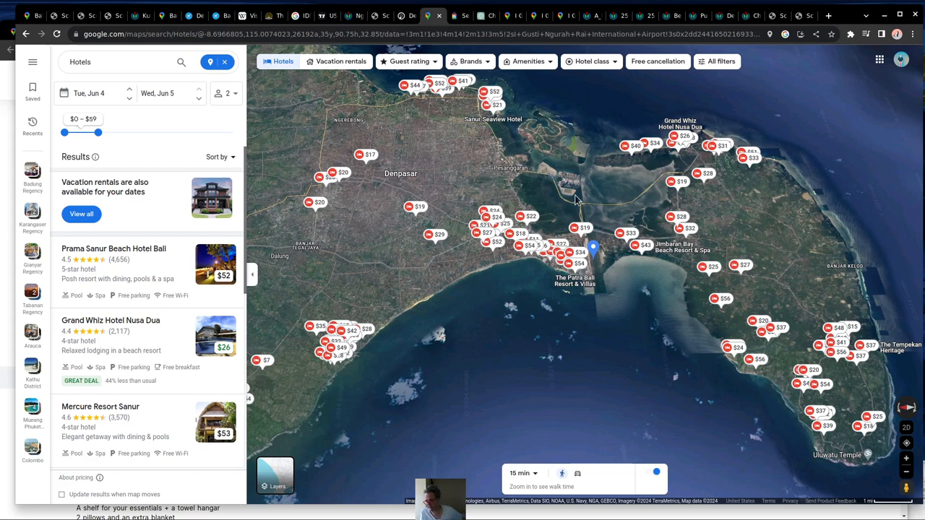
{"action": "mouse_move", "coordinate": [497, 283]}
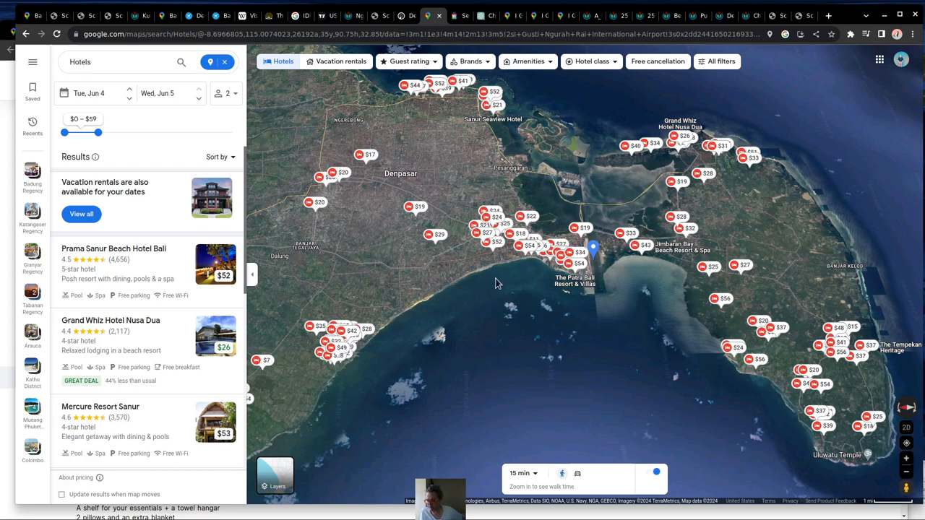
{"action": "mouse_move", "coordinate": [535, 269]}
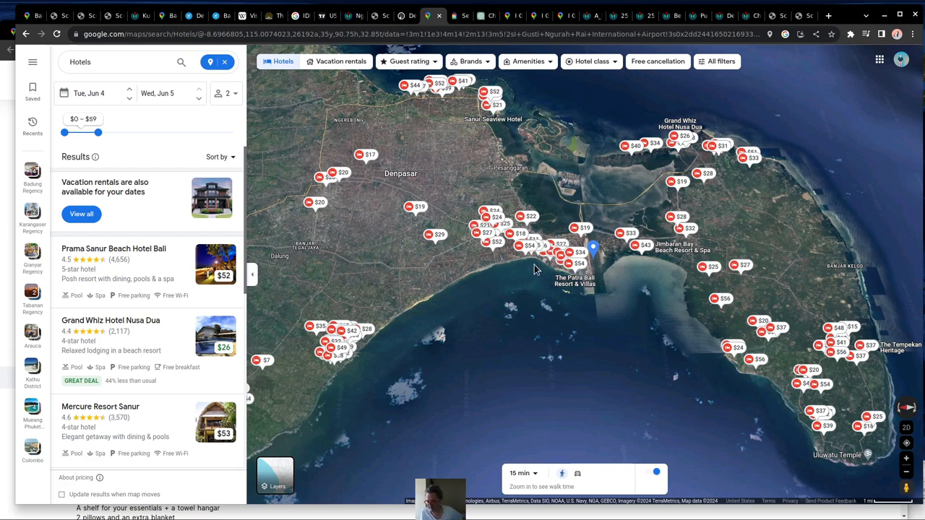
{"action": "mouse_move", "coordinate": [365, 341]}
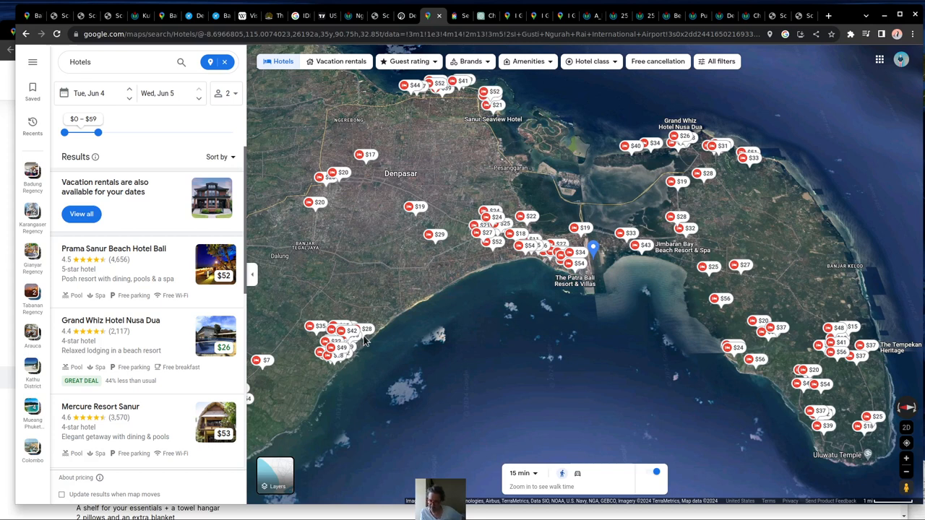
{"action": "mouse_move", "coordinate": [387, 327]}
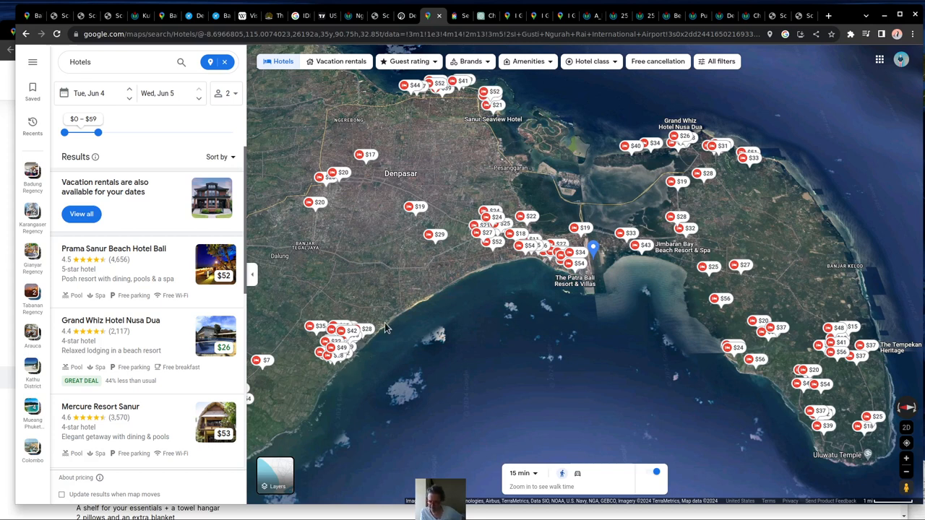
{"action": "mouse_move", "coordinate": [393, 213]}
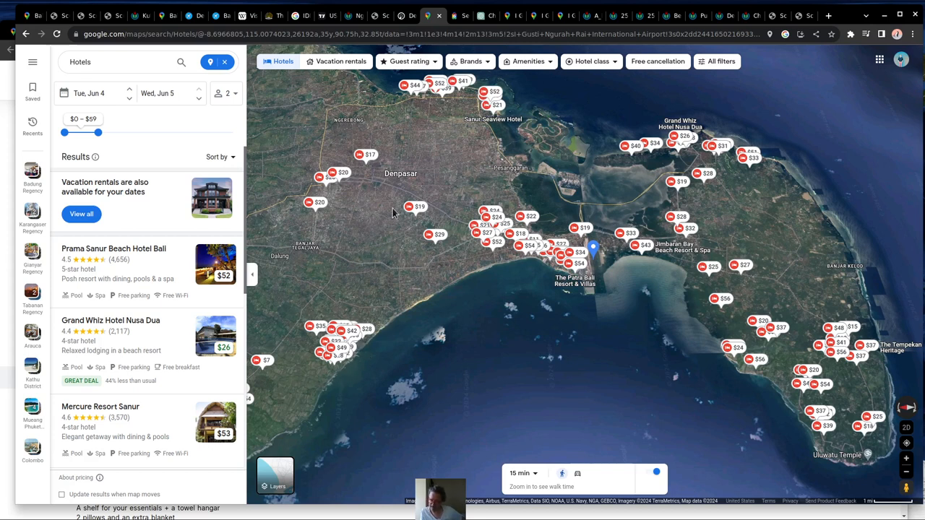
{"action": "mouse_move", "coordinate": [488, 134]}
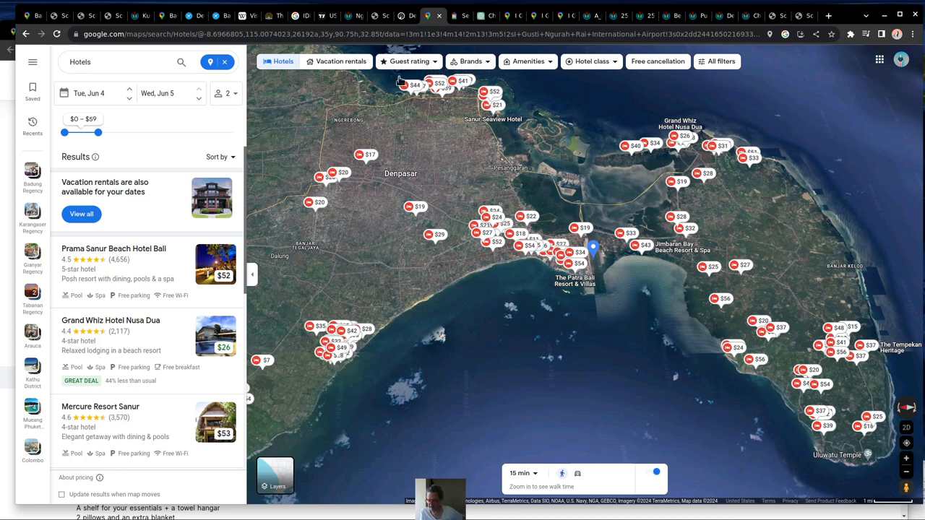
{"action": "mouse_move", "coordinate": [859, 318]}
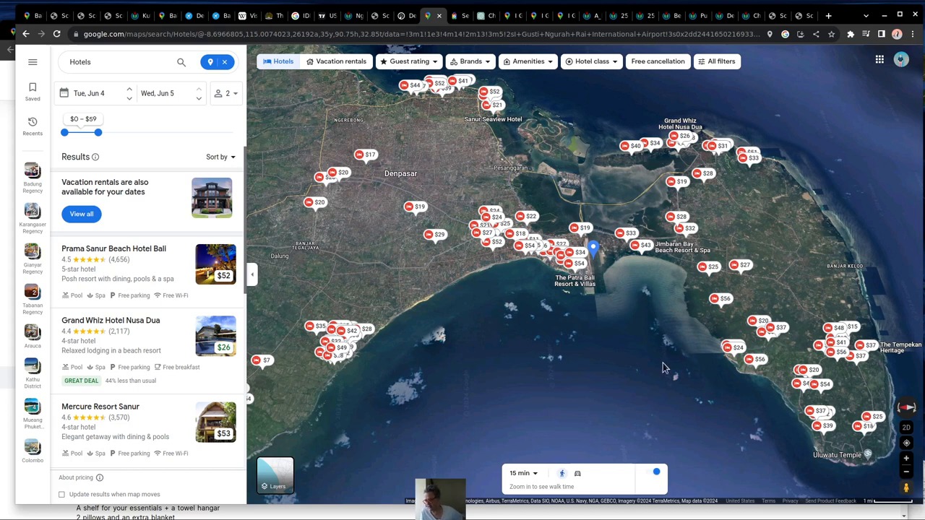
{"action": "mouse_move", "coordinate": [453, 267]}
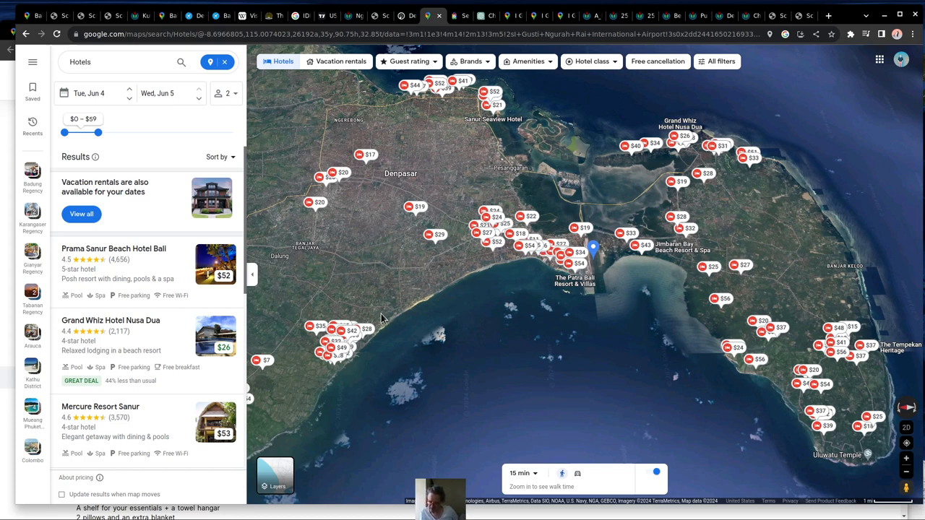
Drag the hotel price map to bring more of Bali into view
{"action": "left_click_drag", "start_coordinate": [383, 318], "coordinate": [500, 358]}
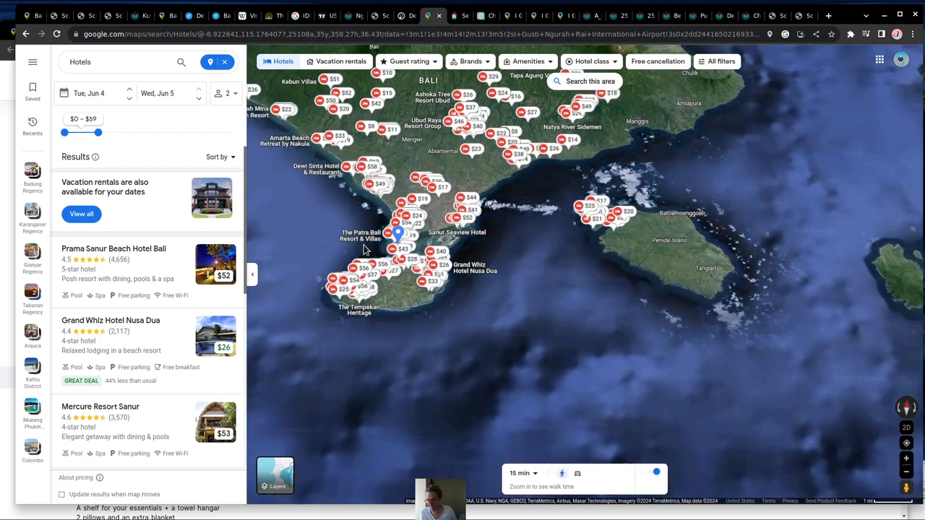
Zoom out to see sparser hotel pins under $59, including Ubud and Nusa Penida
{"action": "scroll", "scroll_direction": "down", "scroll_amount": 3}
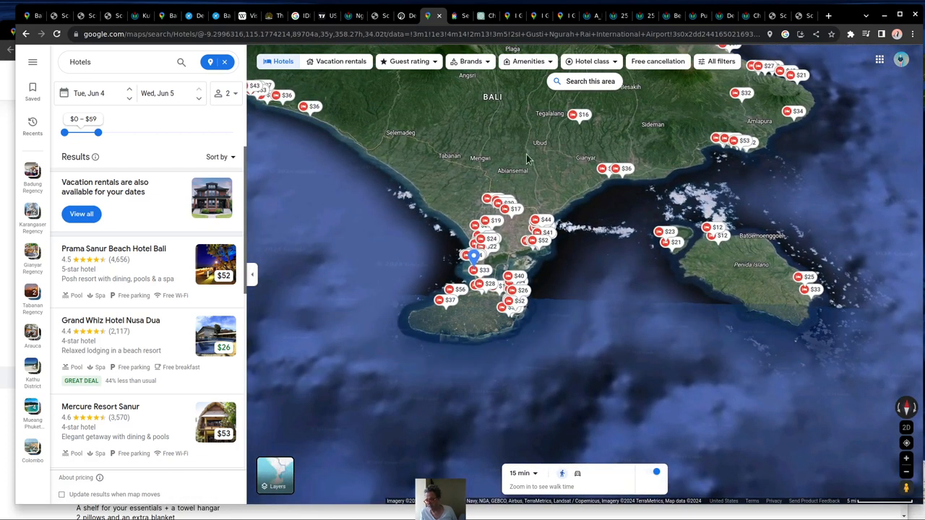
{"action": "mouse_move", "coordinate": [521, 156]}
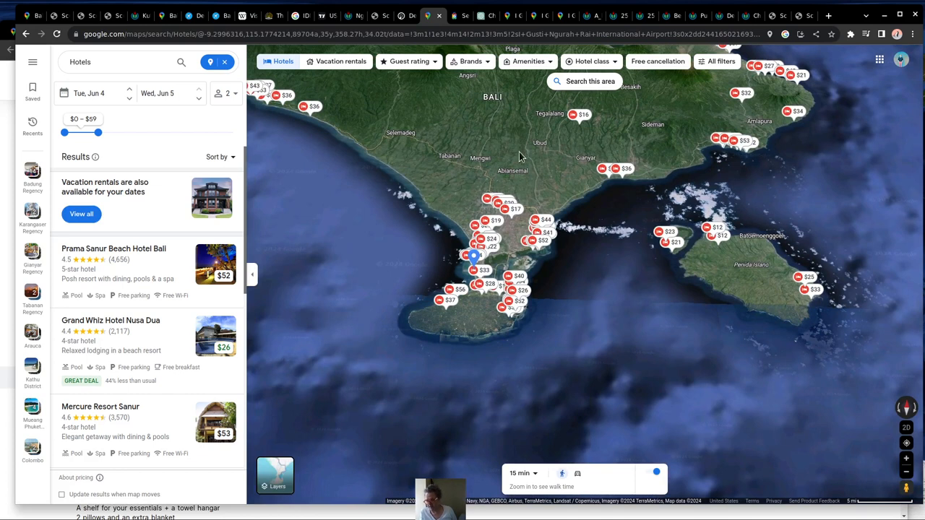
{"action": "mouse_move", "coordinate": [497, 268]}
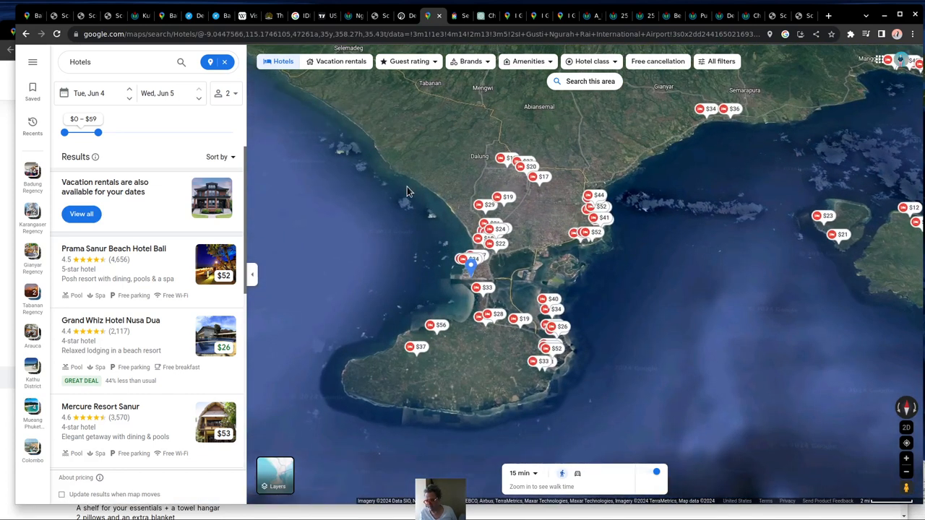
{"action": "mouse_move", "coordinate": [386, 274]}
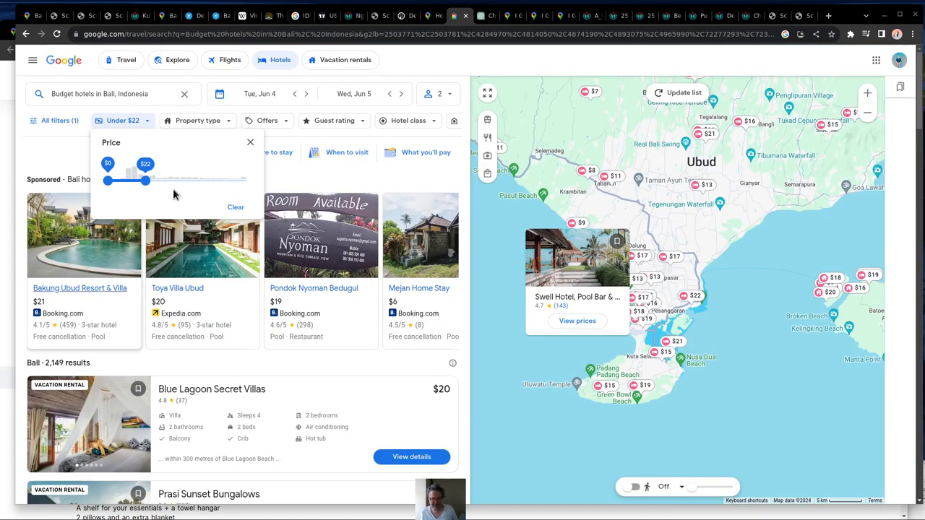
{"action": "mouse_move", "coordinate": [160, 182]}
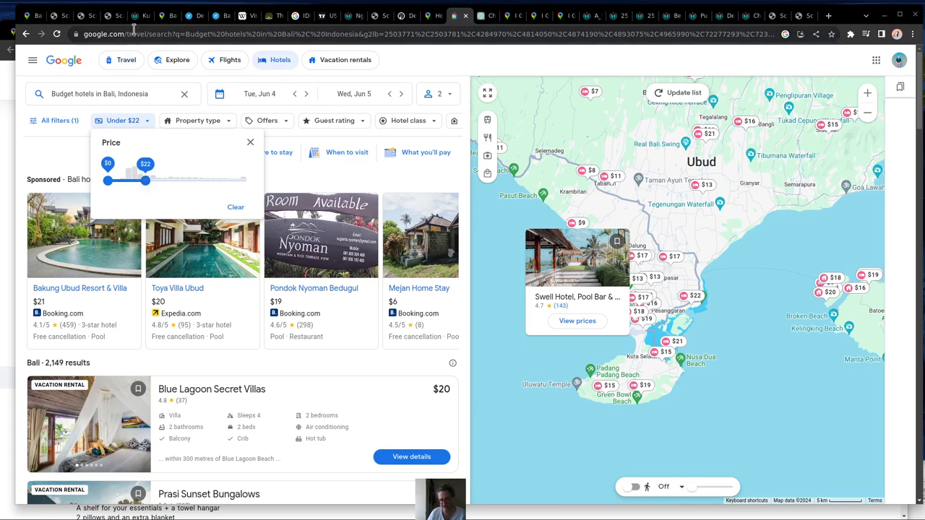
Slide the Price filter's maximum handle back and forth until it settles at $30
{"action": "left_click_drag", "start_coordinate": [145, 181], "coordinate": [187, 181]}
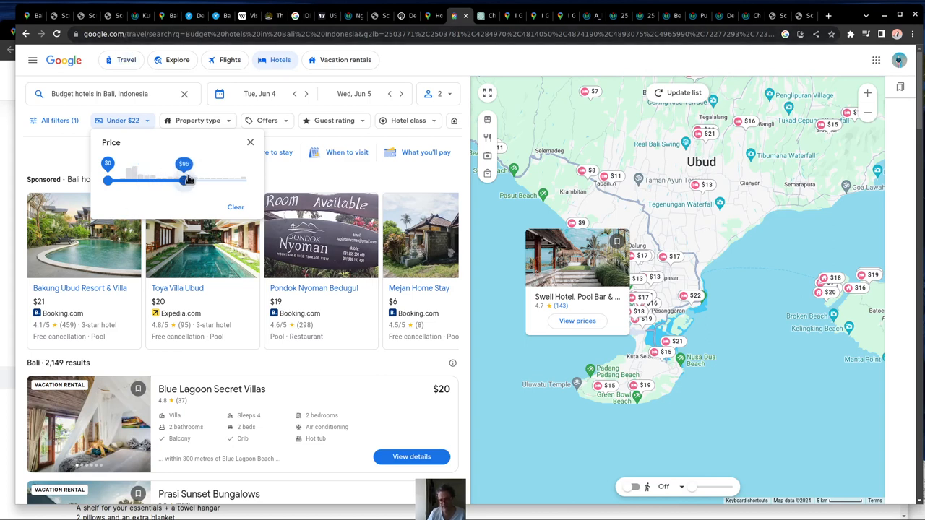
{"action": "left_click_drag", "start_coordinate": [185, 180], "coordinate": [150, 180]}
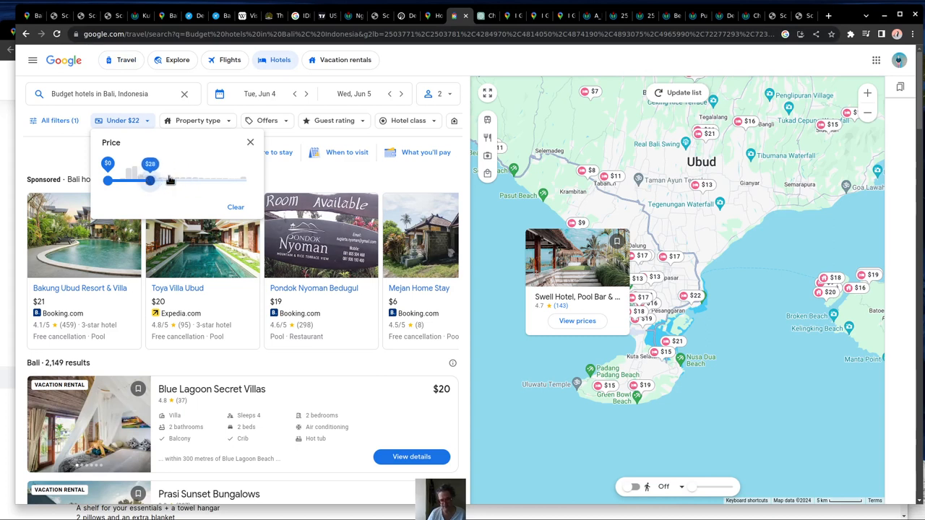
{"action": "left_click_drag", "start_coordinate": [150, 181], "coordinate": [175, 181]}
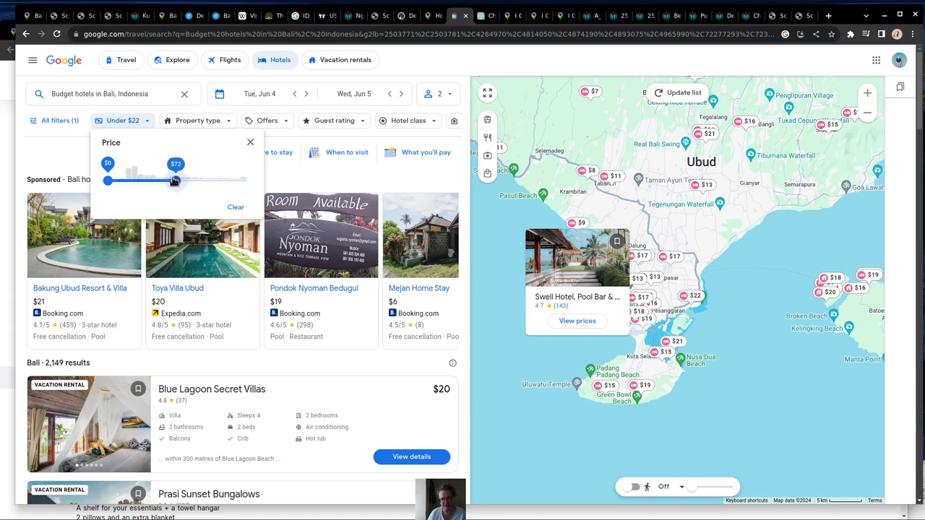
{"action": "left_click_drag", "start_coordinate": [176, 181], "coordinate": [136, 181]}
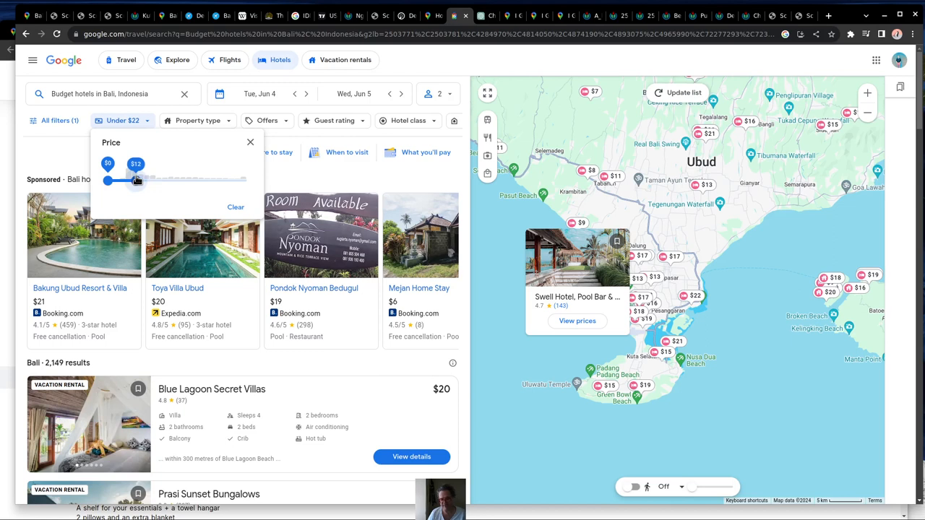
{"action": "left_click_drag", "start_coordinate": [136, 182], "coordinate": [141, 181]}
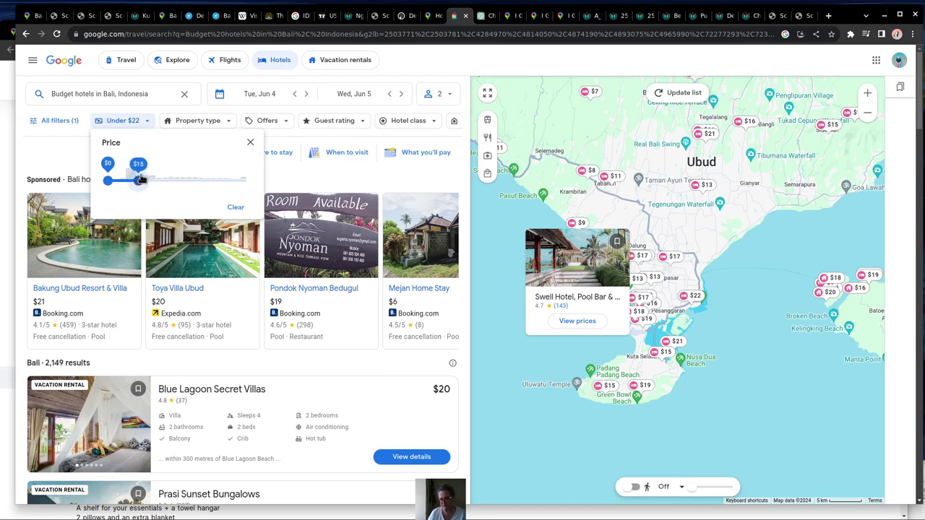
{"action": "left_click_drag", "start_coordinate": [138, 183], "coordinate": [152, 182]}
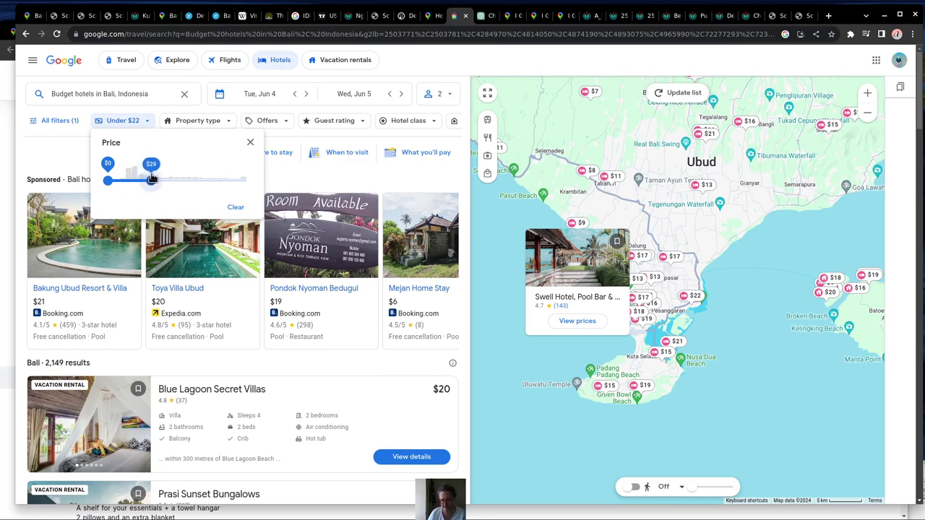
{"action": "left_click_drag", "start_coordinate": [151, 180], "coordinate": [151, 180]}
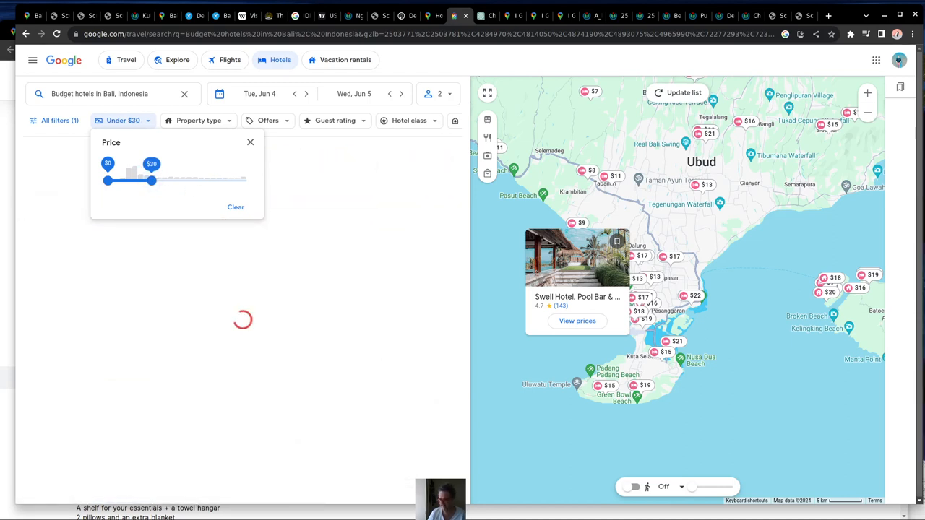
Compare the 9 hr 10 min multi-stop route with the 4 hr 22 min airport-to-Sanur route
{"action": "left_click", "coordinate": [495, 15]}
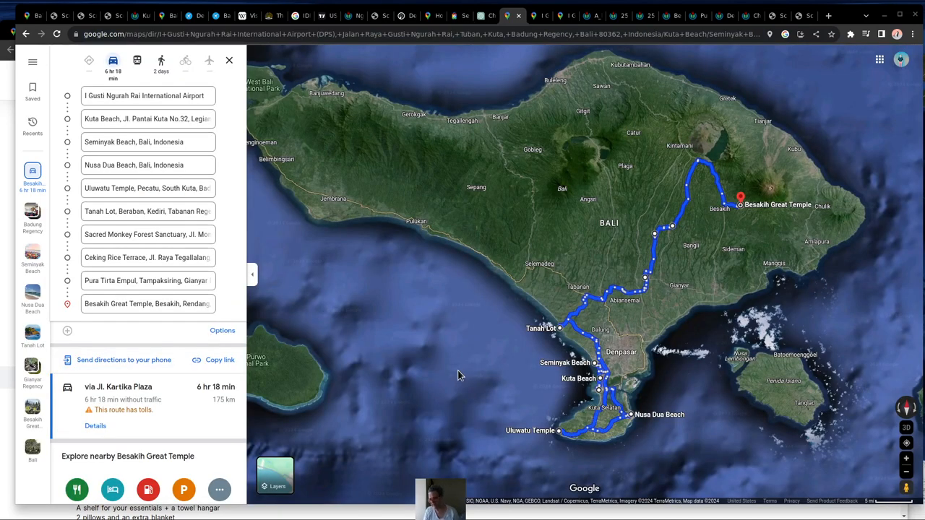
{"action": "mouse_move", "coordinate": [513, 16]}
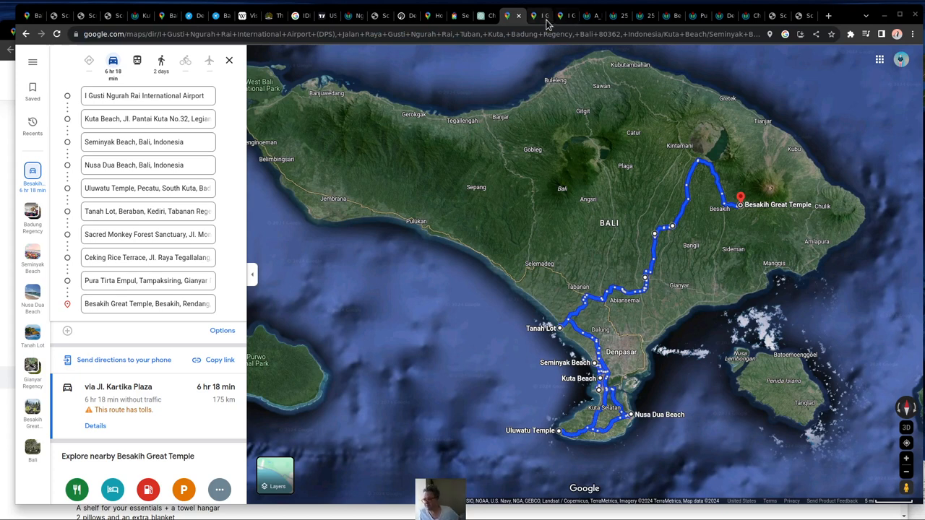
{"action": "left_click", "coordinate": [537, 15]}
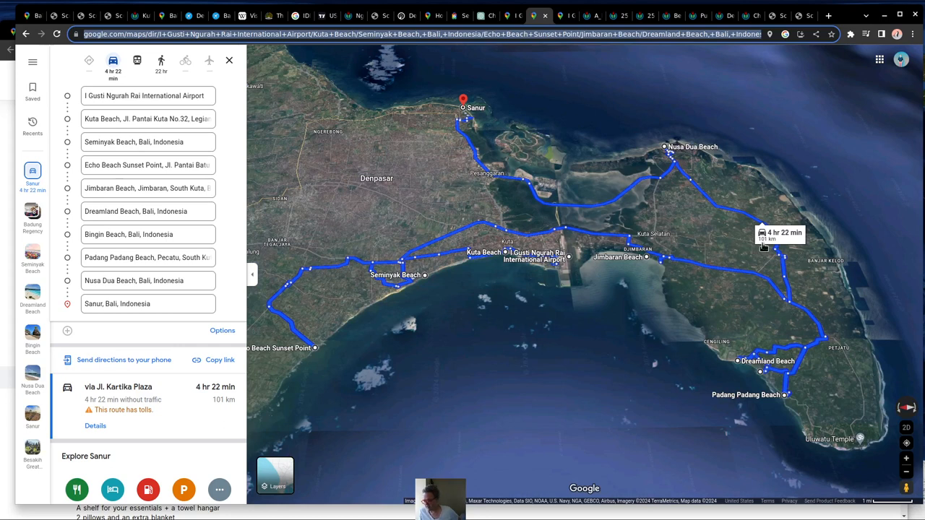
{"action": "mouse_move", "coordinate": [383, 243]}
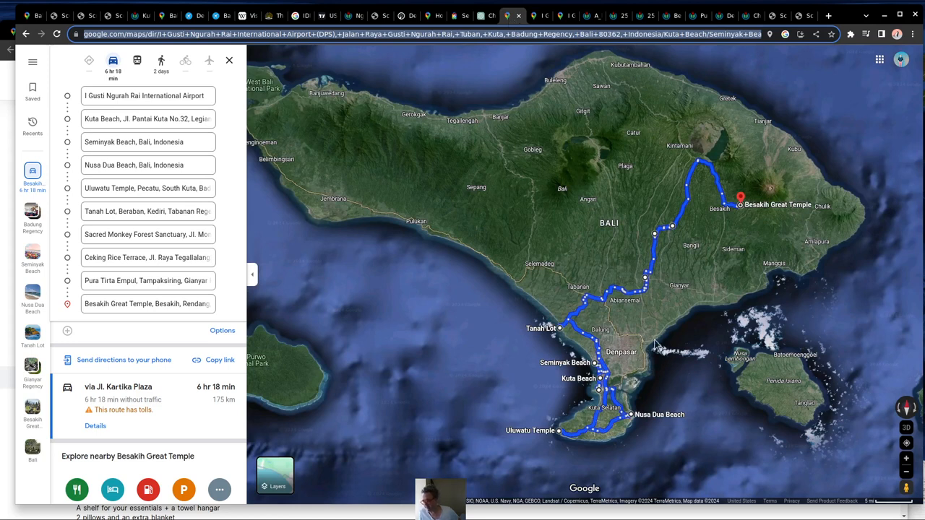
{"action": "mouse_move", "coordinate": [651, 284]}
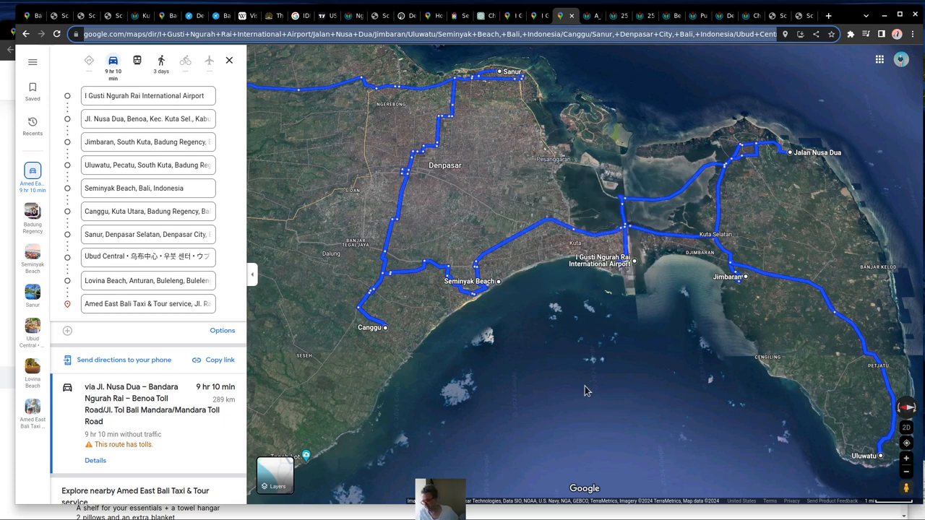
{"action": "mouse_move", "coordinate": [643, 271]}
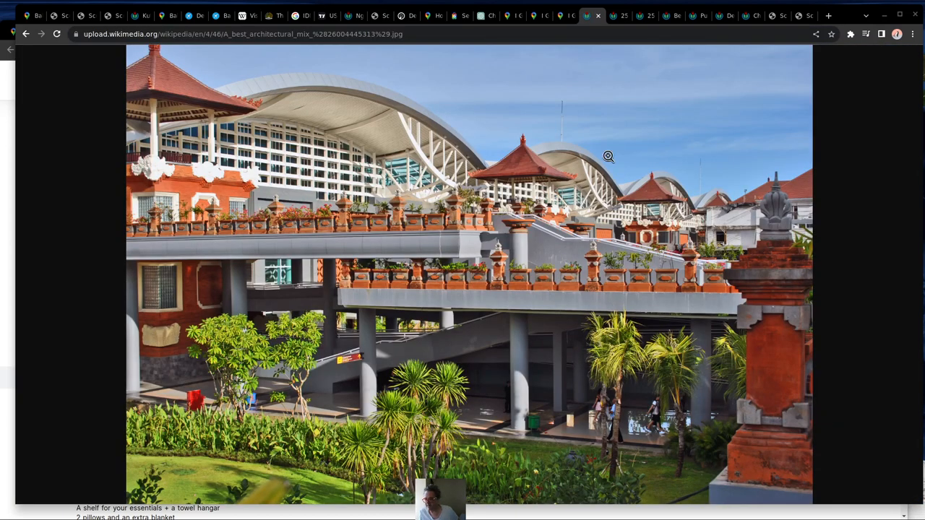
{"action": "mouse_move", "coordinate": [621, 15]}
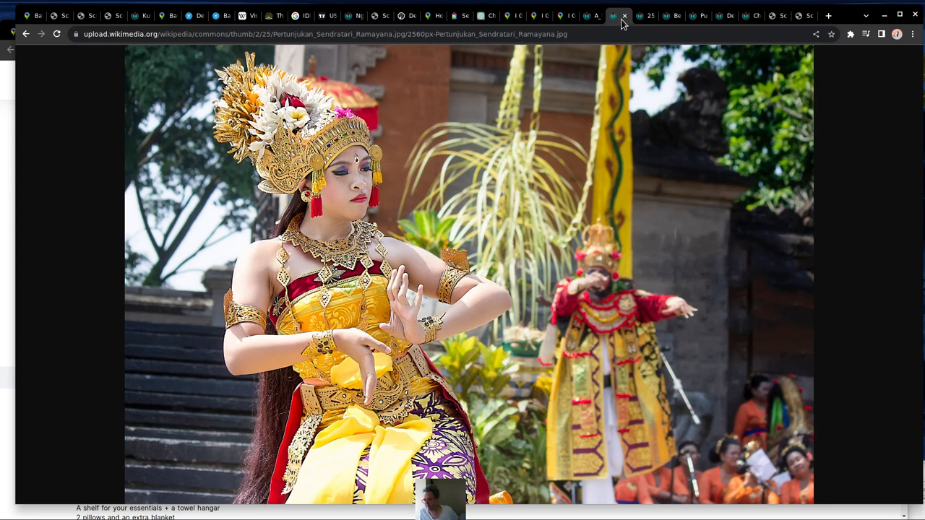
Flip through the Besakih temple and Denpasar church photos to the Religion in Bali chart
{"action": "left_click", "coordinate": [641, 15]}
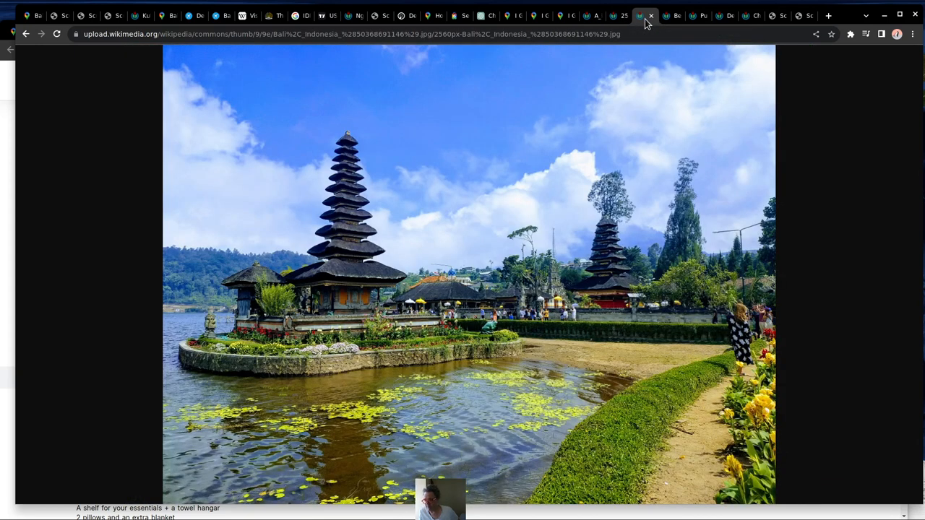
{"action": "left_click", "coordinate": [665, 15]}
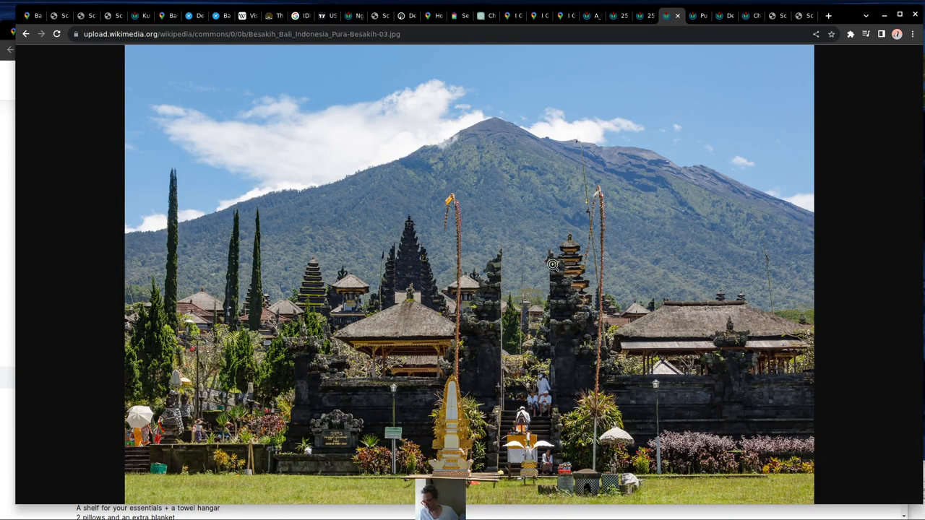
{"action": "mouse_move", "coordinate": [495, 252]}
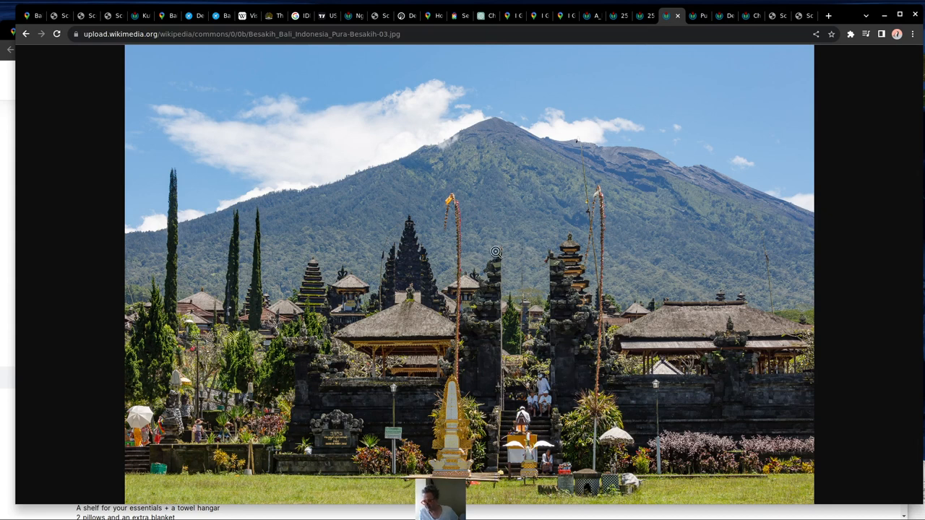
{"action": "mouse_move", "coordinate": [687, 20]}
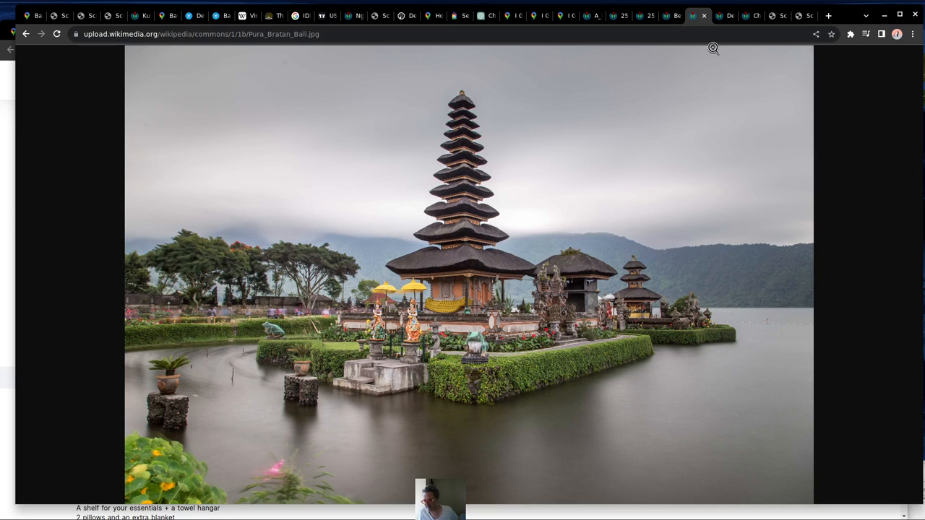
{"action": "left_click", "coordinate": [719, 16]}
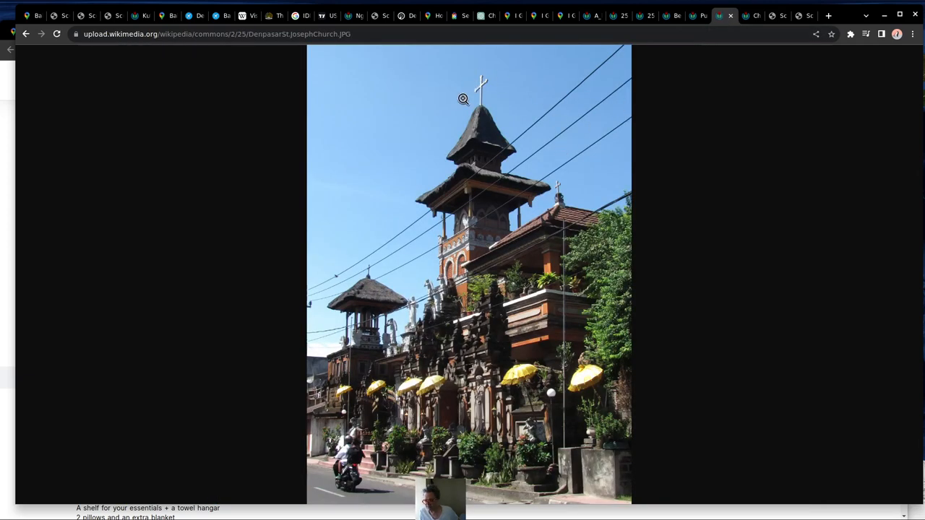
{"action": "mouse_move", "coordinate": [731, 144]}
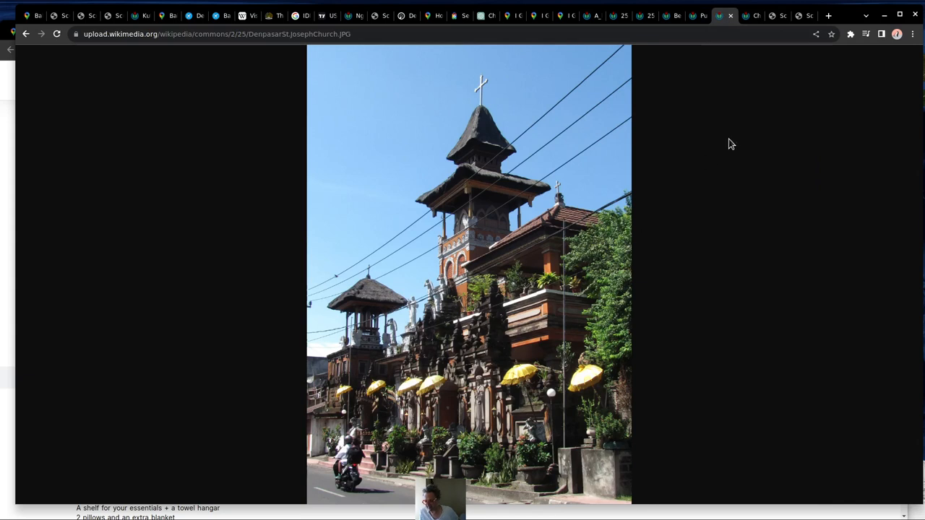
{"action": "left_click", "coordinate": [737, 16]}
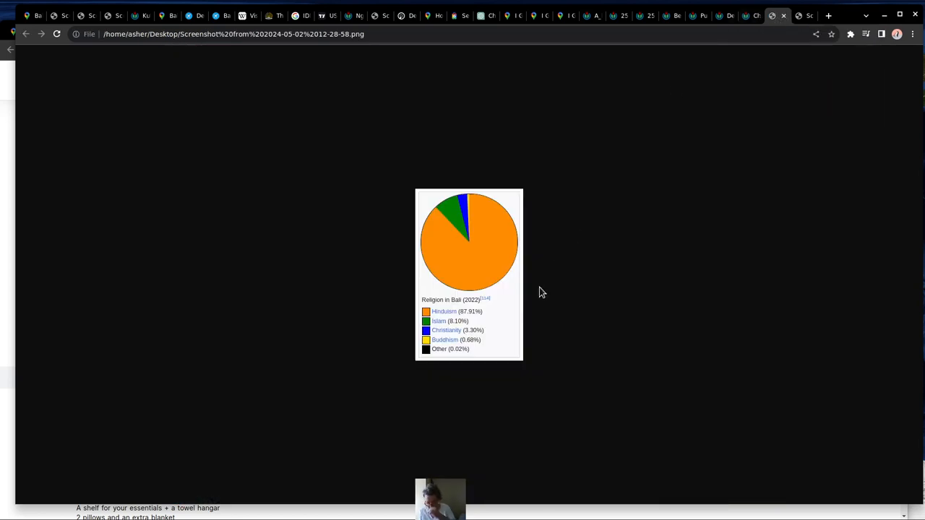
{"action": "mouse_move", "coordinate": [465, 249]}
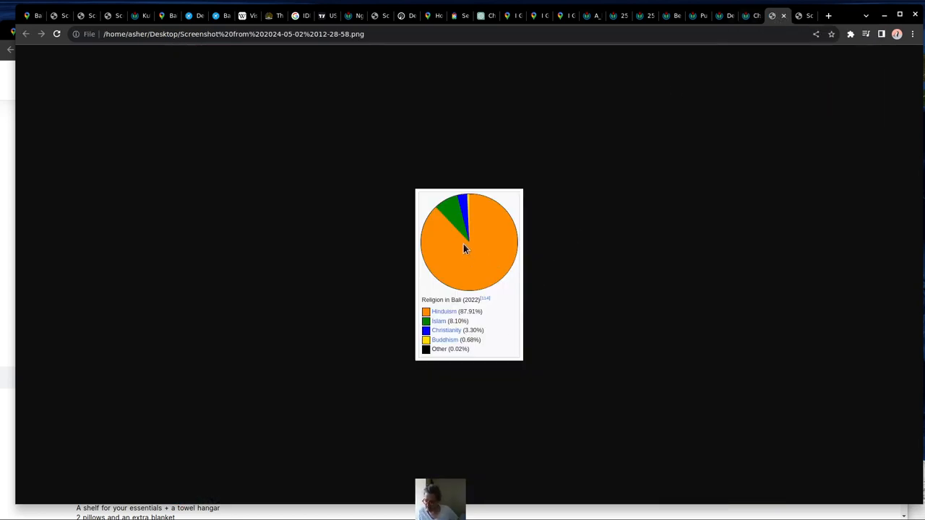
{"action": "mouse_move", "coordinate": [446, 212]}
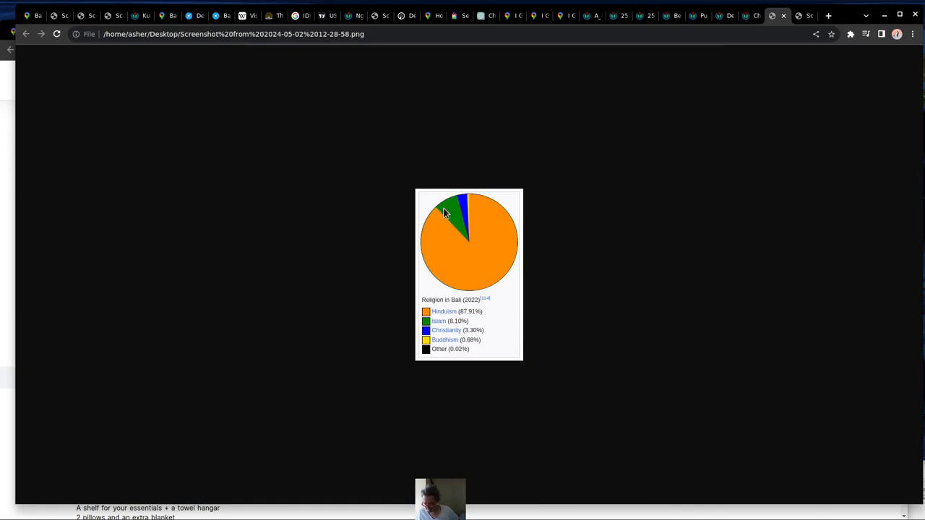
{"action": "mouse_move", "coordinate": [474, 235]}
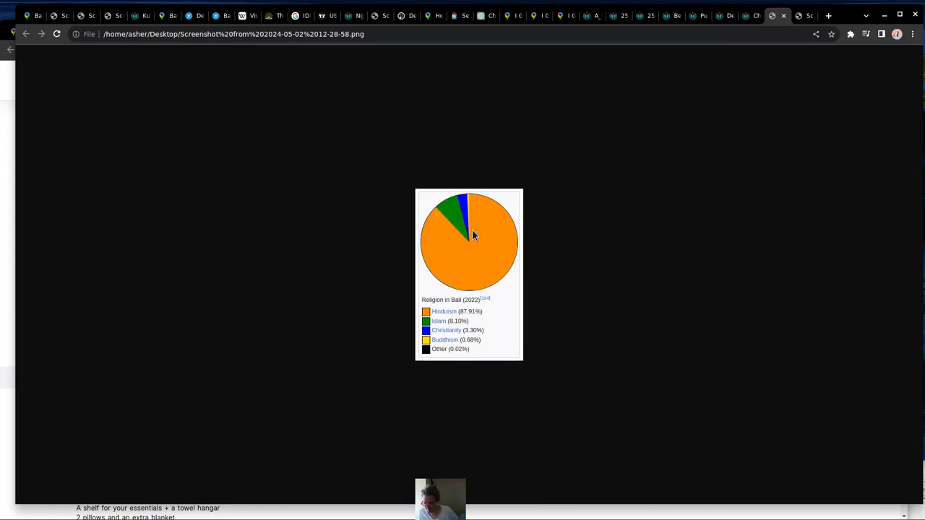
{"action": "mouse_move", "coordinate": [708, 83]}
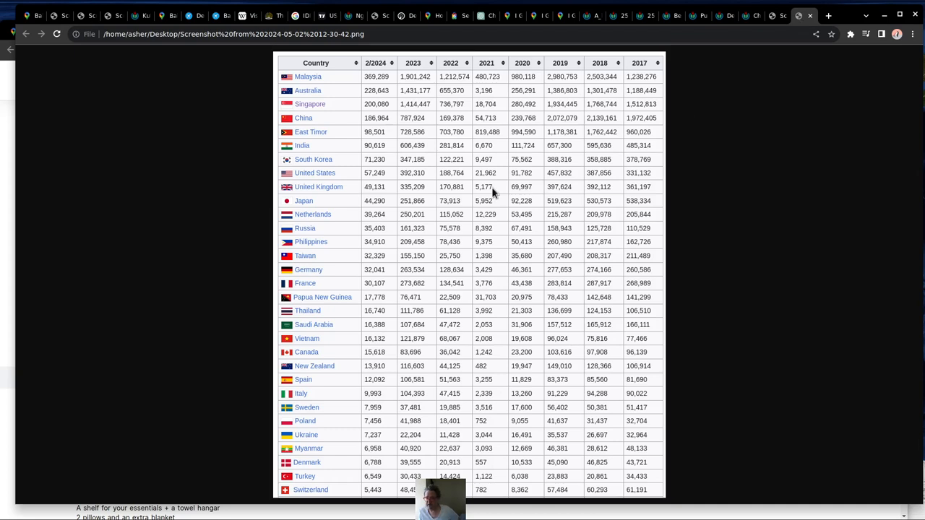
{"action": "mouse_move", "coordinate": [379, 126]}
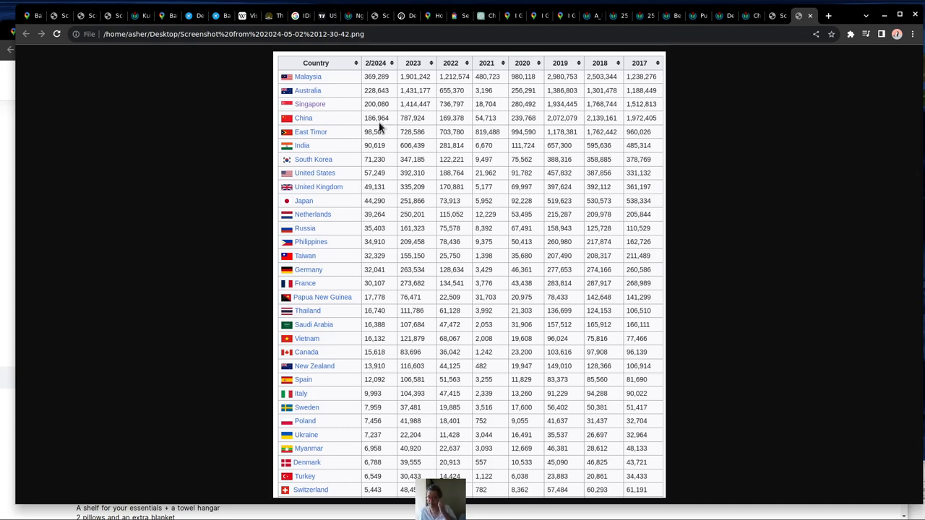
{"action": "mouse_move", "coordinate": [323, 90]}
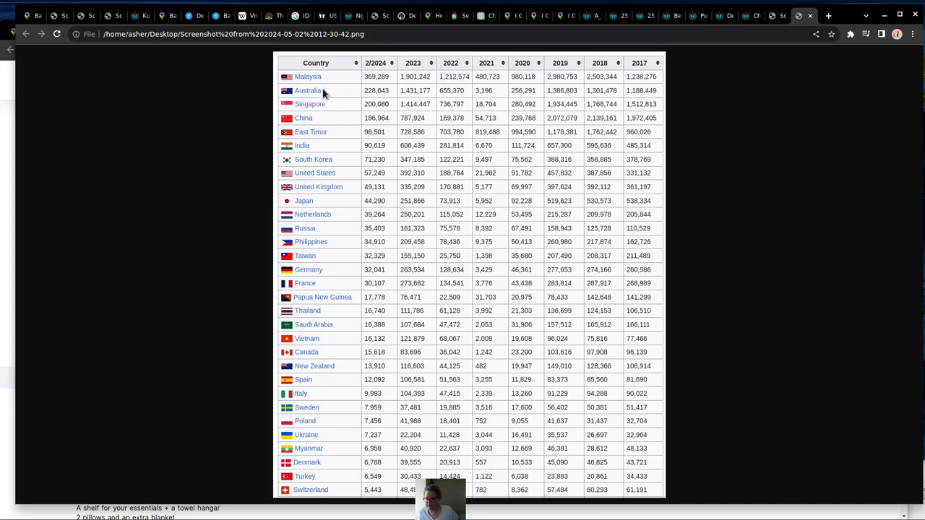
{"action": "mouse_move", "coordinate": [326, 107]}
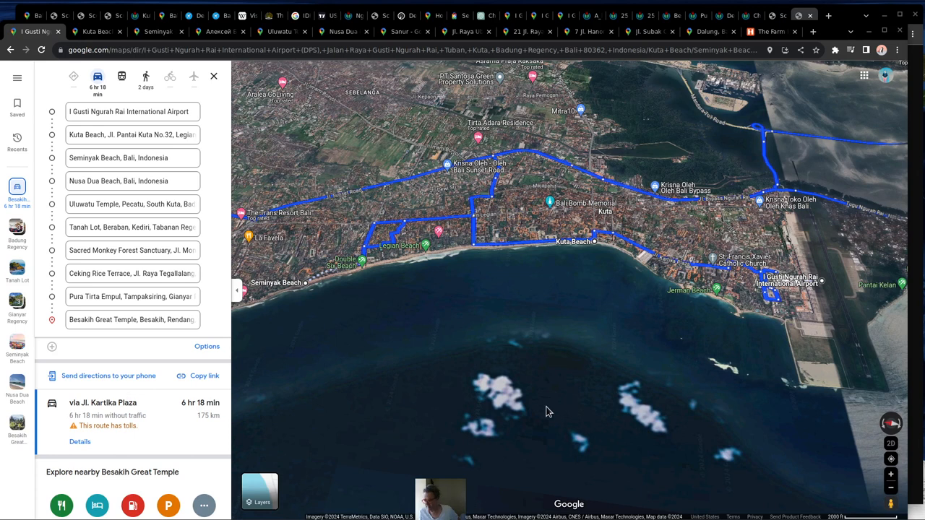
{"action": "mouse_move", "coordinate": [320, 168]}
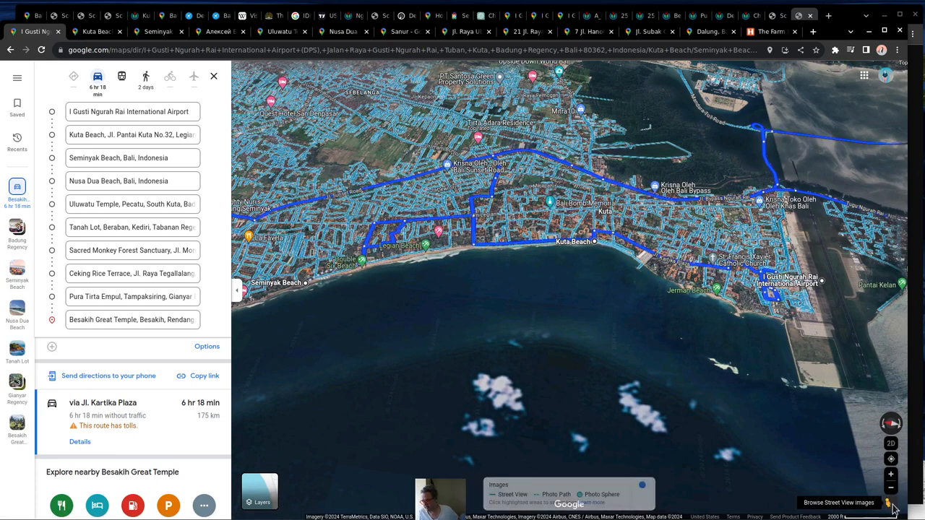
Switch to the Kuta Beach Street View, showing its temple gate and beachgoers
{"action": "left_click", "coordinate": [94, 32]}
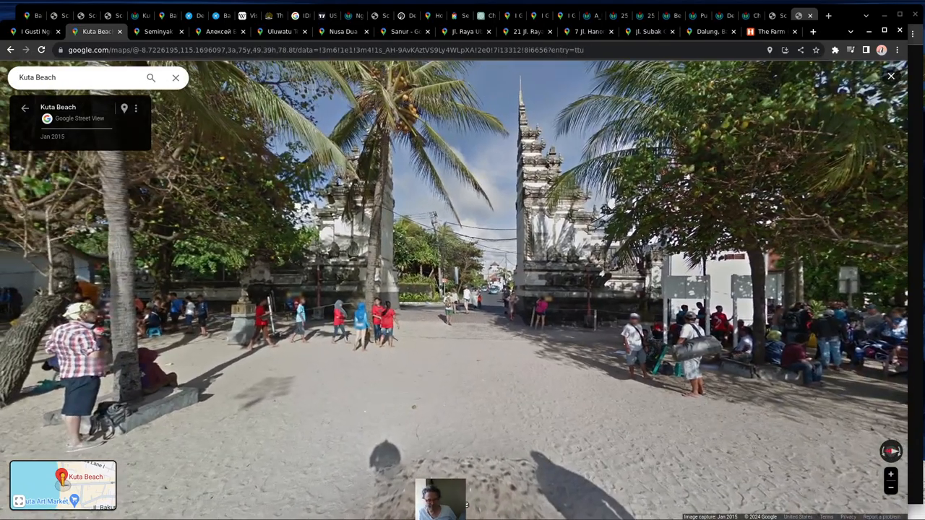
Look around the Seminyak Beach, Tanah Lot and Uluwatu Temple Street Views
{"action": "left_click", "coordinate": [160, 31]}
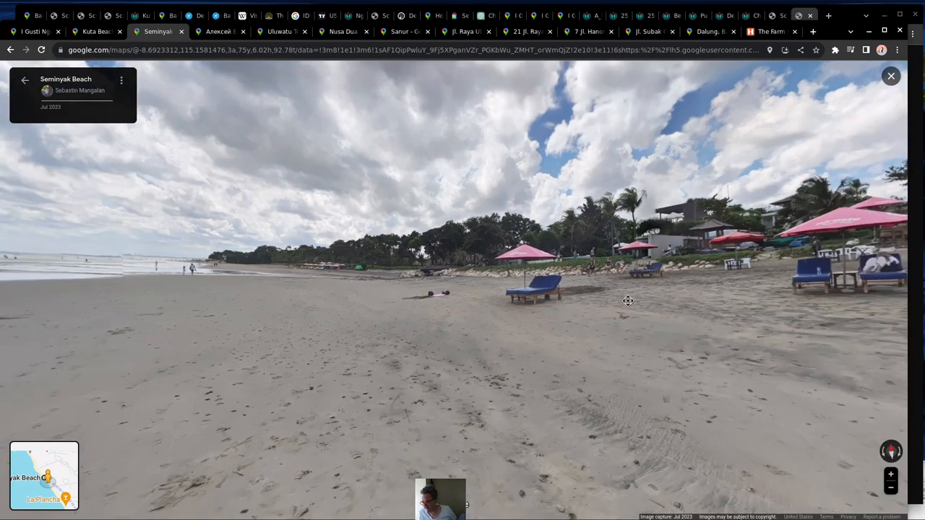
{"action": "left_click_drag", "start_coordinate": [628, 301], "coordinate": [535, 271]}
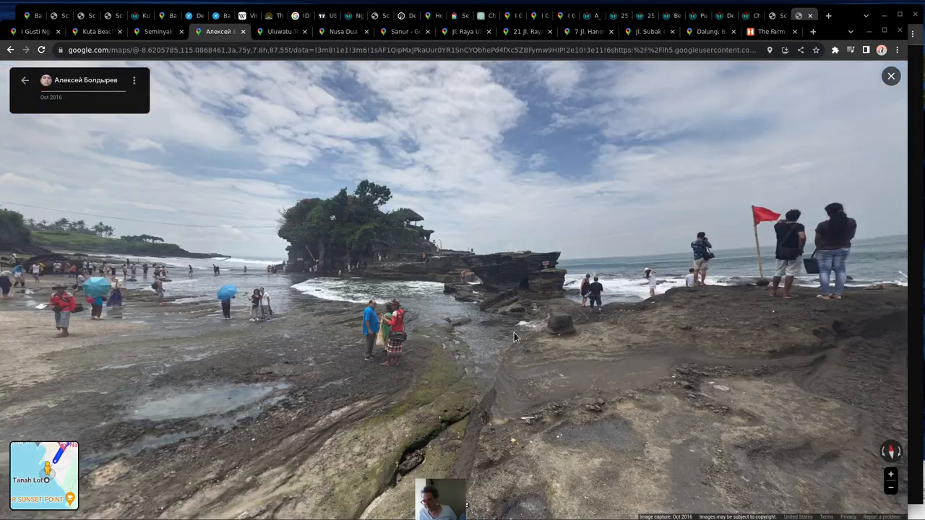
{"action": "left_click_drag", "start_coordinate": [516, 338], "coordinate": [516, 403]}
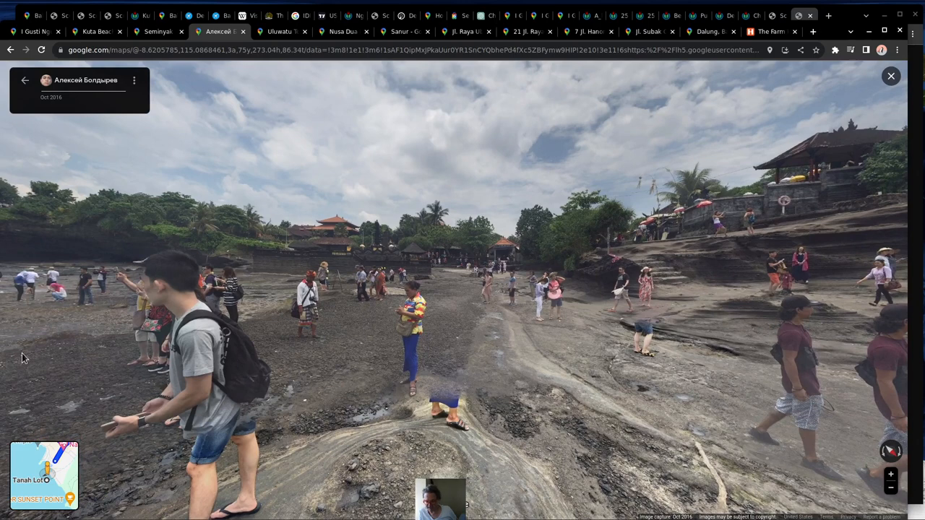
{"action": "left_click", "coordinate": [284, 31]}
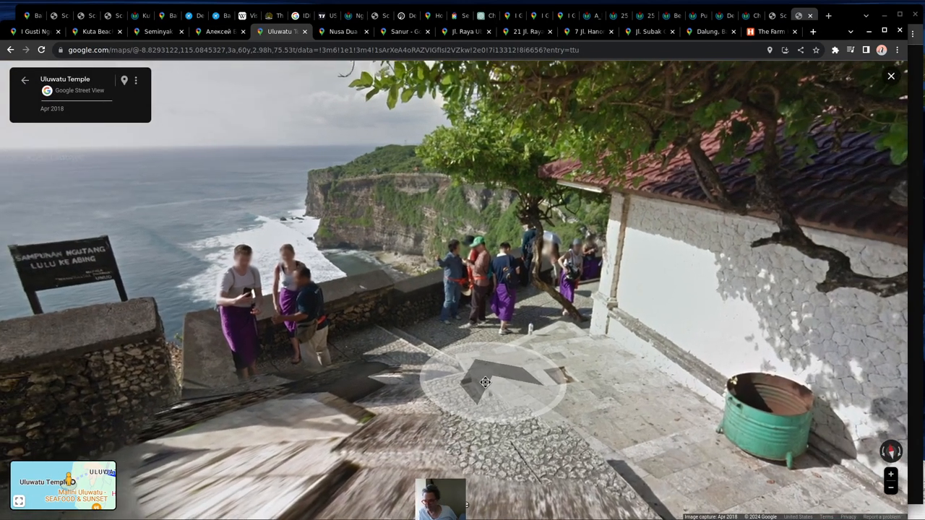
{"action": "left_click", "coordinate": [485, 384]}
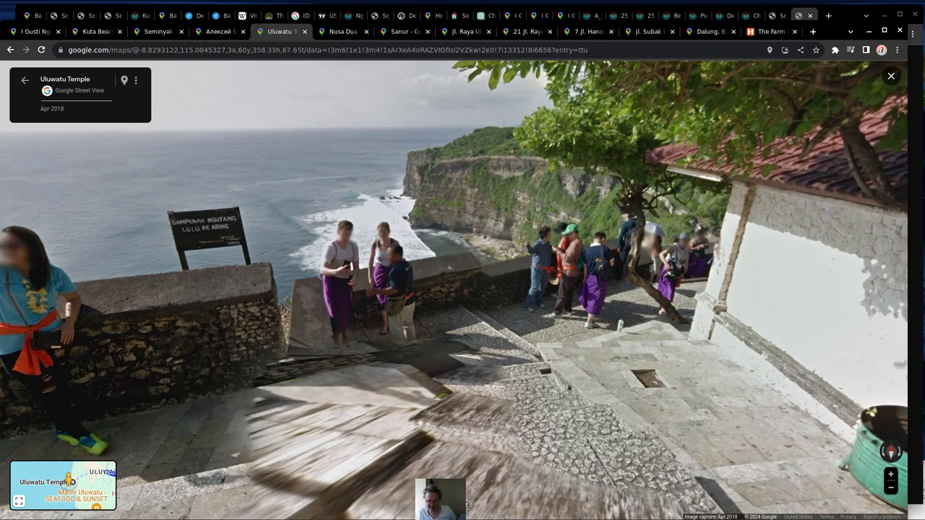
Look along Nusa Dua Beach and Sanur's beach, then show Outpost Ubud Coworking
{"action": "left_click", "coordinate": [344, 31]}
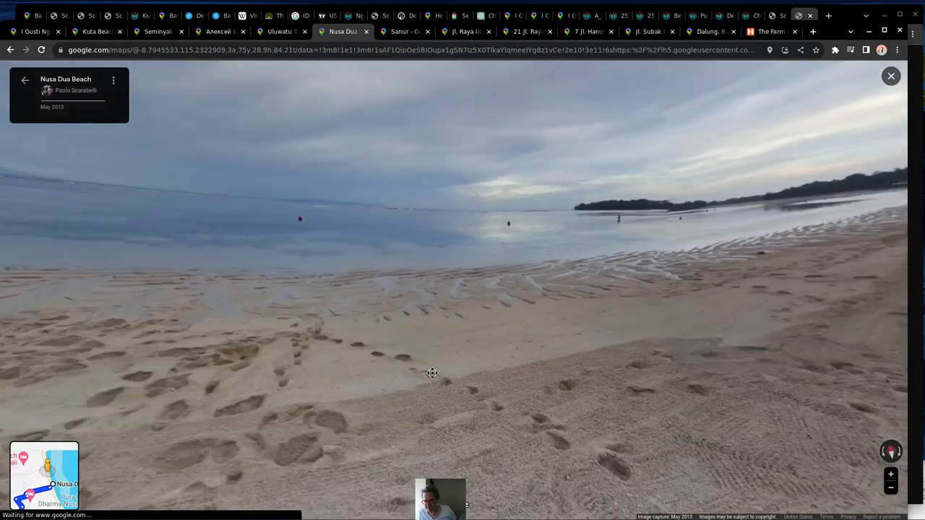
{"action": "left_click_drag", "start_coordinate": [433, 373], "coordinate": [365, 302]}
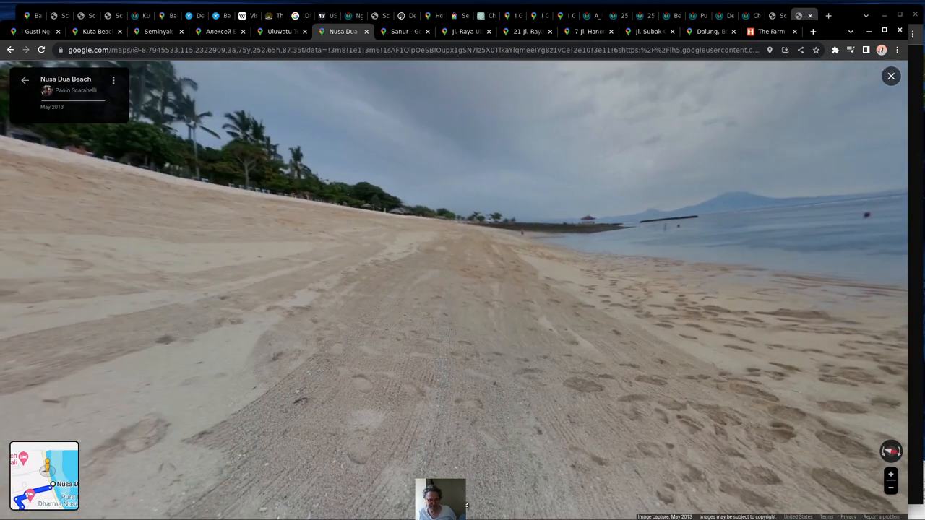
{"action": "left_click", "coordinate": [404, 31]}
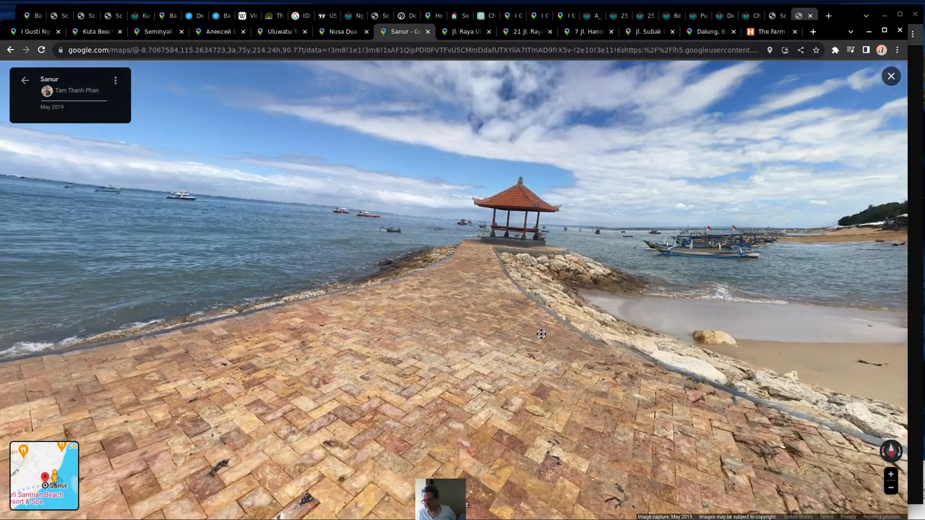
{"action": "left_click_drag", "start_coordinate": [541, 333], "coordinate": [434, 304]}
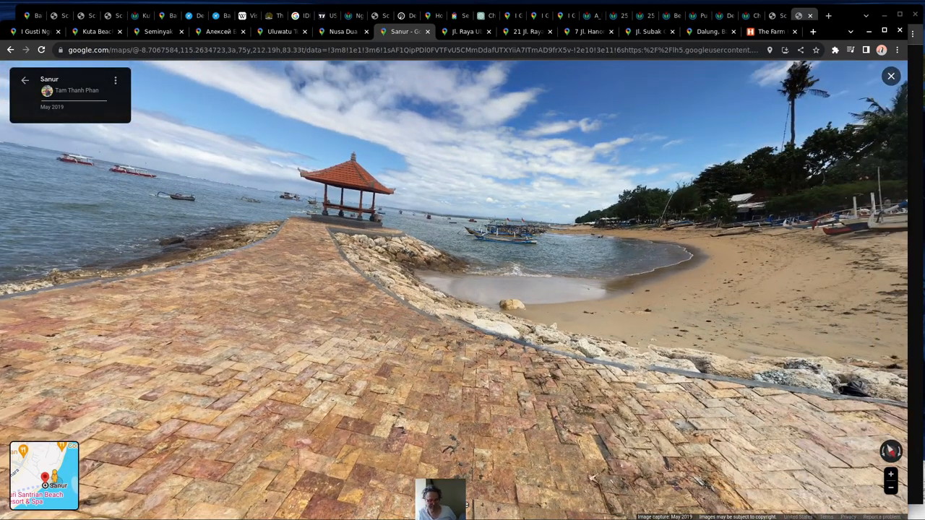
{"action": "left_click", "coordinate": [462, 31]}
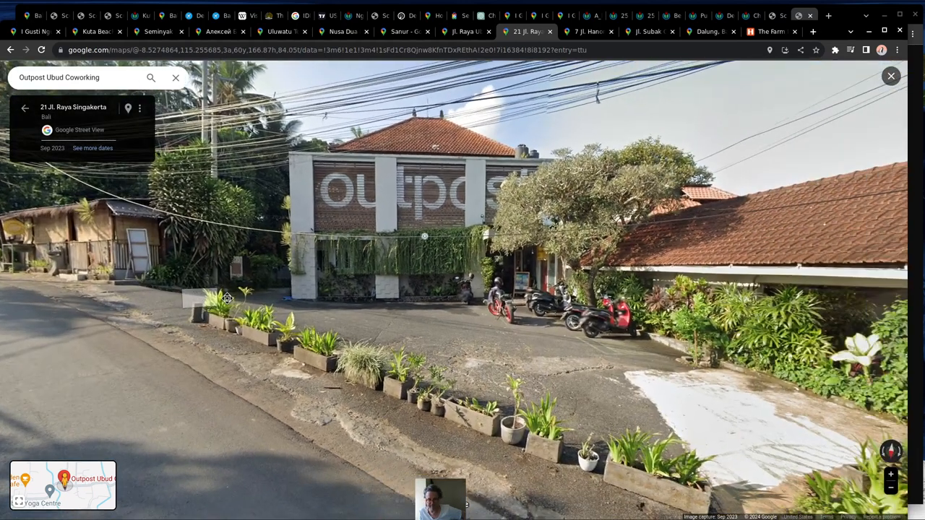
View Clear Cafe, Tropical Nomad Coworking and The Farm Hostel, including its Hostelworld listing
{"action": "left_click", "coordinate": [589, 31]}
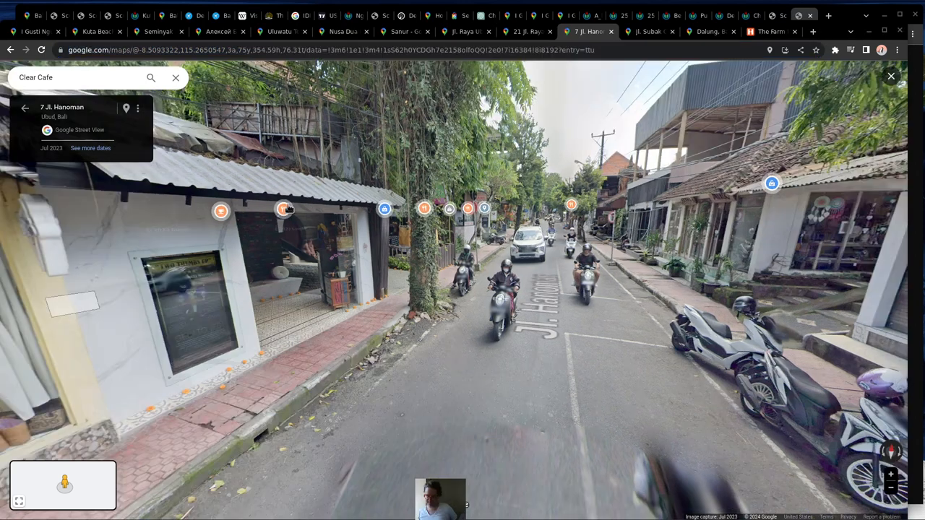
{"action": "left_click", "coordinate": [650, 31]}
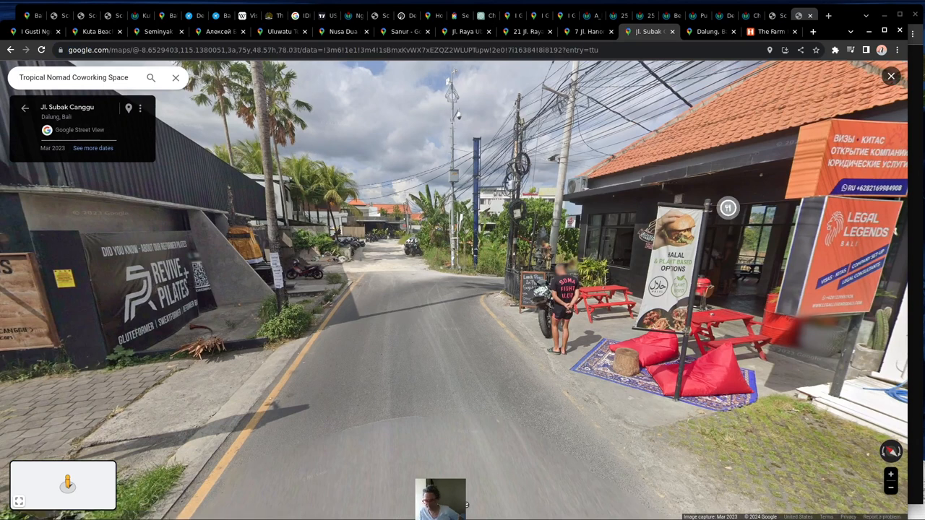
{"action": "left_click", "coordinate": [768, 32]}
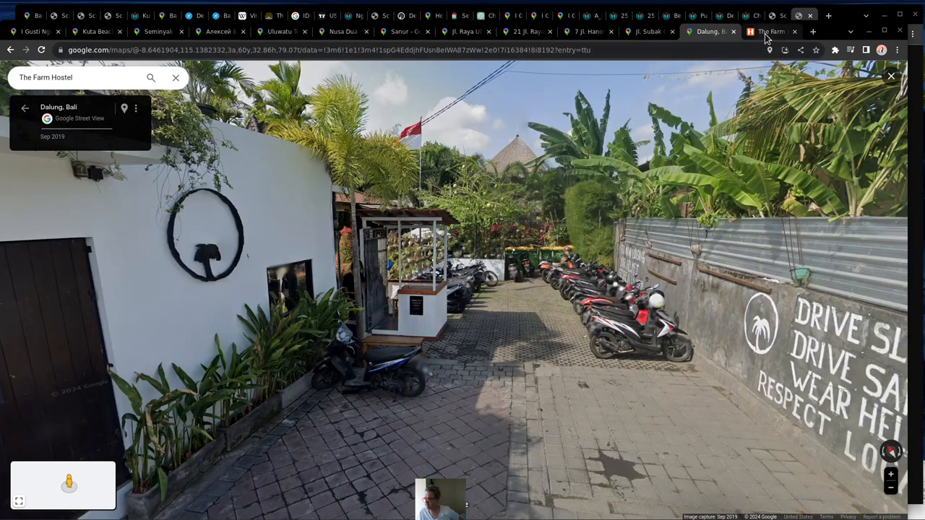
{"action": "left_click", "coordinate": [770, 31]}
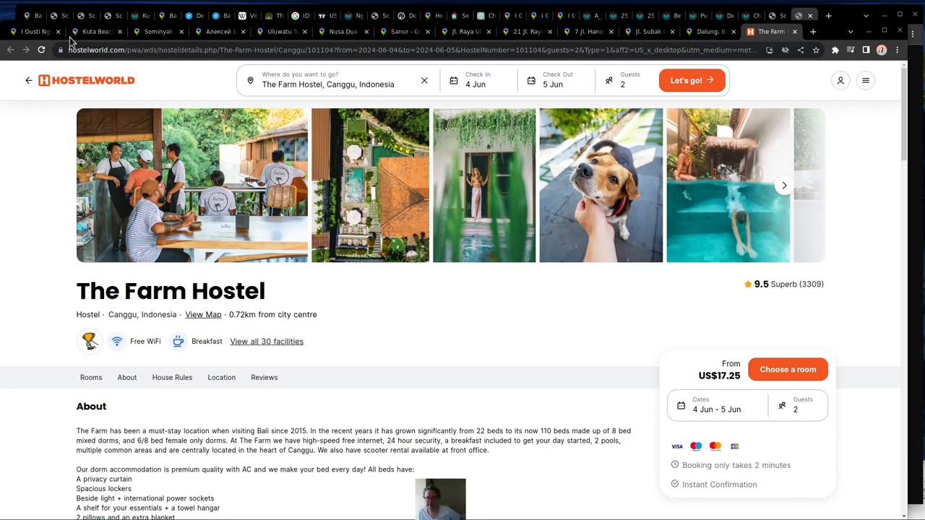
{"action": "left_click", "coordinate": [29, 15]}
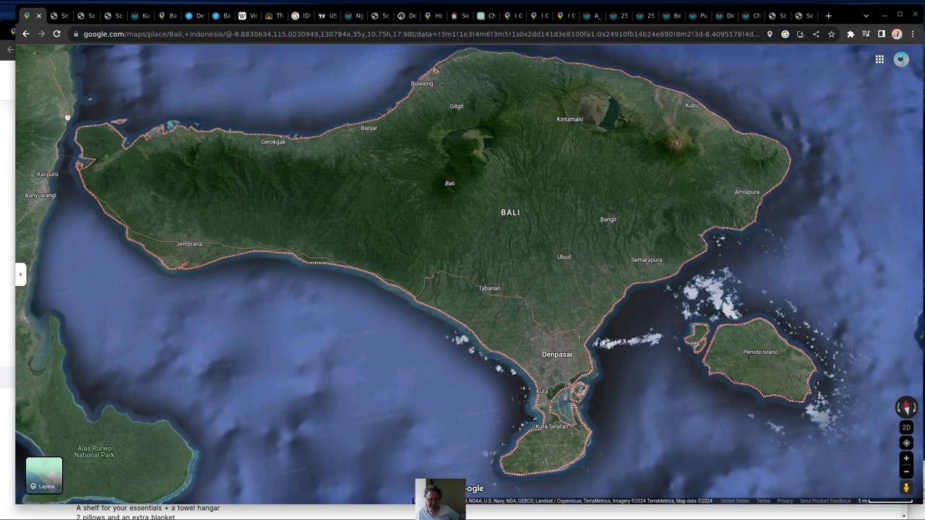
{"action": "mouse_move", "coordinate": [356, 281]}
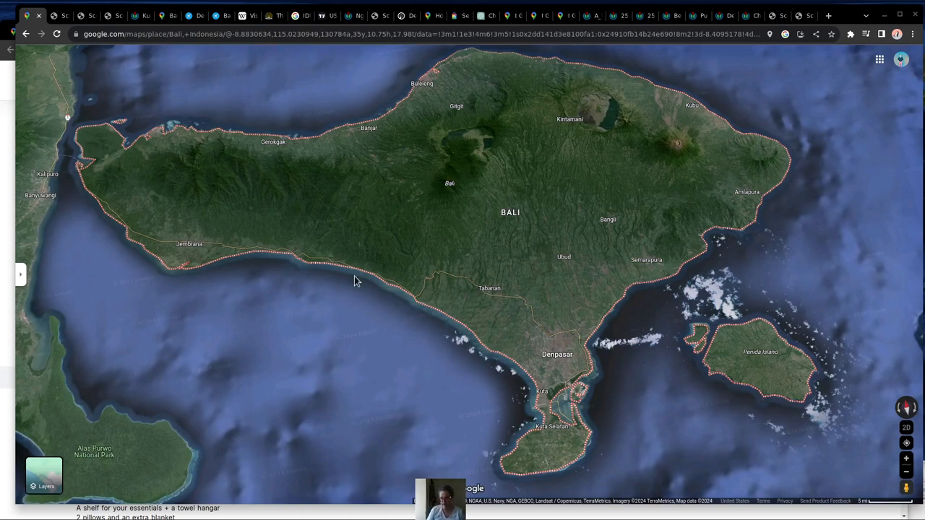
{"action": "mouse_move", "coordinate": [576, 478]}
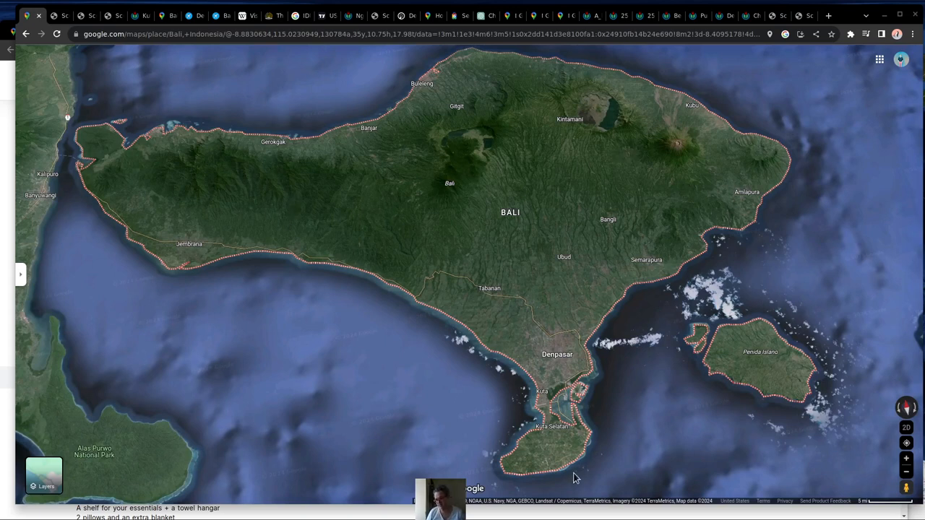
{"action": "mouse_move", "coordinate": [532, 388]}
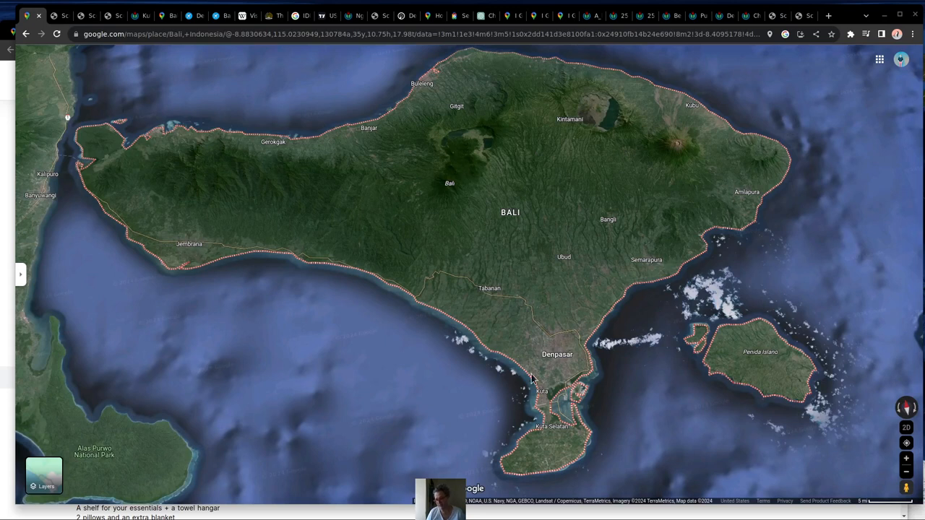
{"action": "mouse_move", "coordinate": [506, 62]}
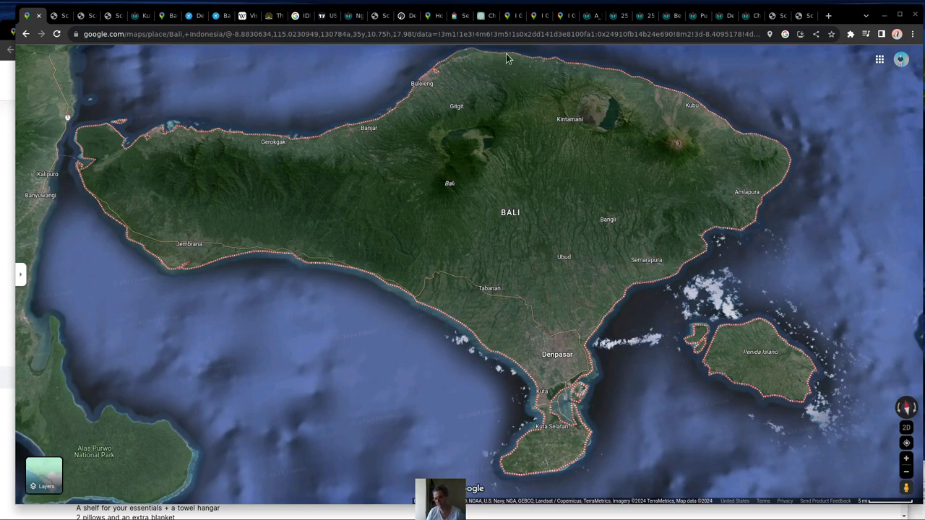
{"action": "mouse_move", "coordinate": [301, 307]}
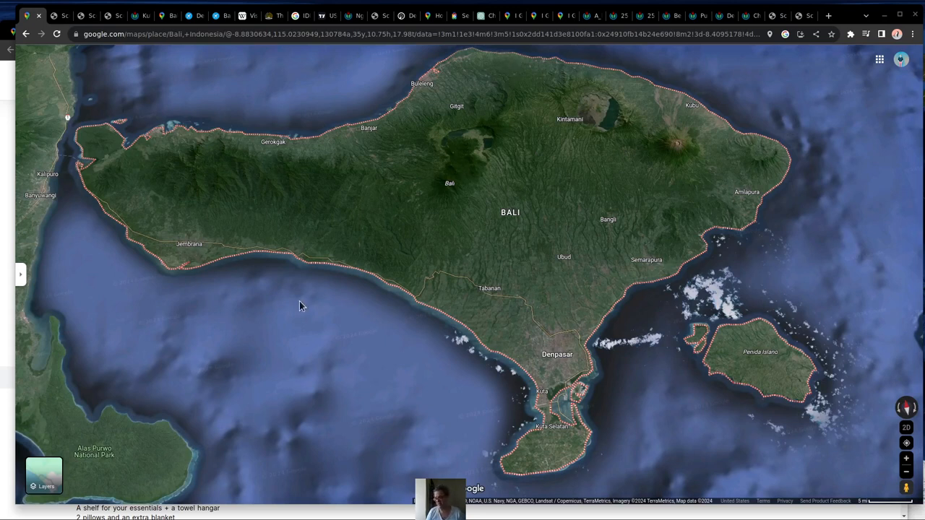
{"action": "mouse_move", "coordinate": [764, 148]}
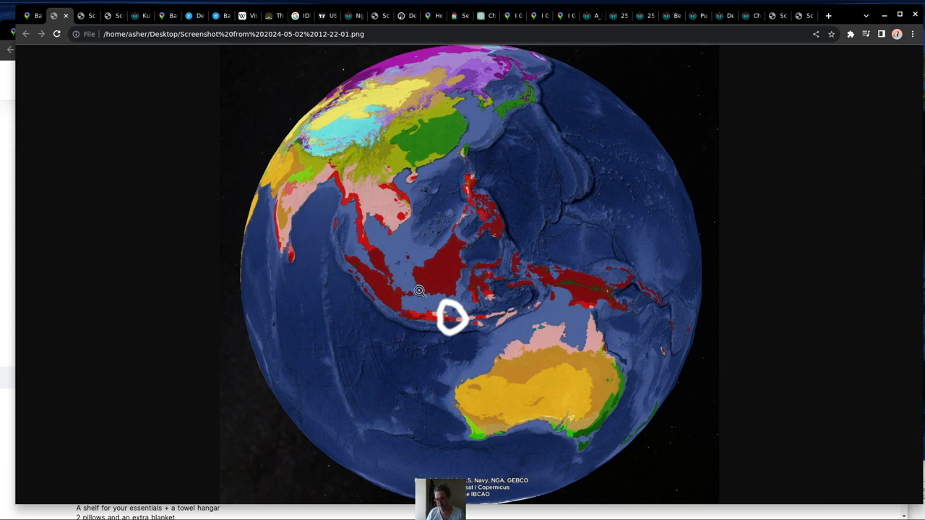
{"action": "mouse_move", "coordinate": [454, 321]}
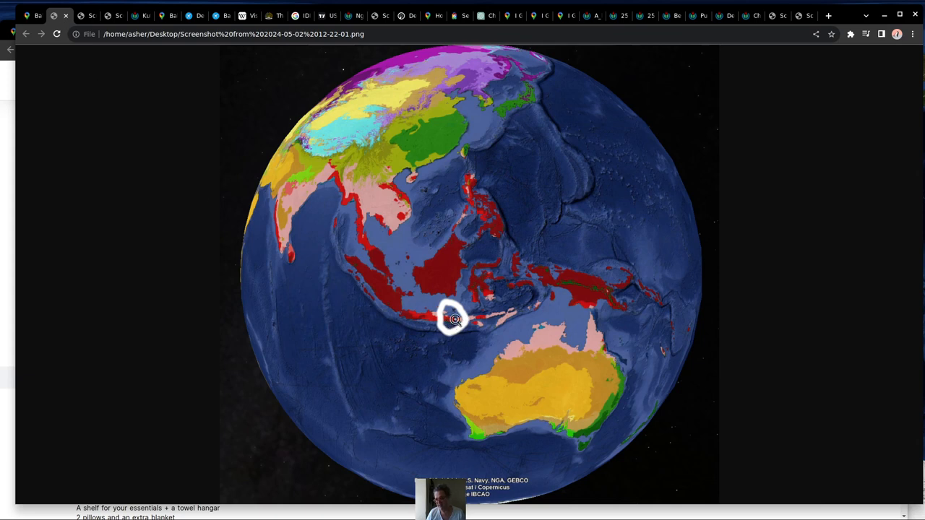
{"action": "mouse_move", "coordinate": [394, 254]}
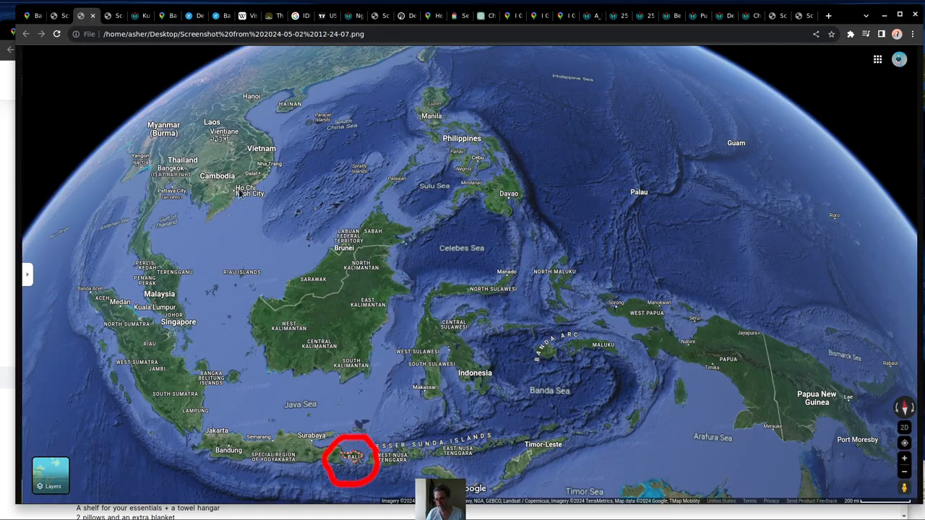
{"action": "mouse_move", "coordinate": [269, 126]}
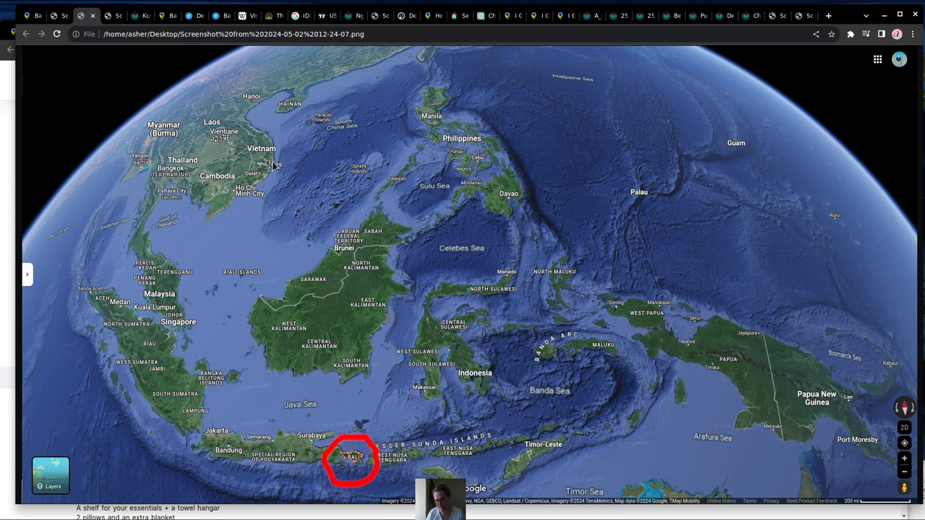
{"action": "mouse_move", "coordinate": [145, 230]}
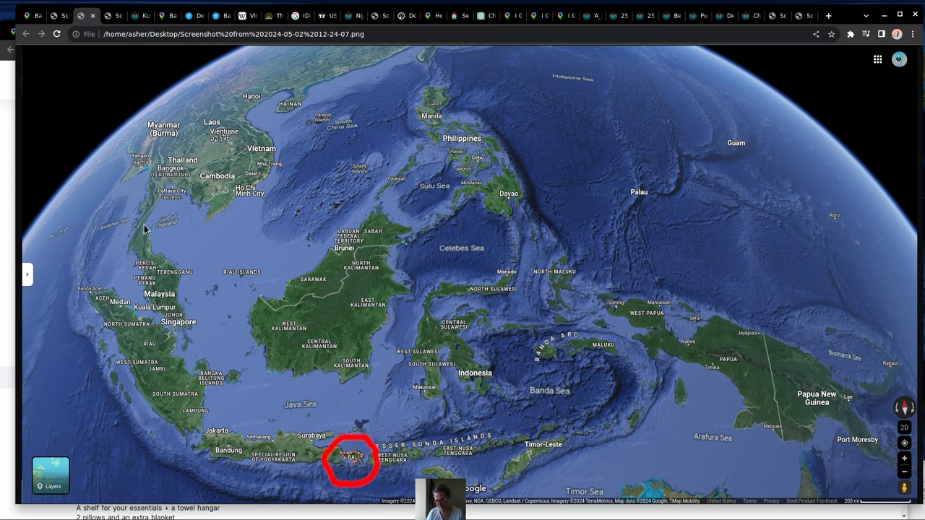
{"action": "mouse_move", "coordinate": [327, 431]}
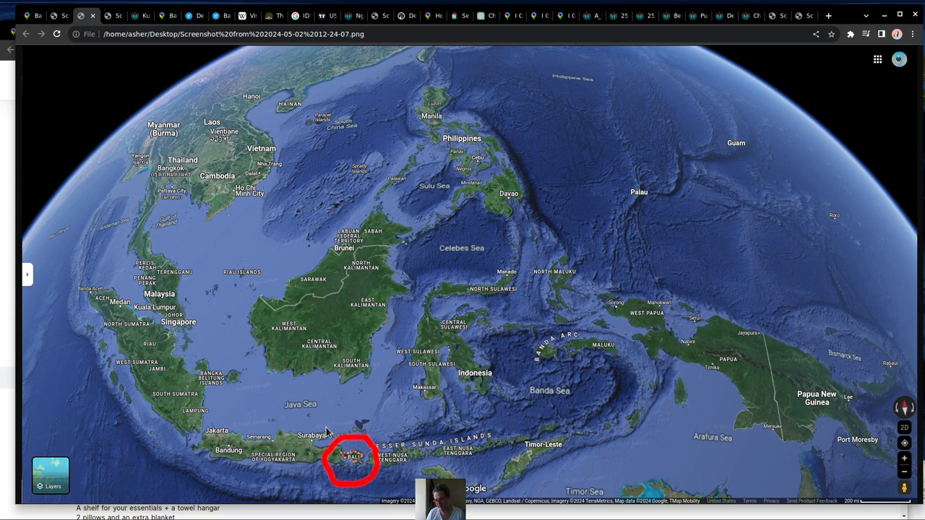
{"action": "mouse_move", "coordinate": [269, 156]}
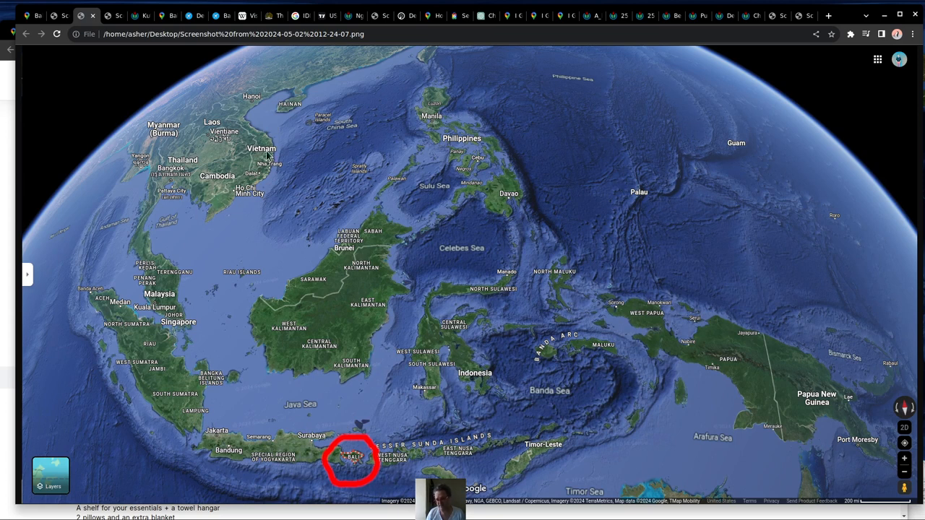
{"action": "mouse_move", "coordinate": [486, 248]}
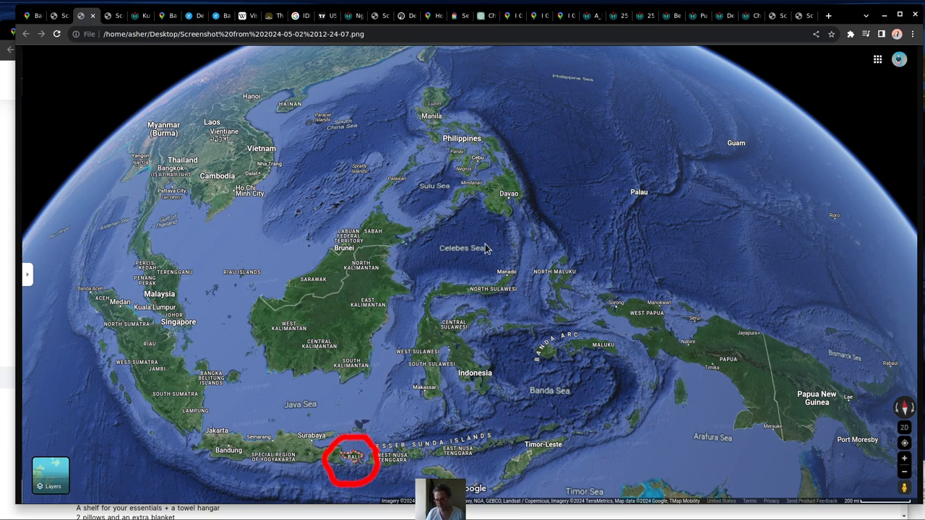
{"action": "mouse_move", "coordinate": [446, 153]}
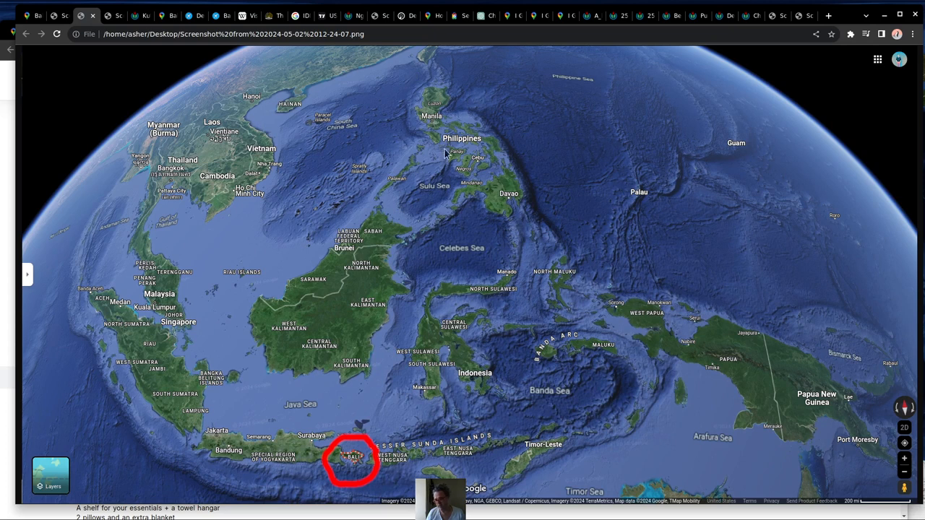
{"action": "mouse_move", "coordinate": [490, 407]}
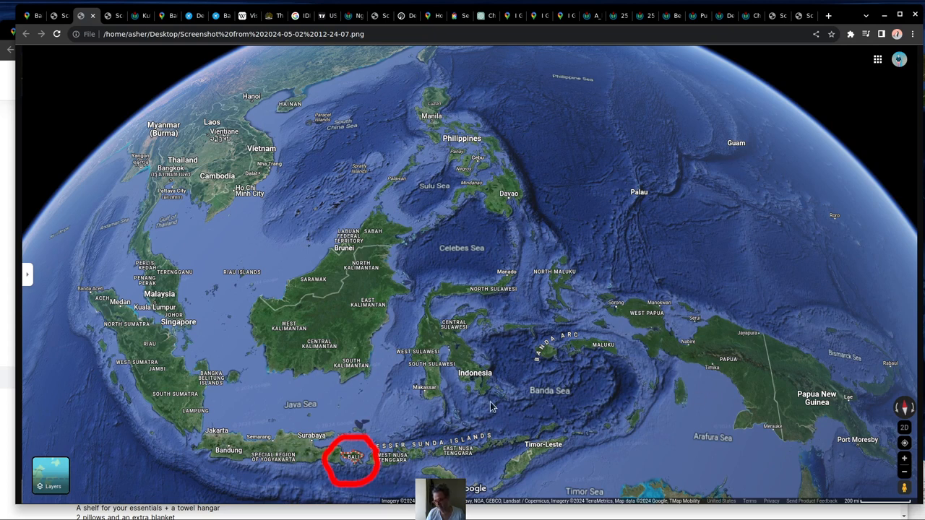
{"action": "mouse_move", "coordinate": [344, 491]}
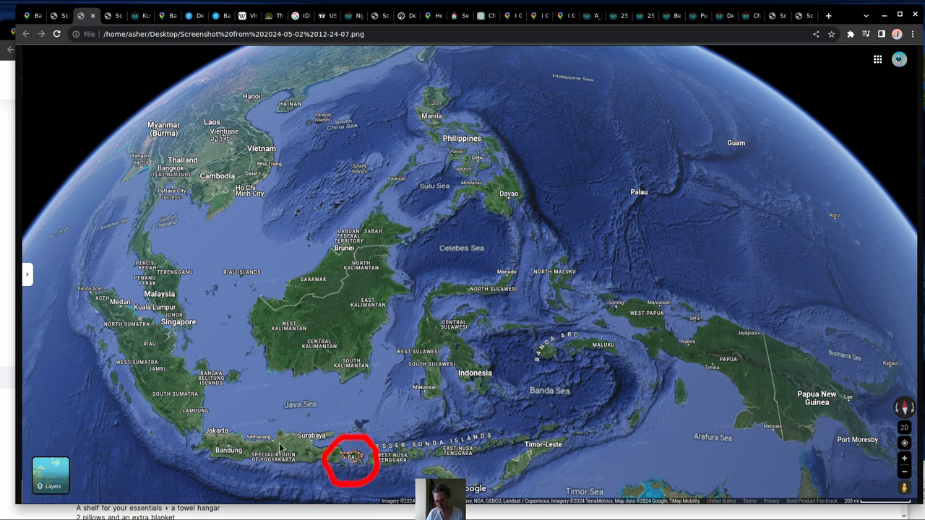
{"action": "mouse_move", "coordinate": [578, 379]}
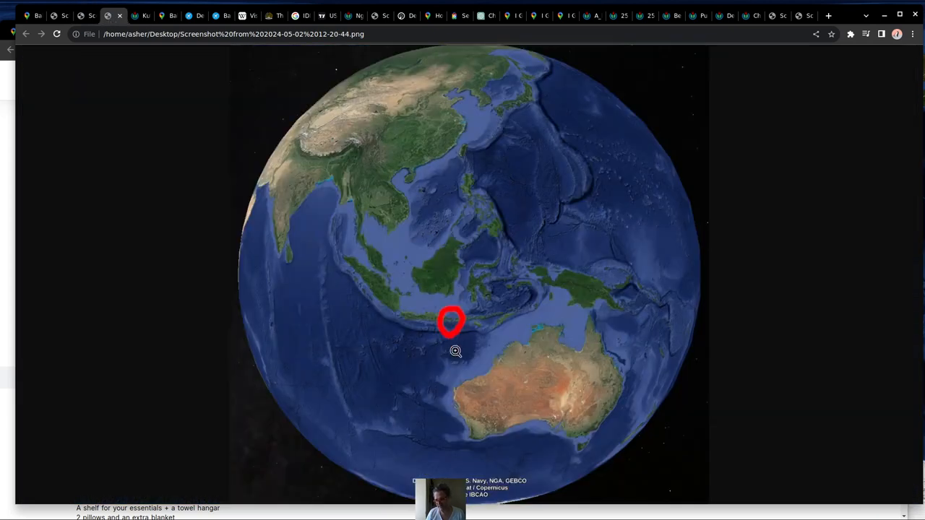
{"action": "mouse_move", "coordinate": [476, 330]}
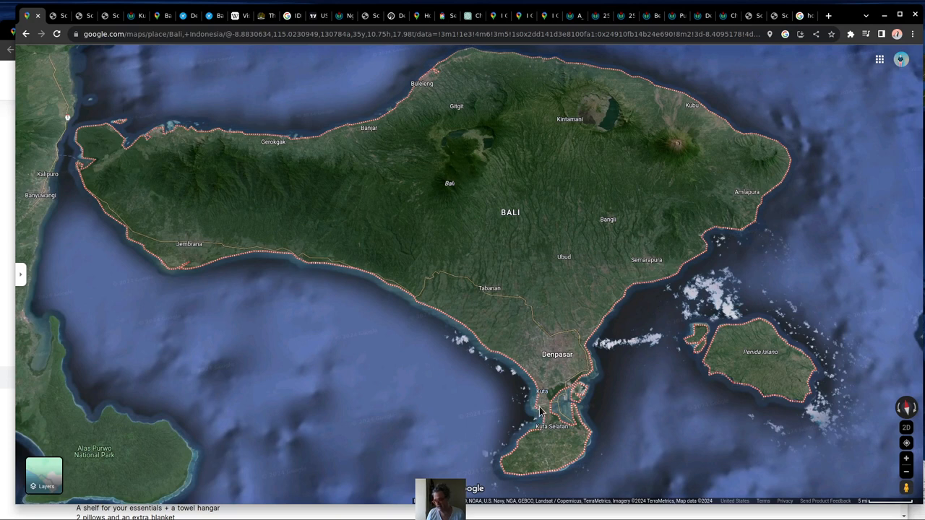
{"action": "mouse_move", "coordinate": [544, 403]}
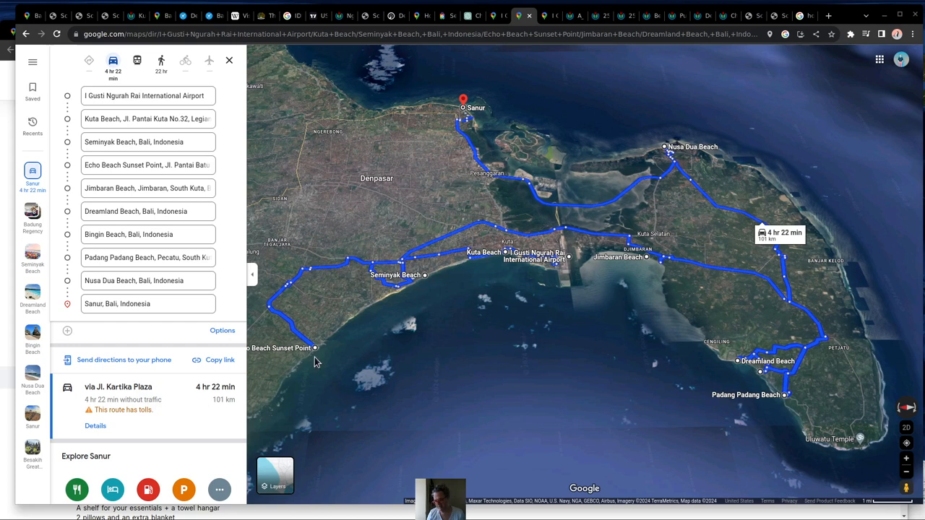
{"action": "mouse_move", "coordinate": [419, 298]}
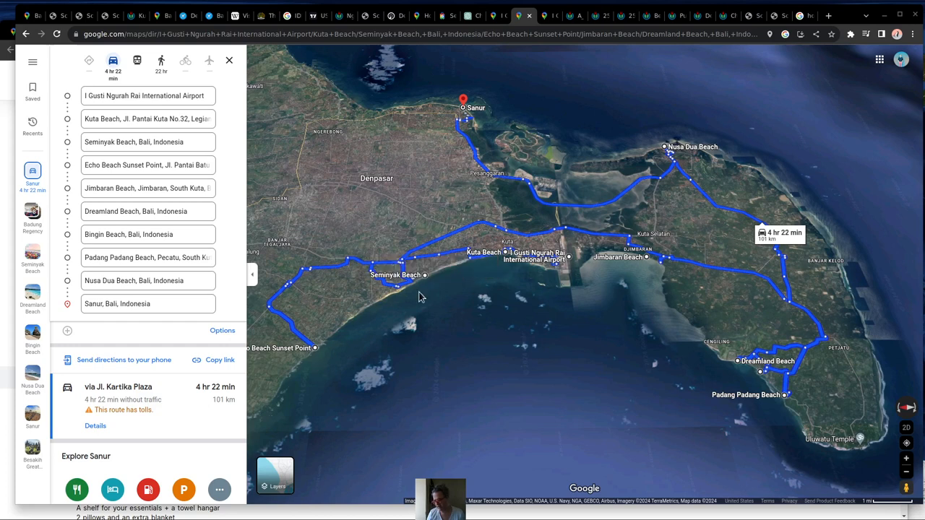
{"action": "mouse_move", "coordinate": [794, 314]}
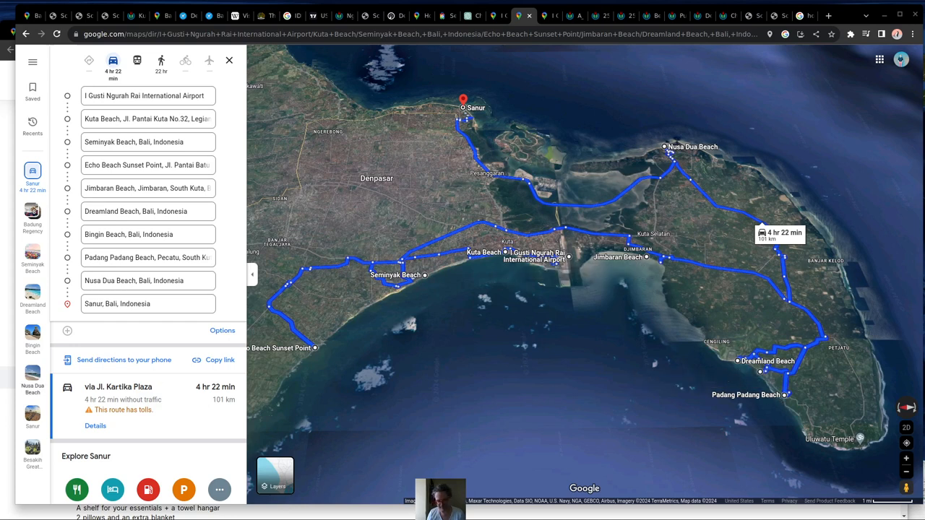
{"action": "mouse_move", "coordinate": [399, 299]}
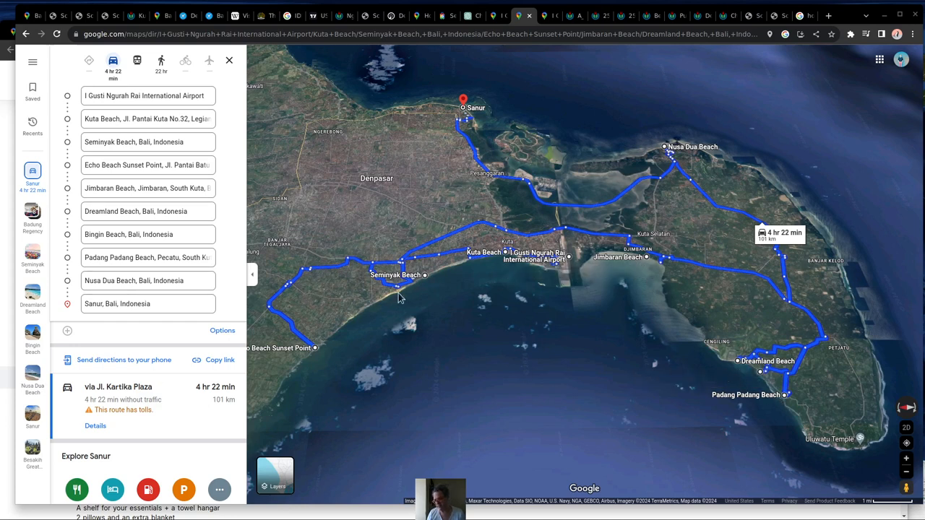
{"action": "mouse_move", "coordinate": [507, 249]}
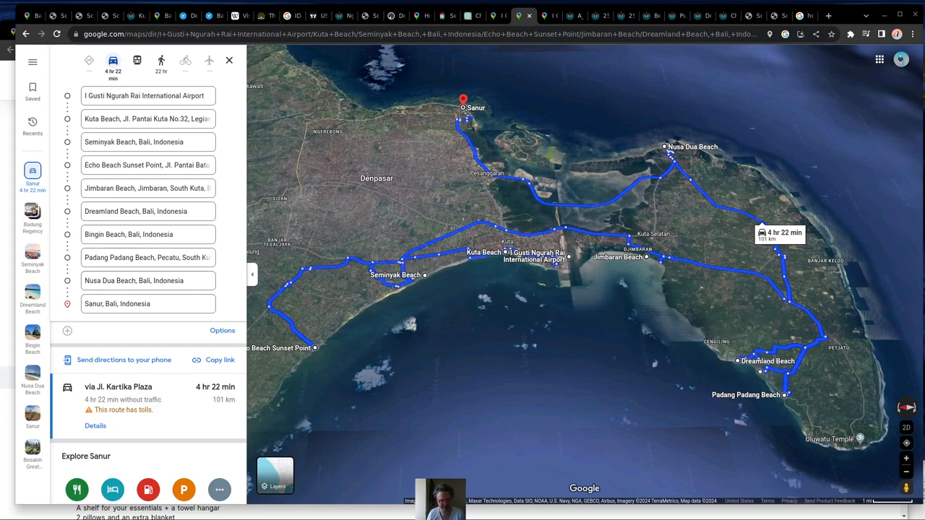
Zoom the Bali satellite map out until East Java, Madura and Lombok appear
{"action": "left_click", "coordinate": [230, 60]}
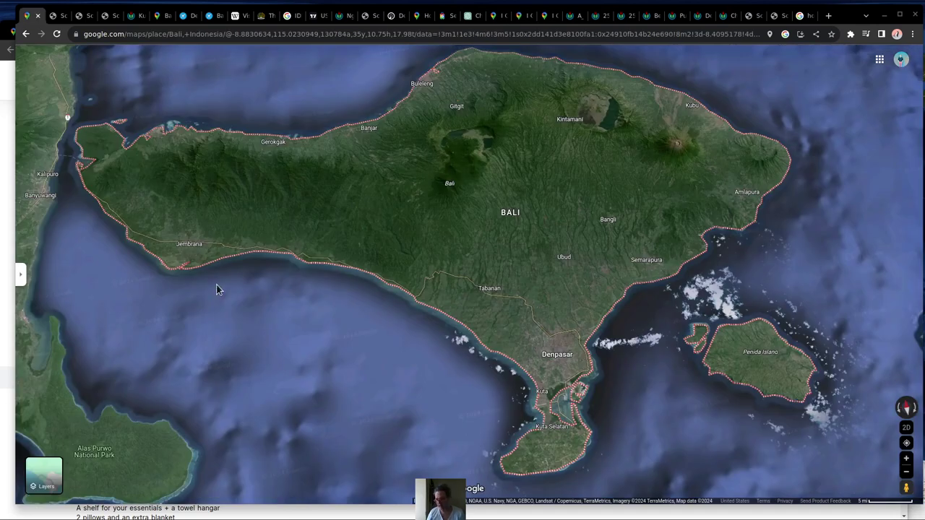
{"action": "mouse_move", "coordinate": [800, 283]}
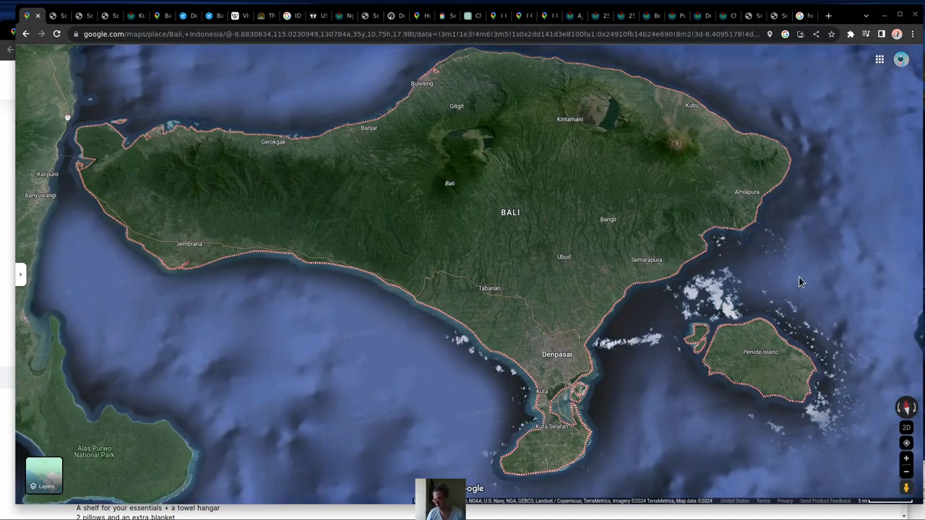
{"action": "scroll", "scroll_direction": "down", "scroll_amount": 3}
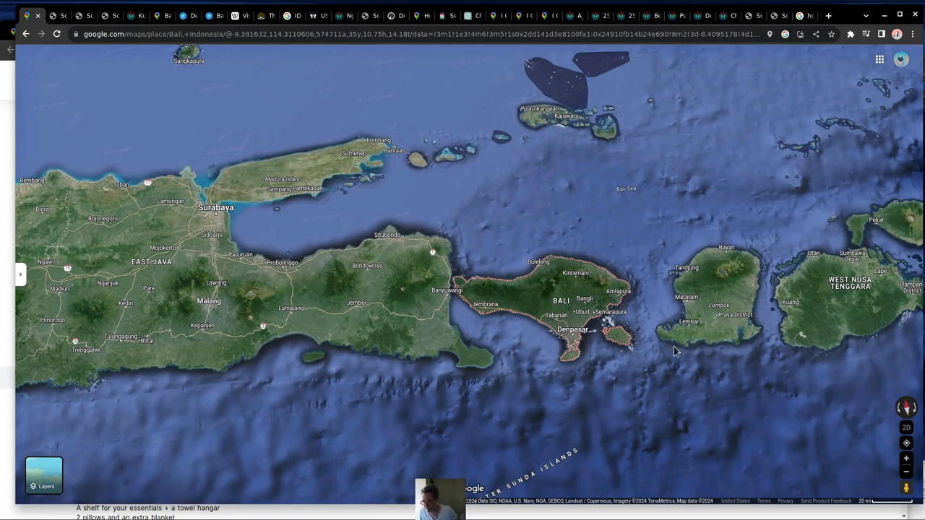
{"action": "mouse_move", "coordinate": [592, 345]}
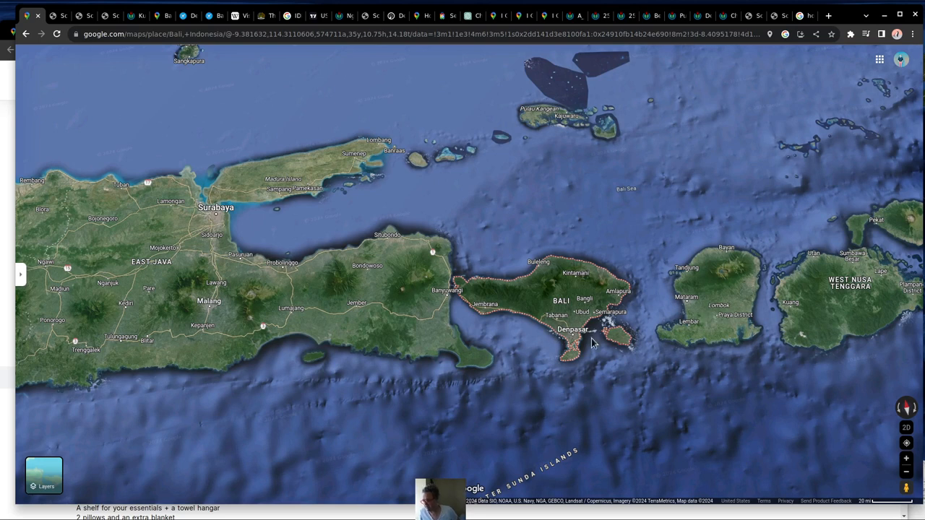